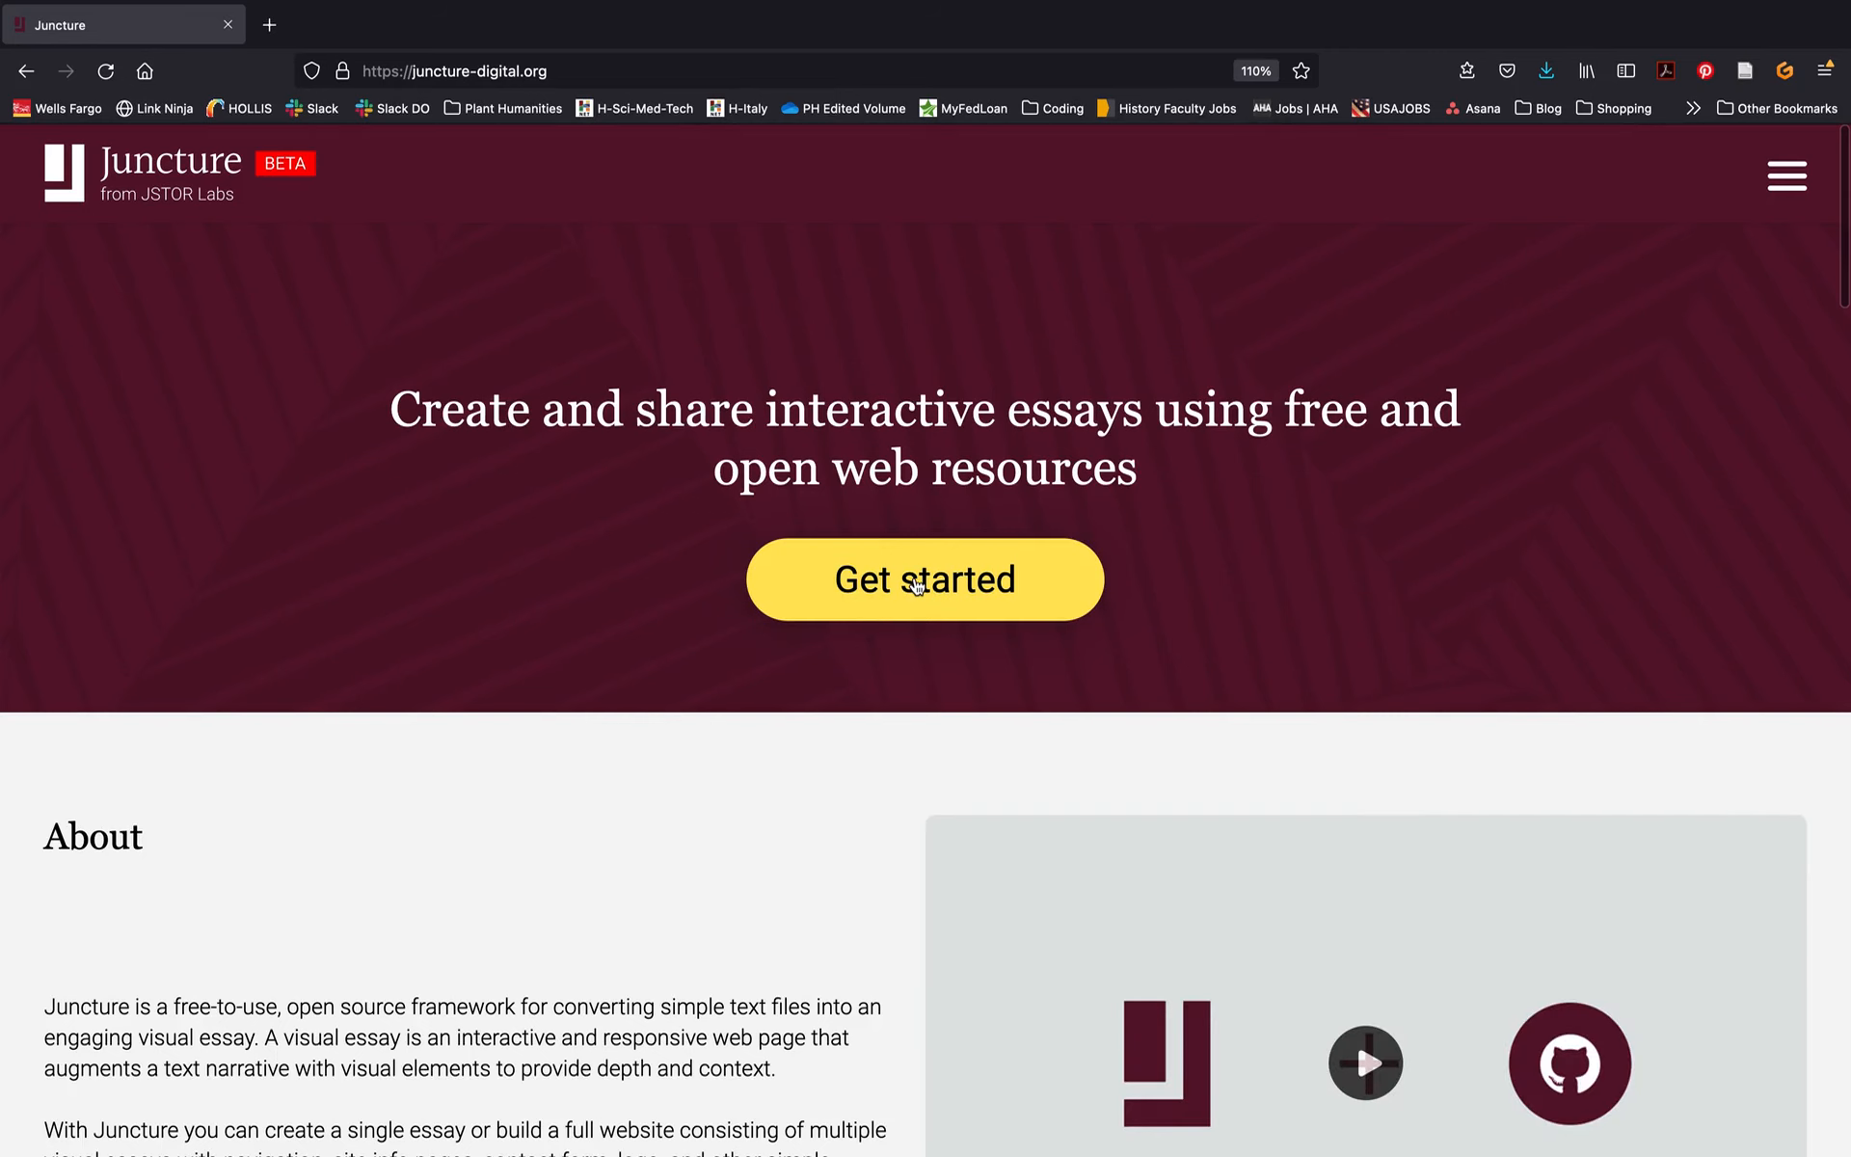
Scroll to the 'Create a visual essay' card and follow its 'this' quick-start guide link.
{"action": "scroll", "scroll_direction": "down", "scroll_amount": 3}
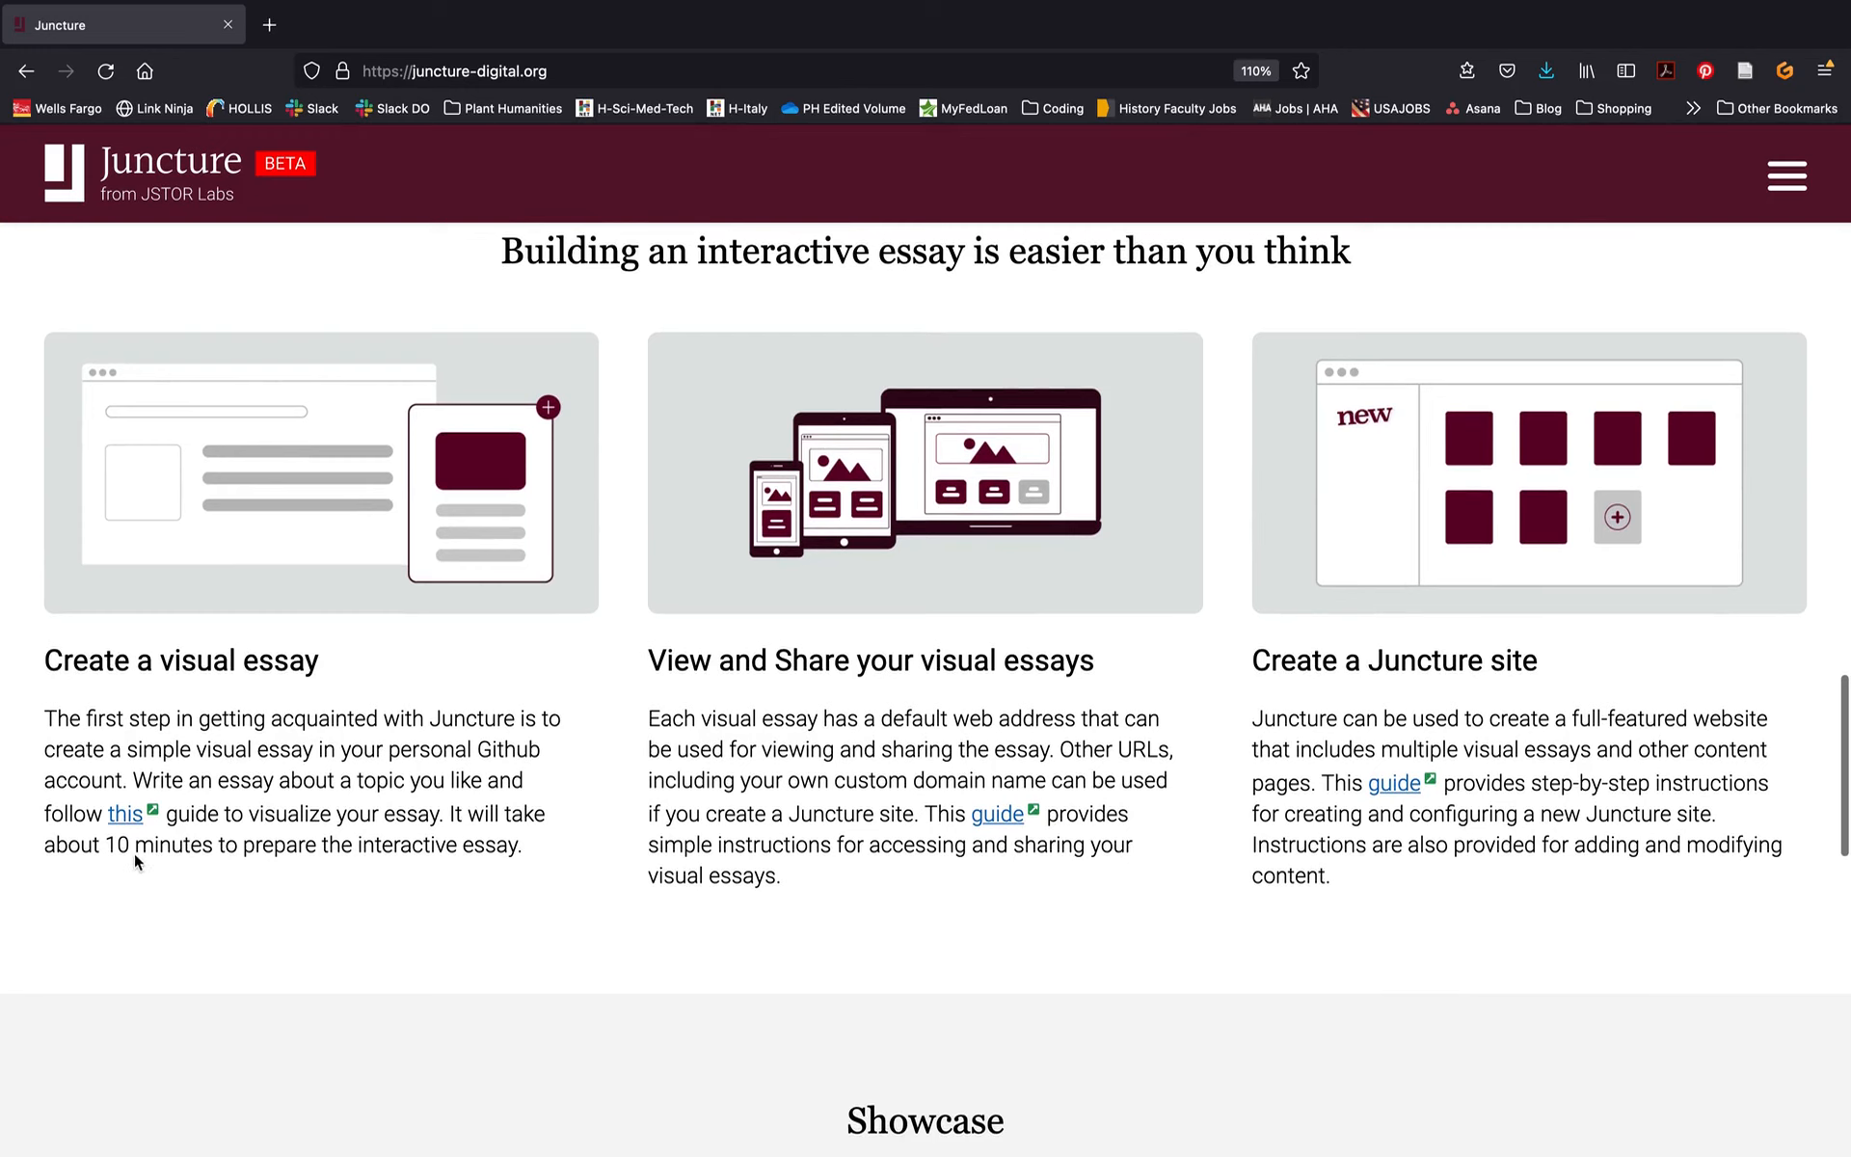
{"action": "mouse_move", "coordinate": [125, 818]}
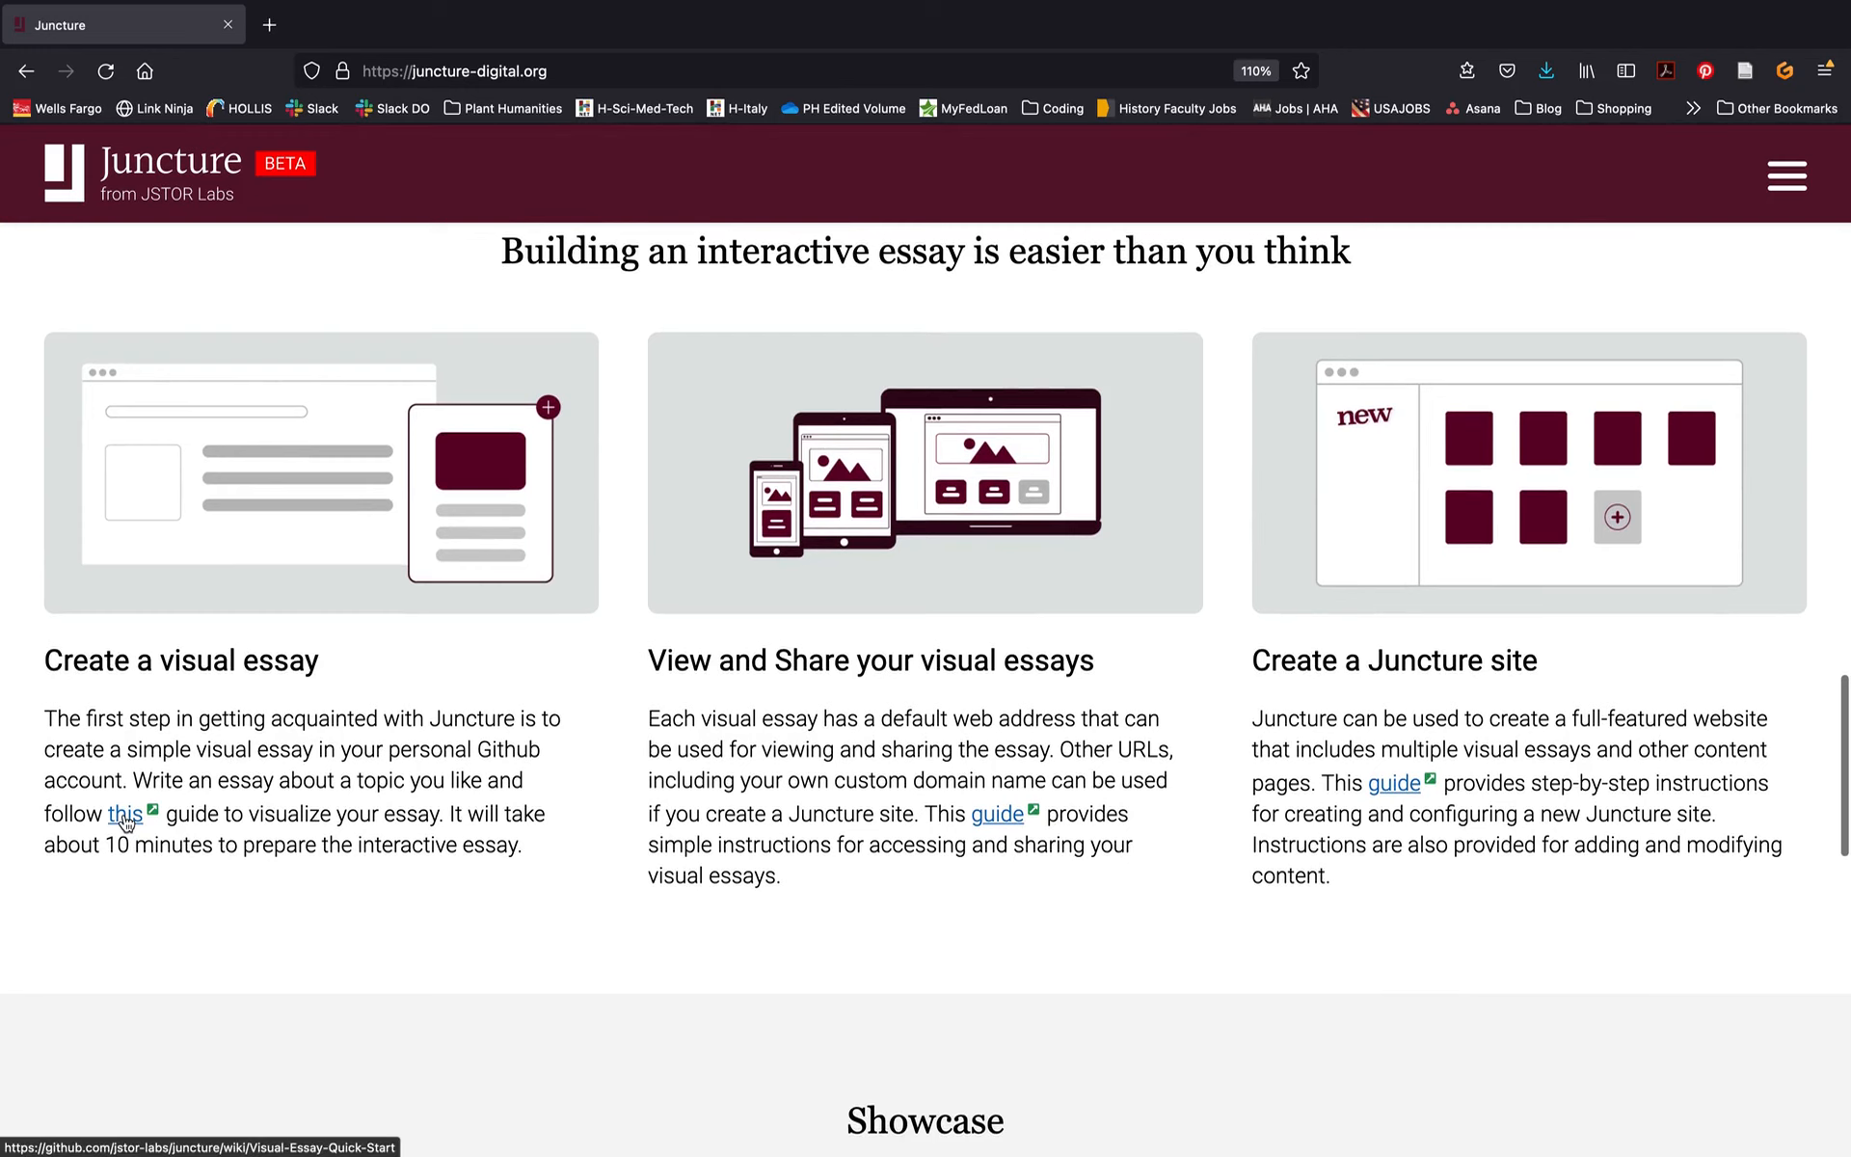
{"action": "left_click", "coordinate": [124, 814]}
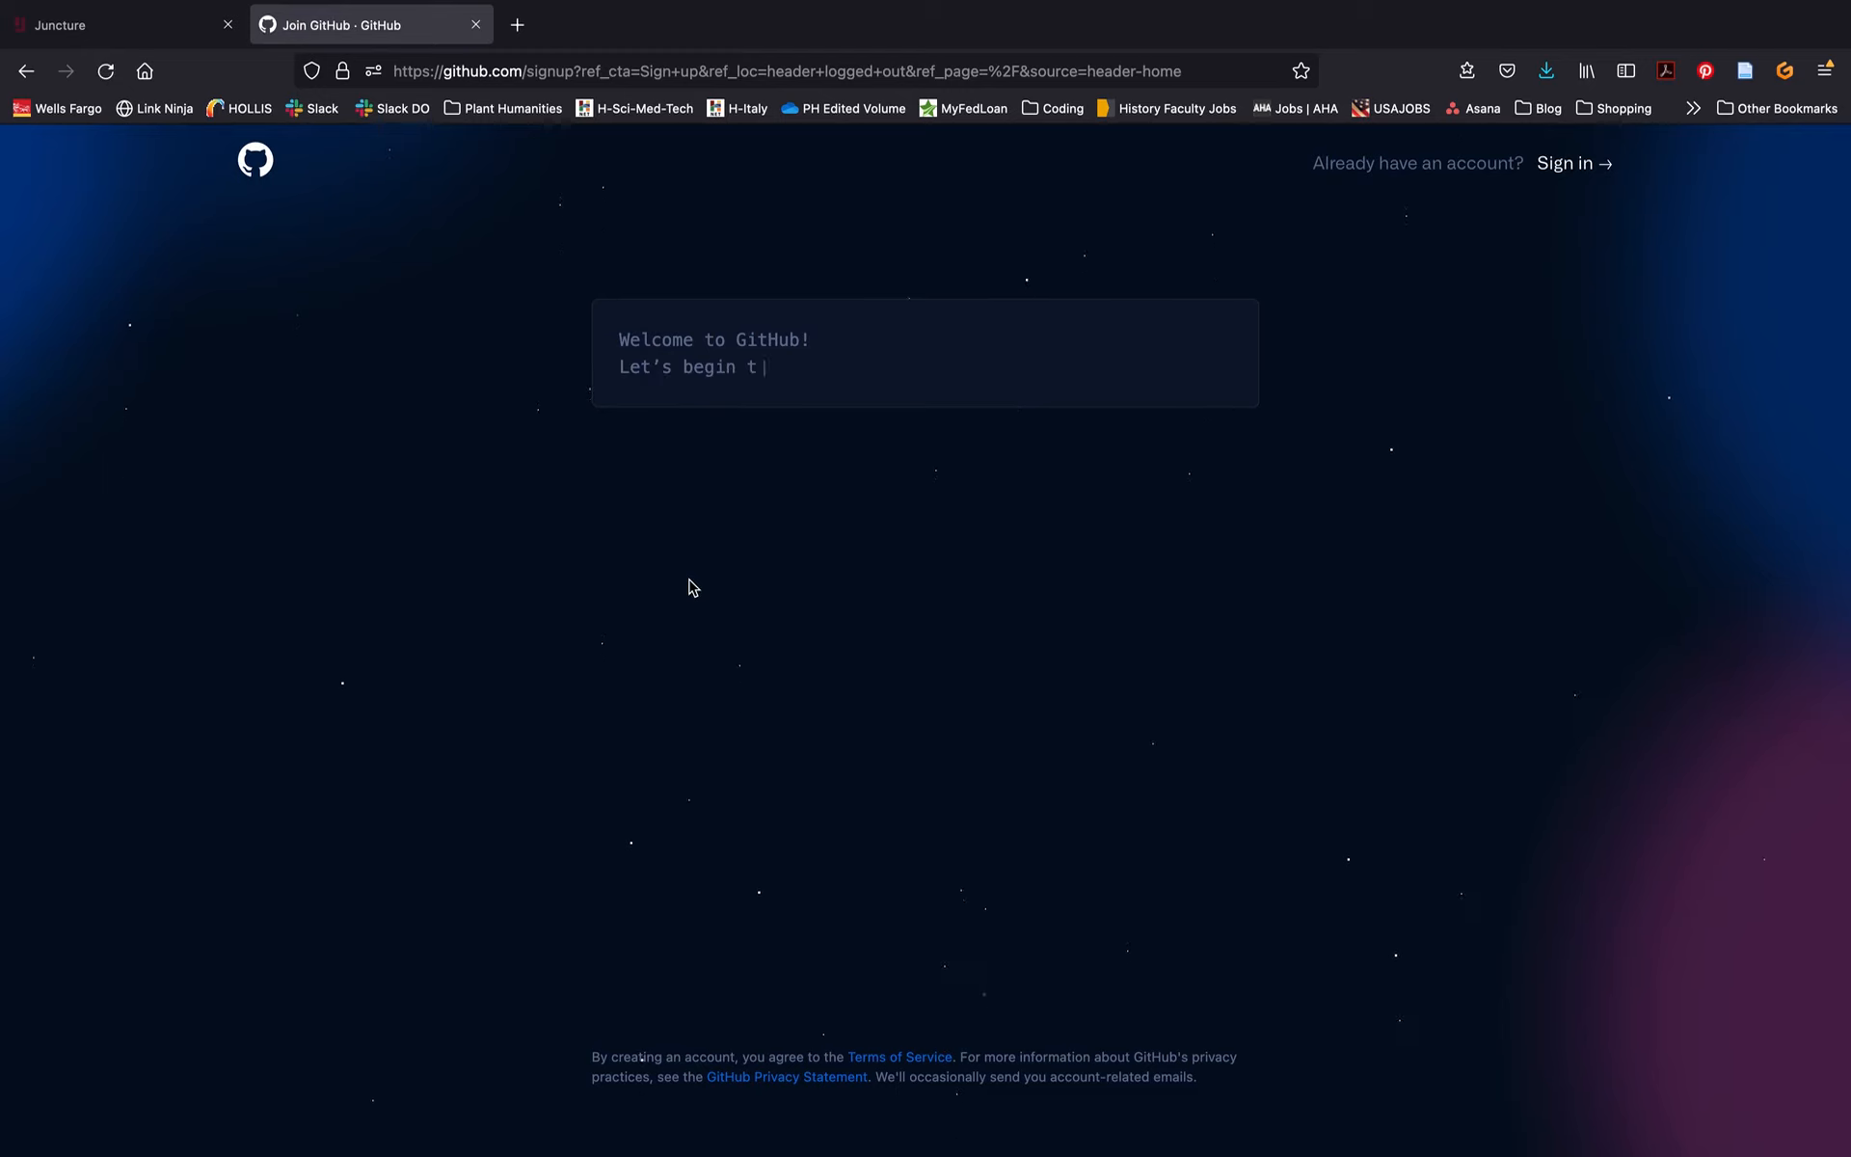
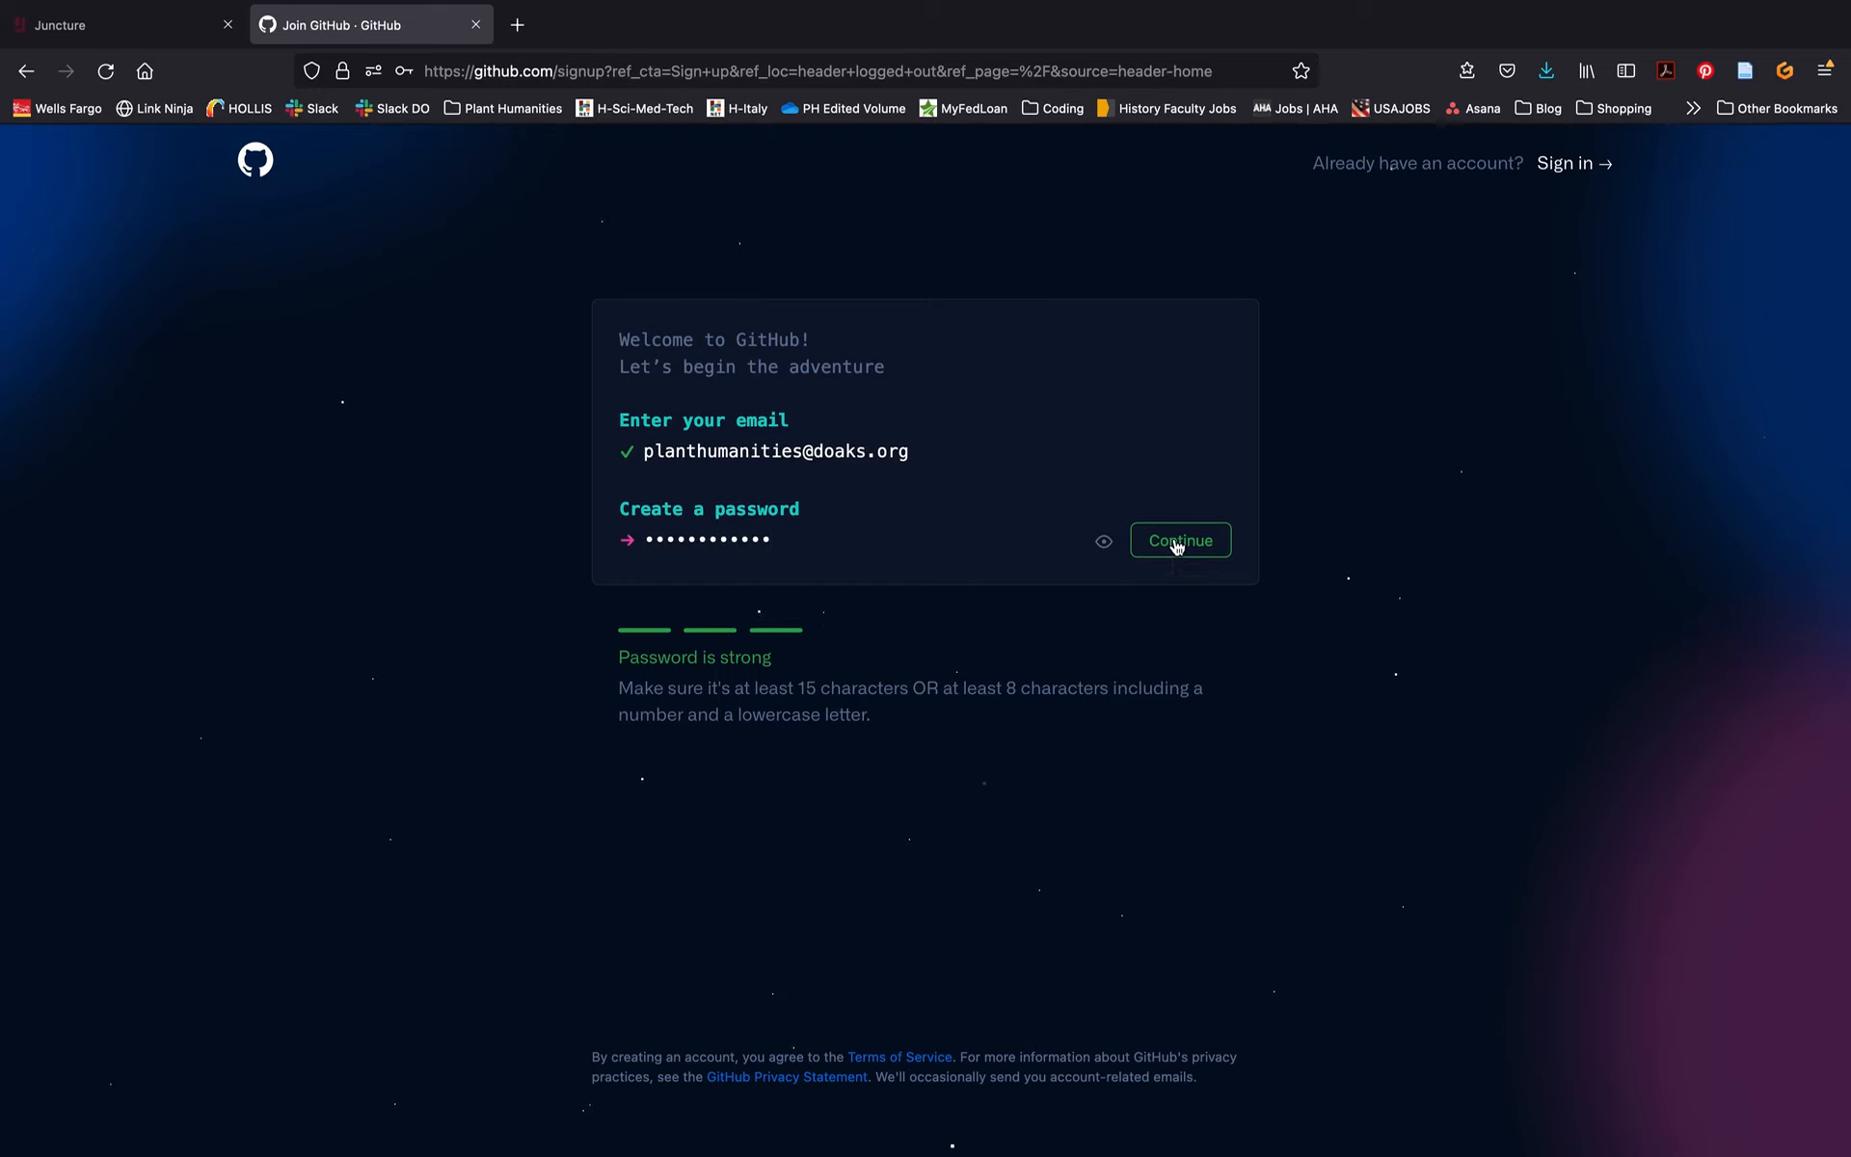
Accept the password and choose the available username 'plantities'.
{"action": "left_click", "coordinate": [1178, 540]}
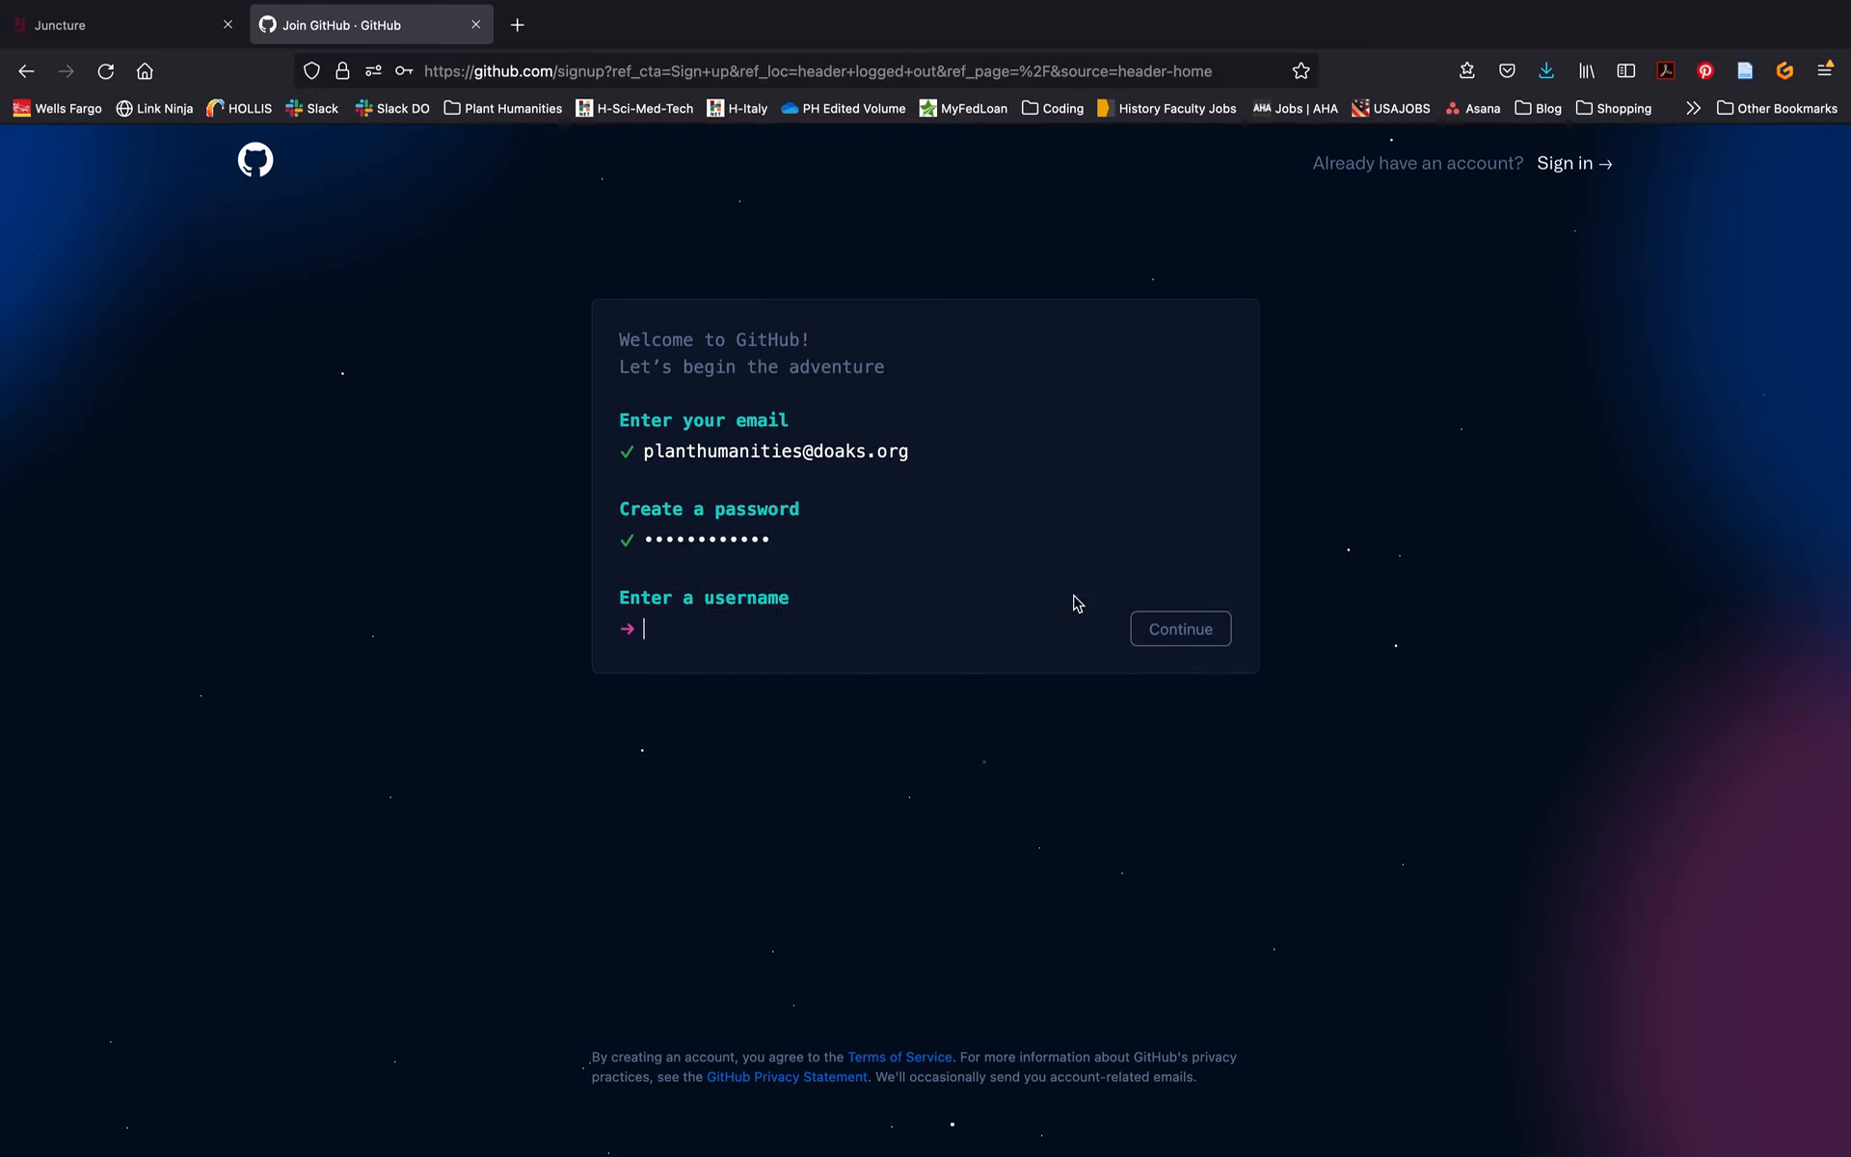
{"action": "type", "text": "planthuman"}
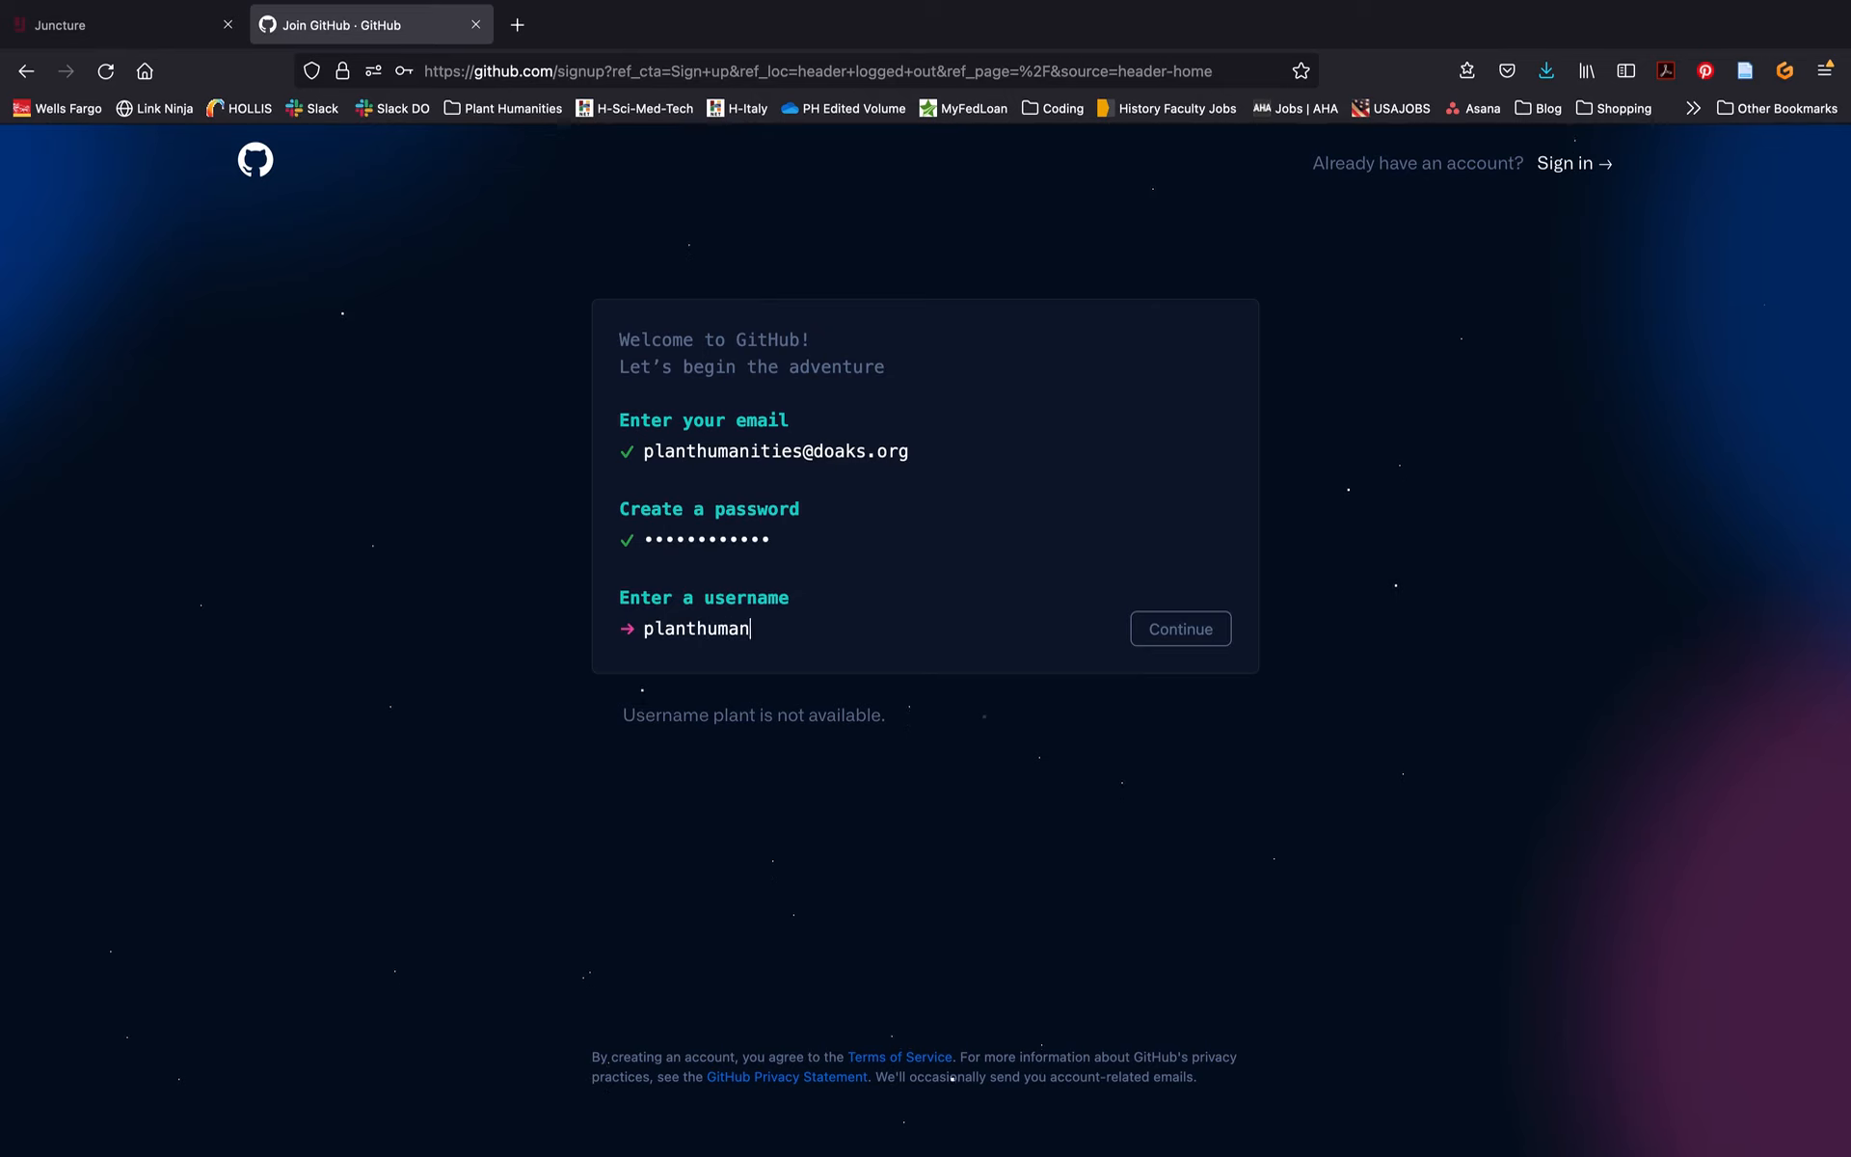
{"action": "type", "text": "ities"}
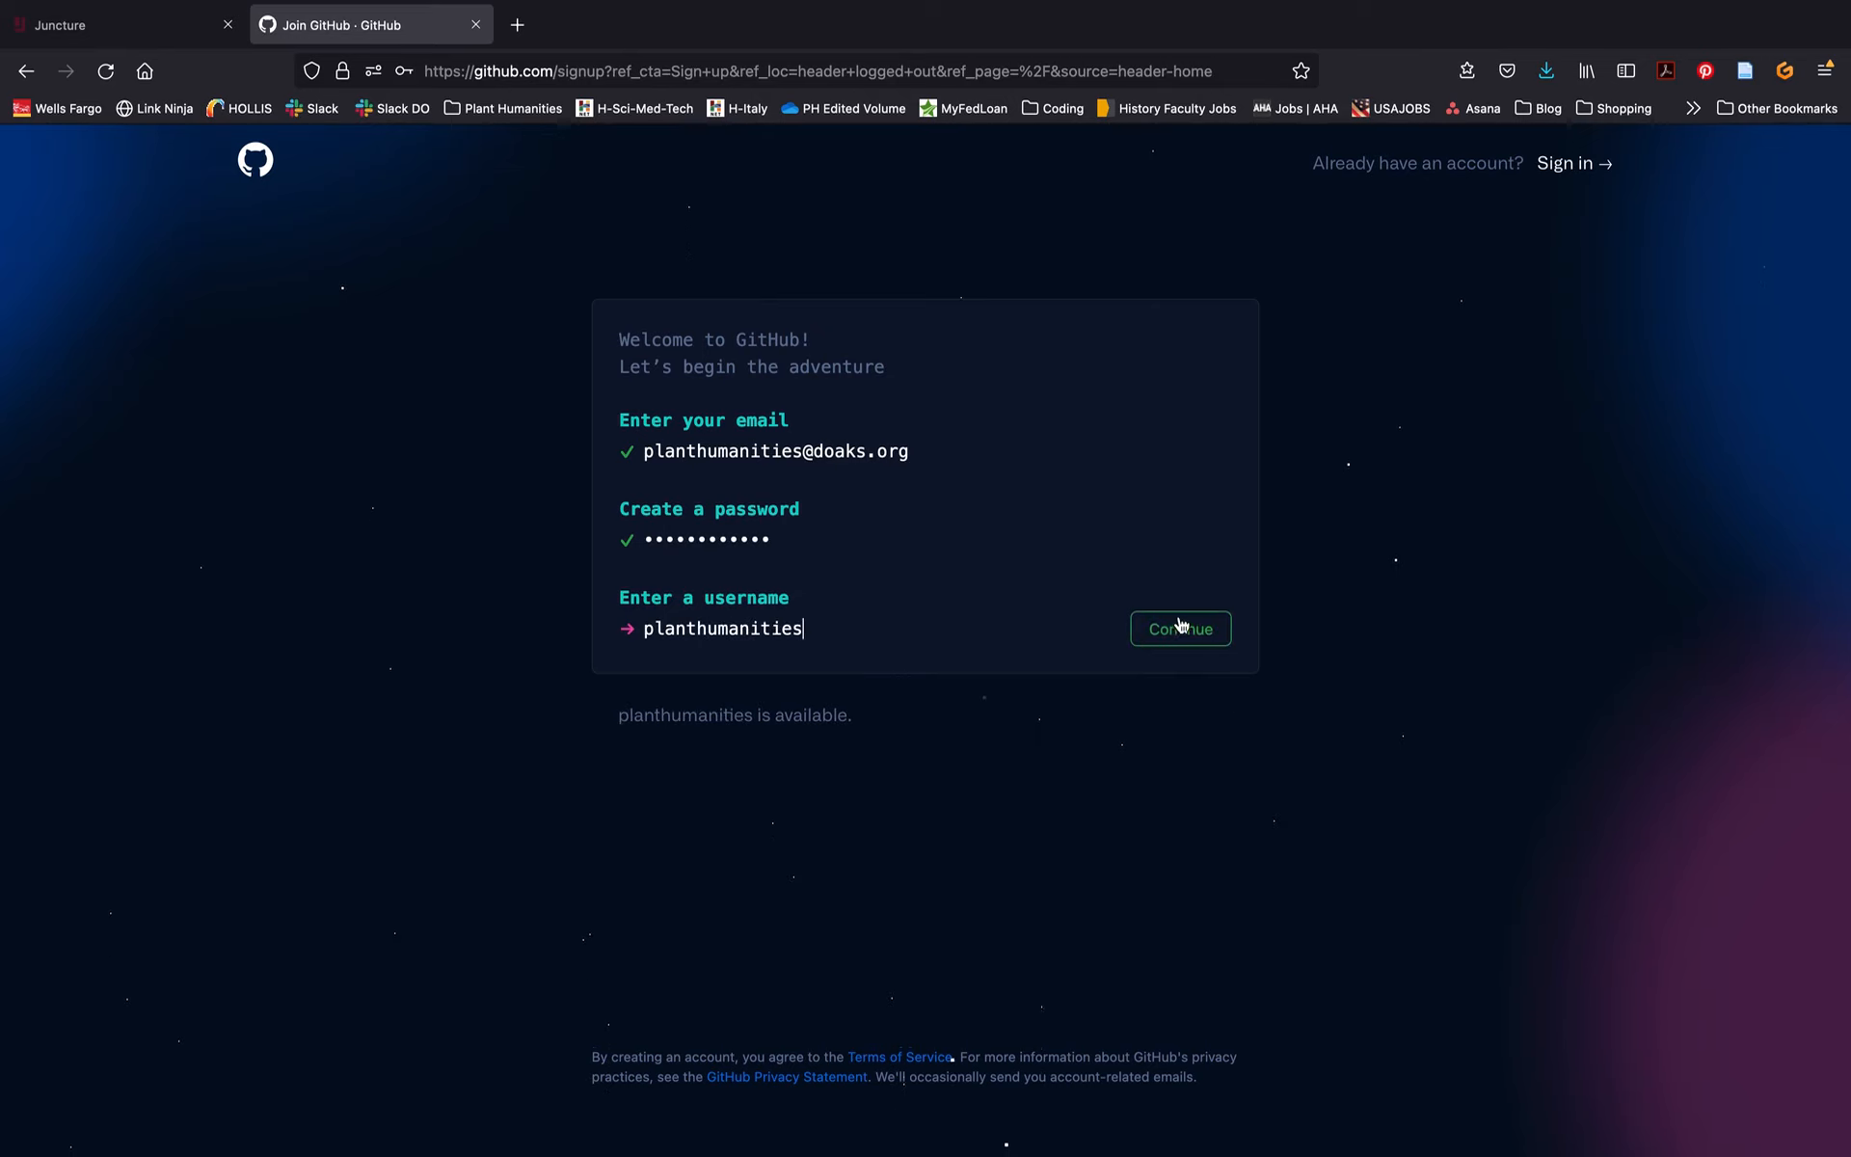
{"action": "left_click", "coordinate": [1179, 627]}
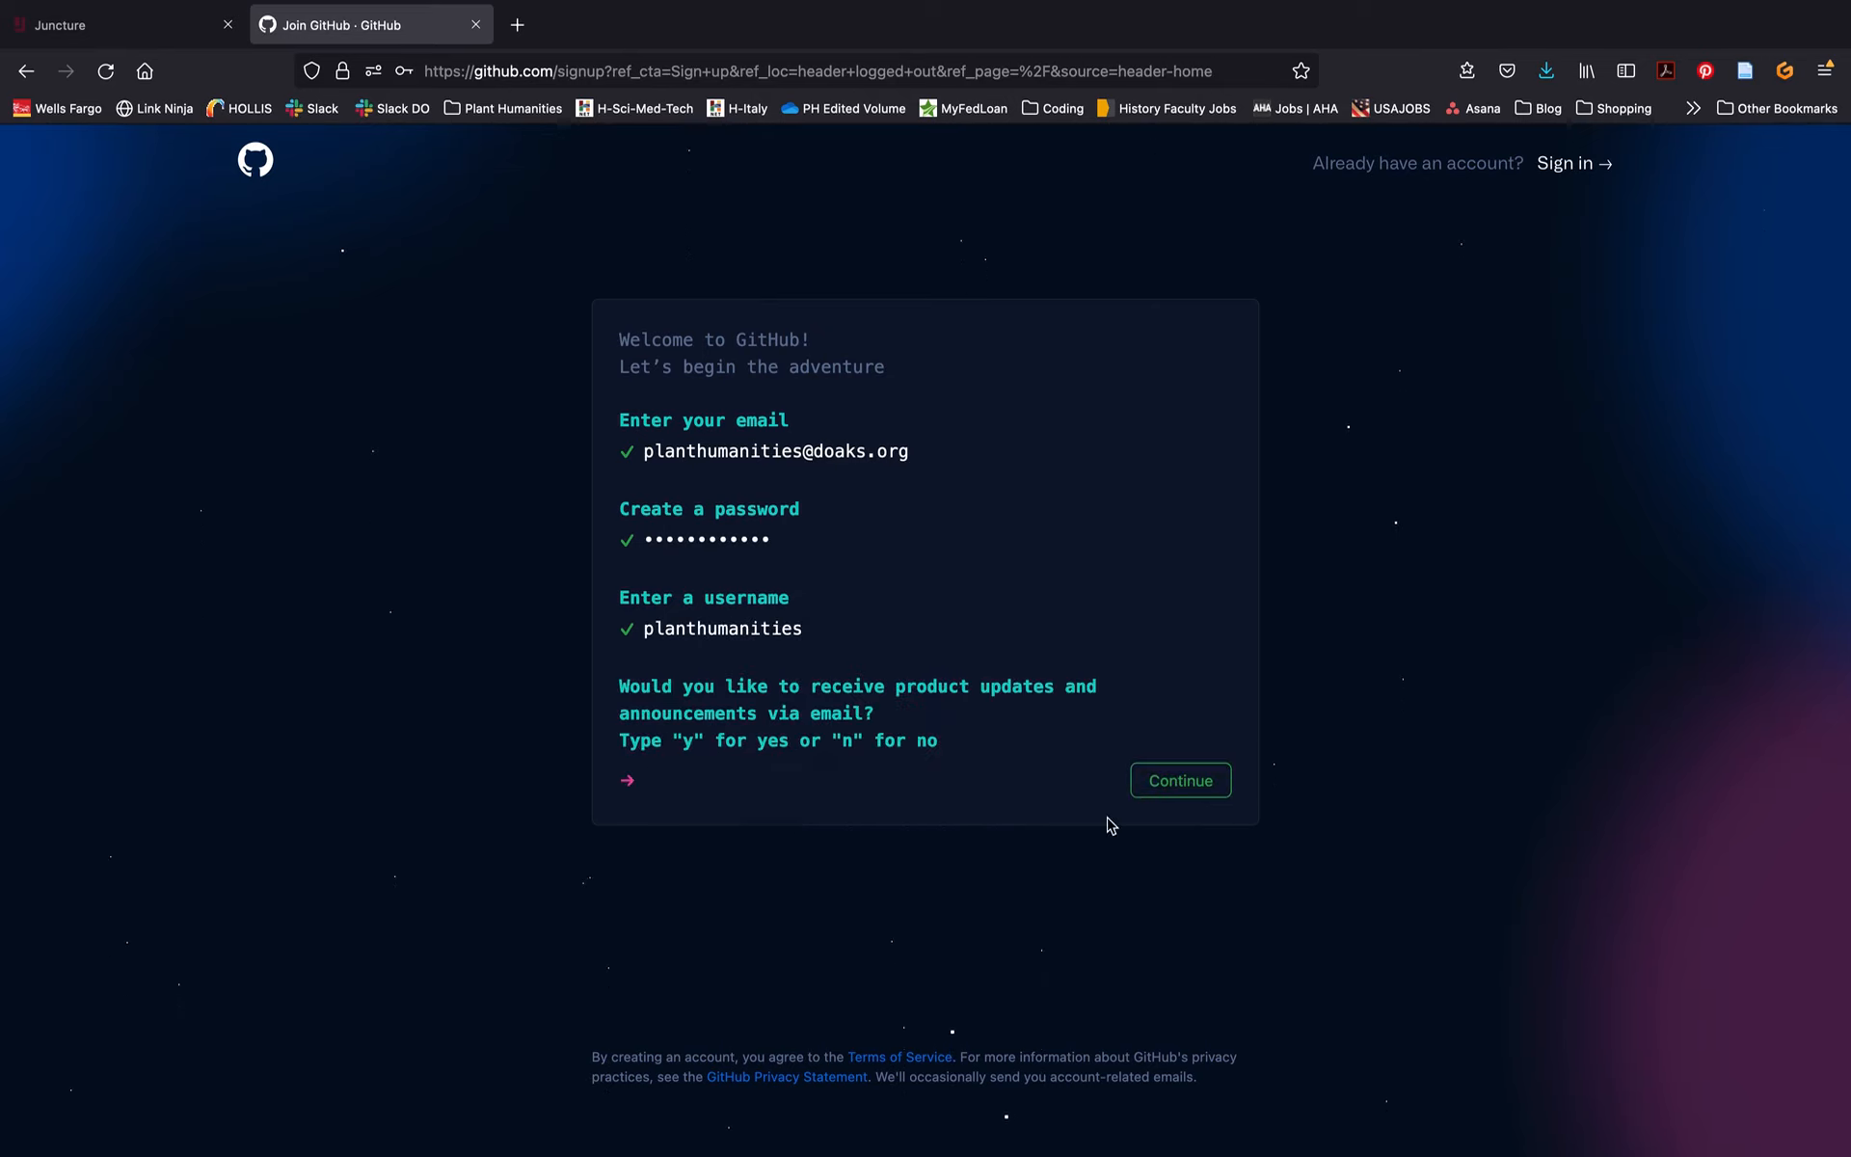
Answer 'n' to product update emails and start the verification puzzle.
{"action": "type", "text": "n"}
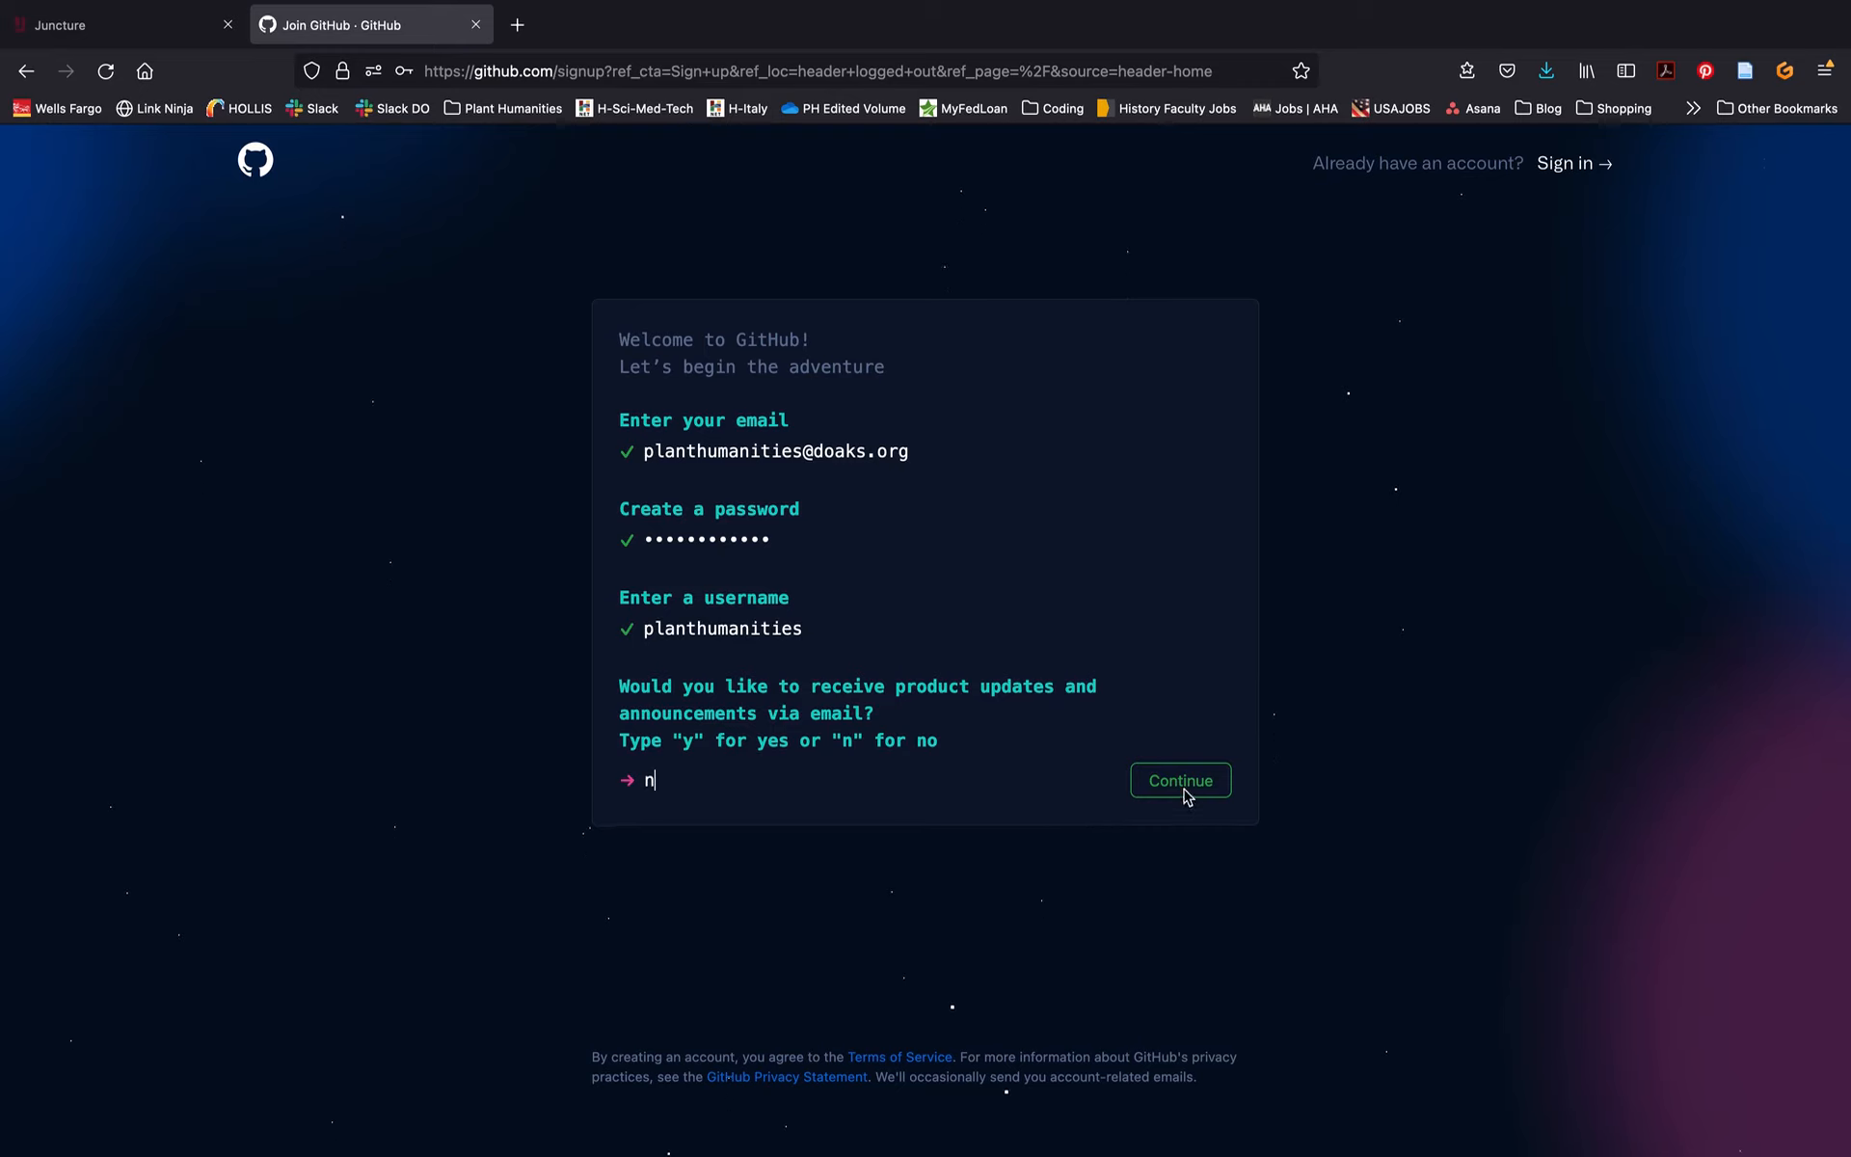
{"action": "left_click", "coordinate": [1180, 780]}
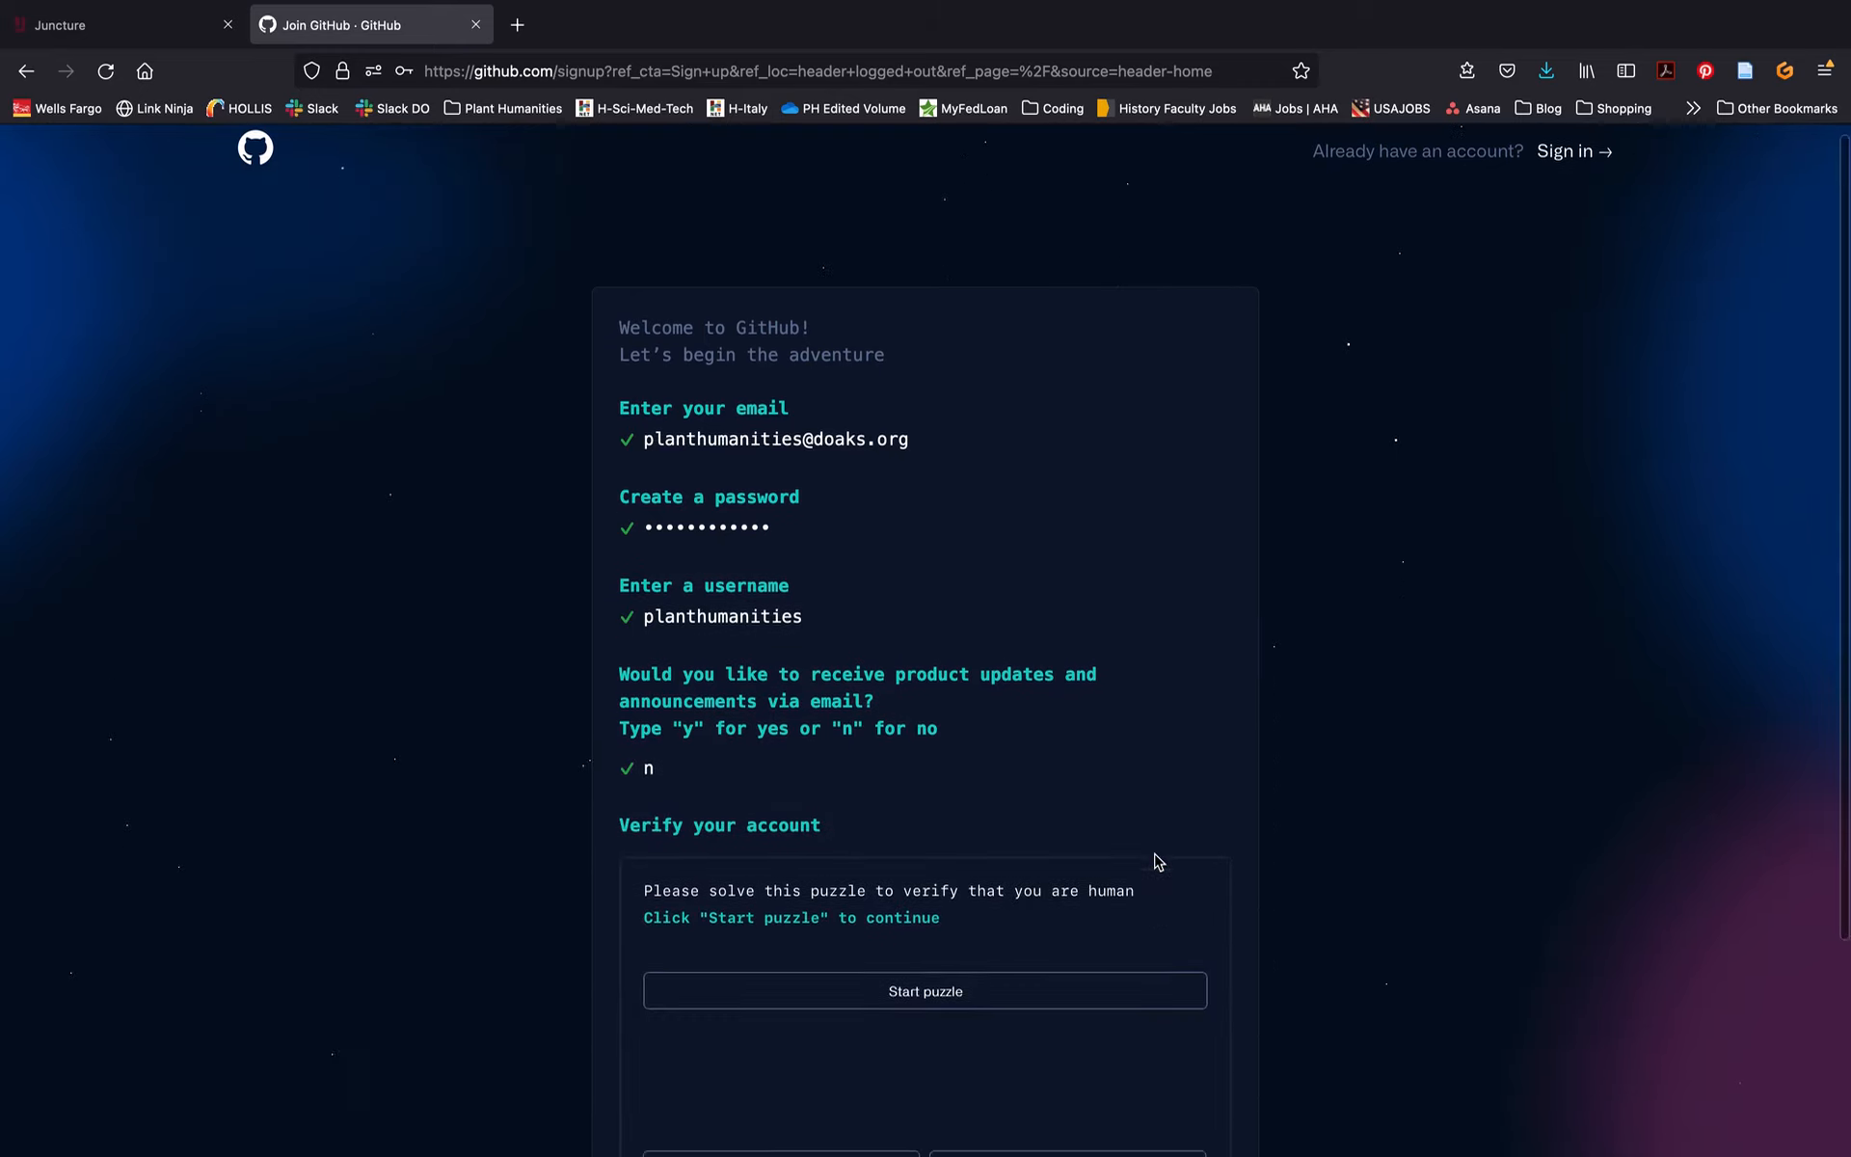
{"action": "left_click", "coordinate": [925, 990]}
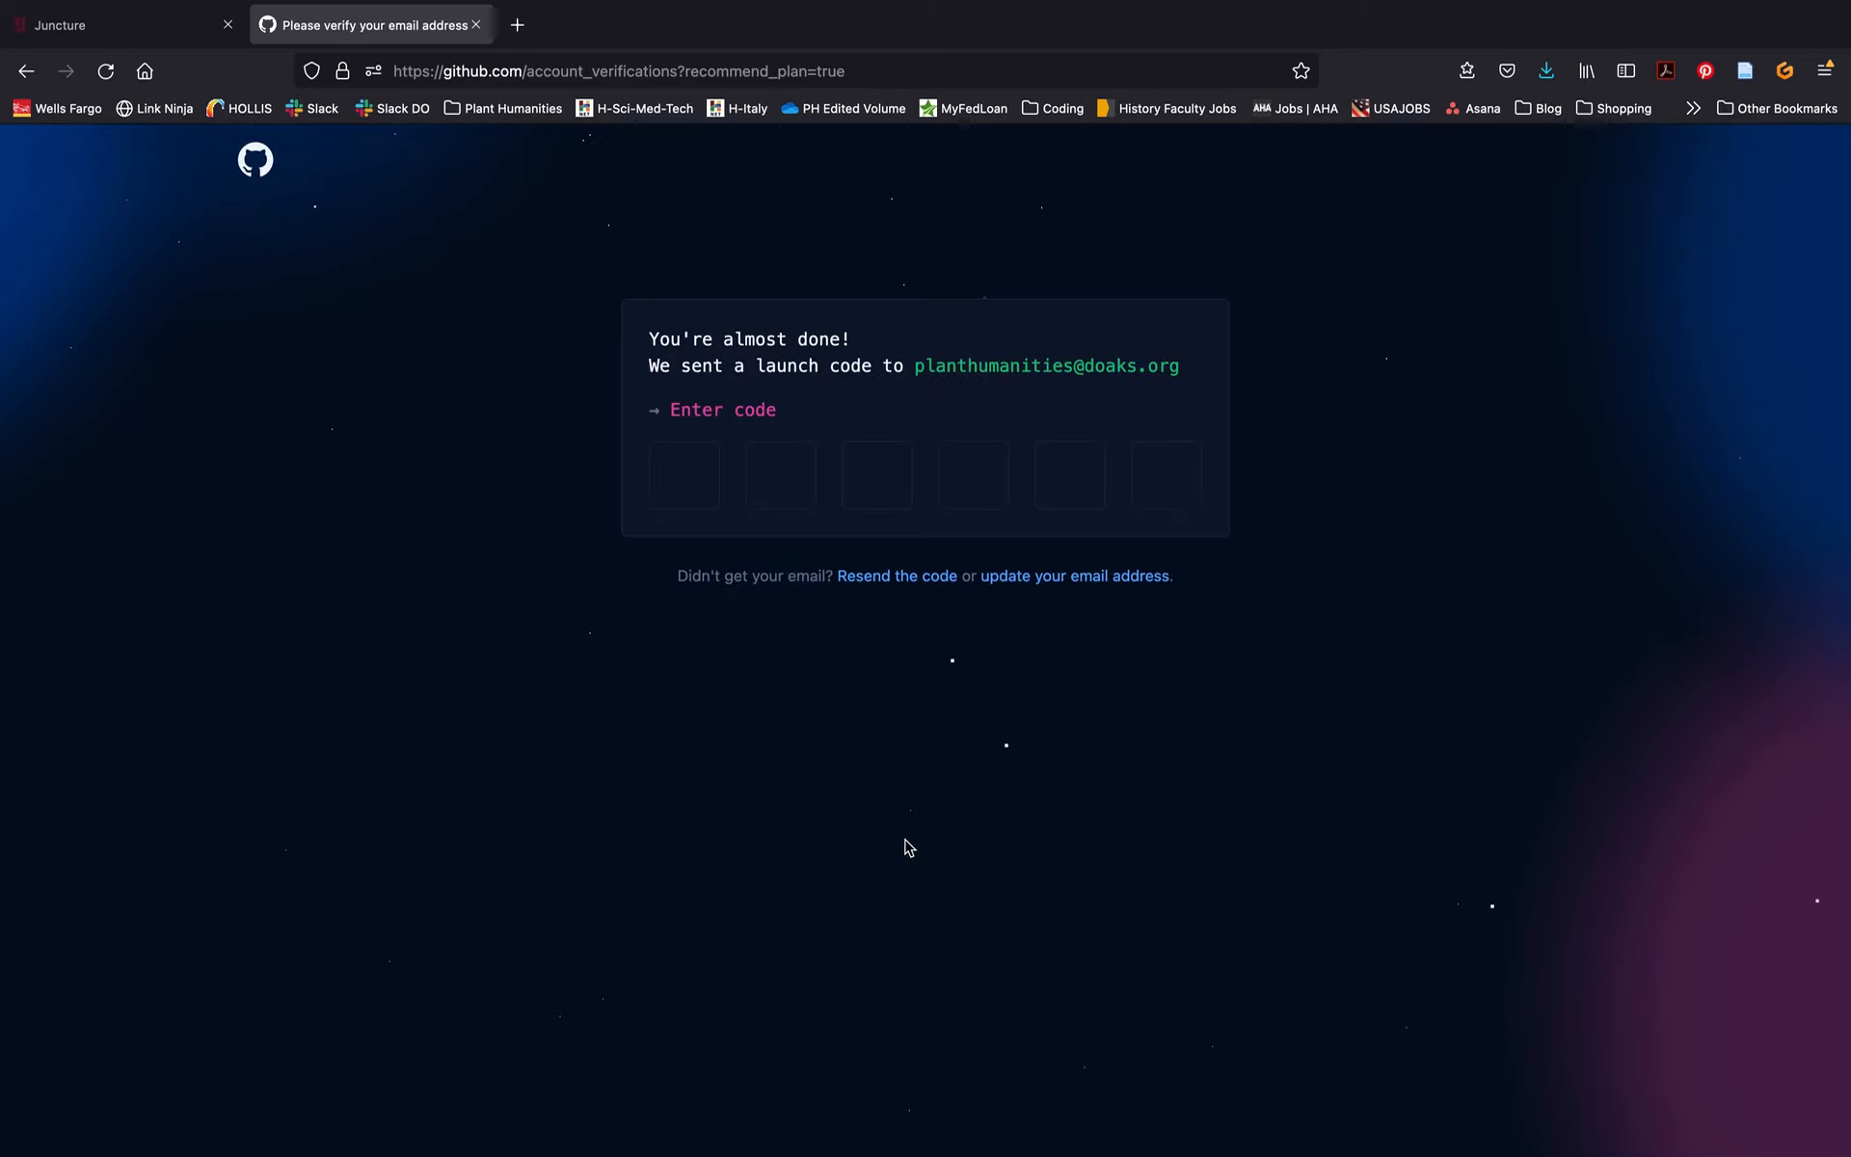
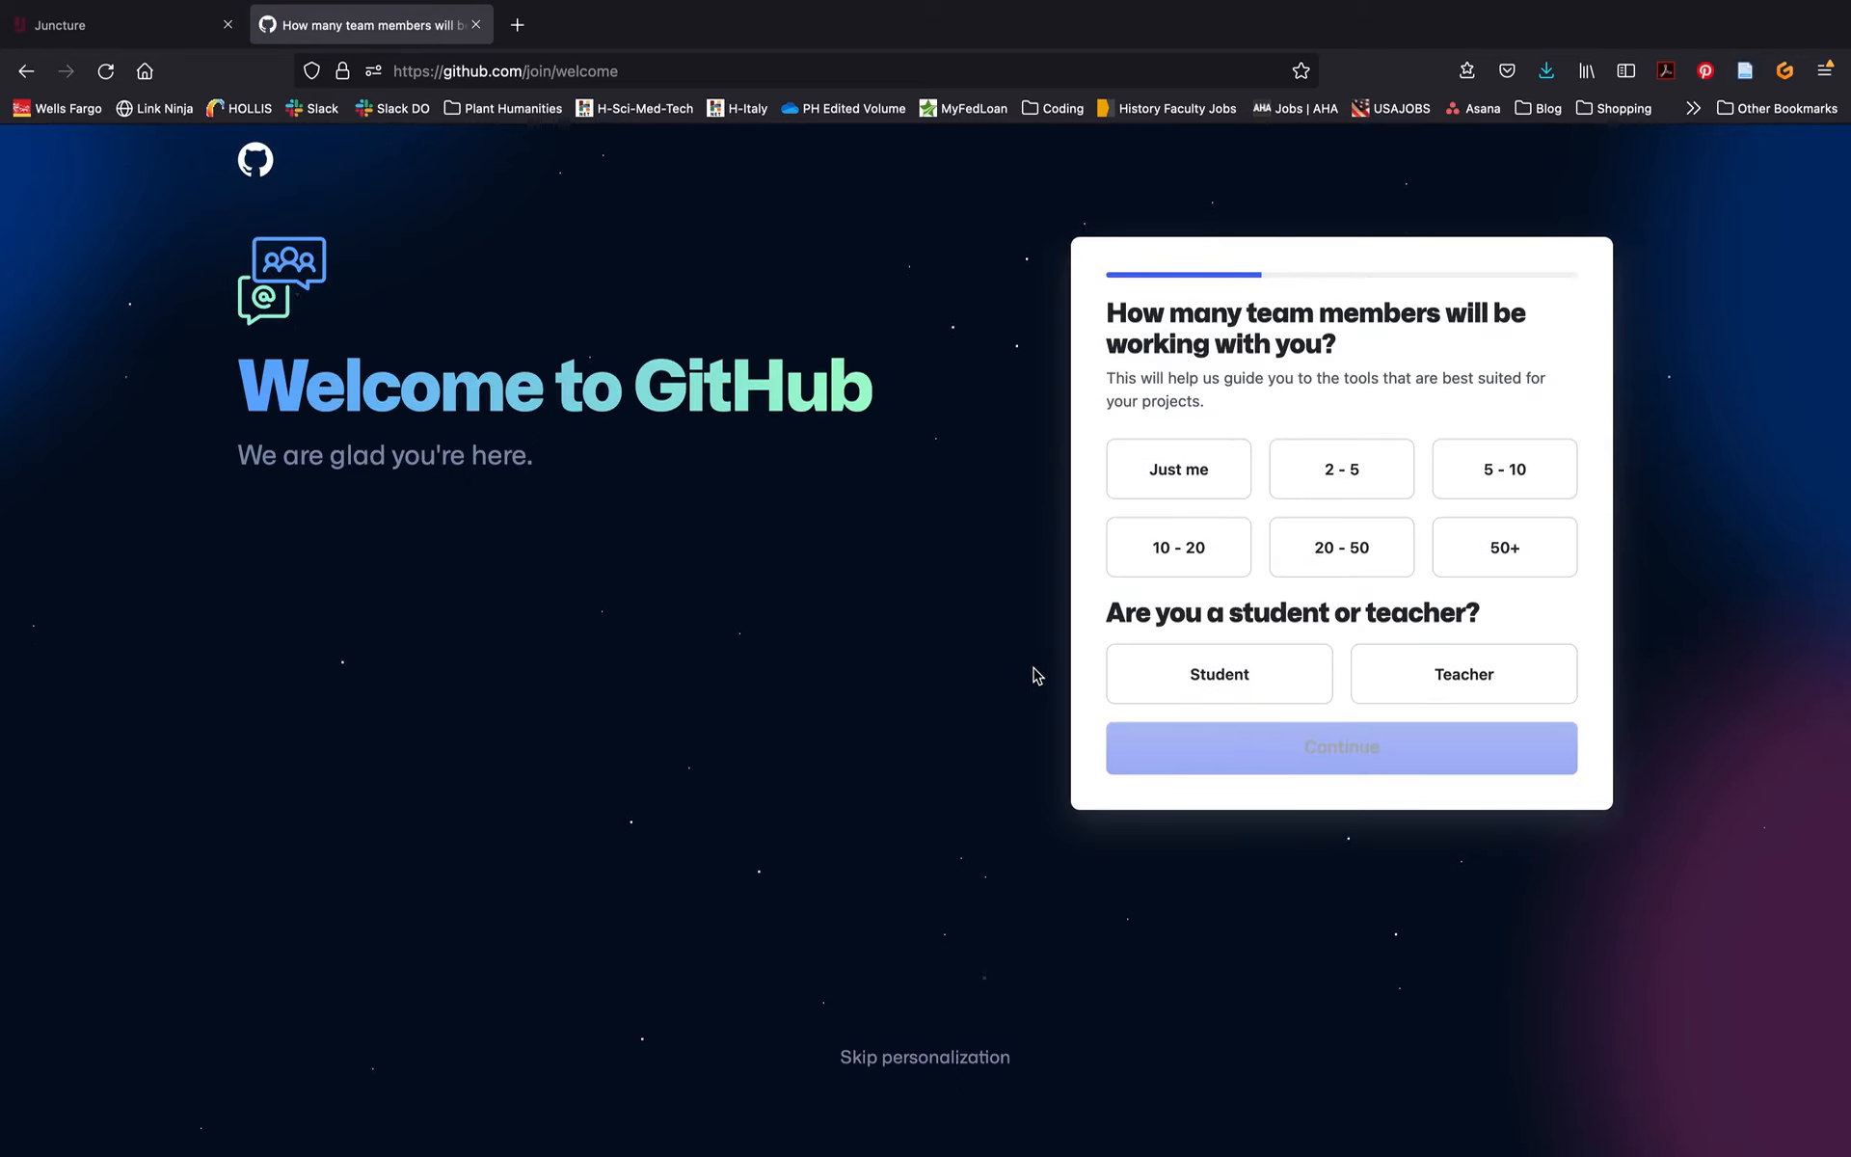
{"action": "mouse_move", "coordinate": [1139, 585]}
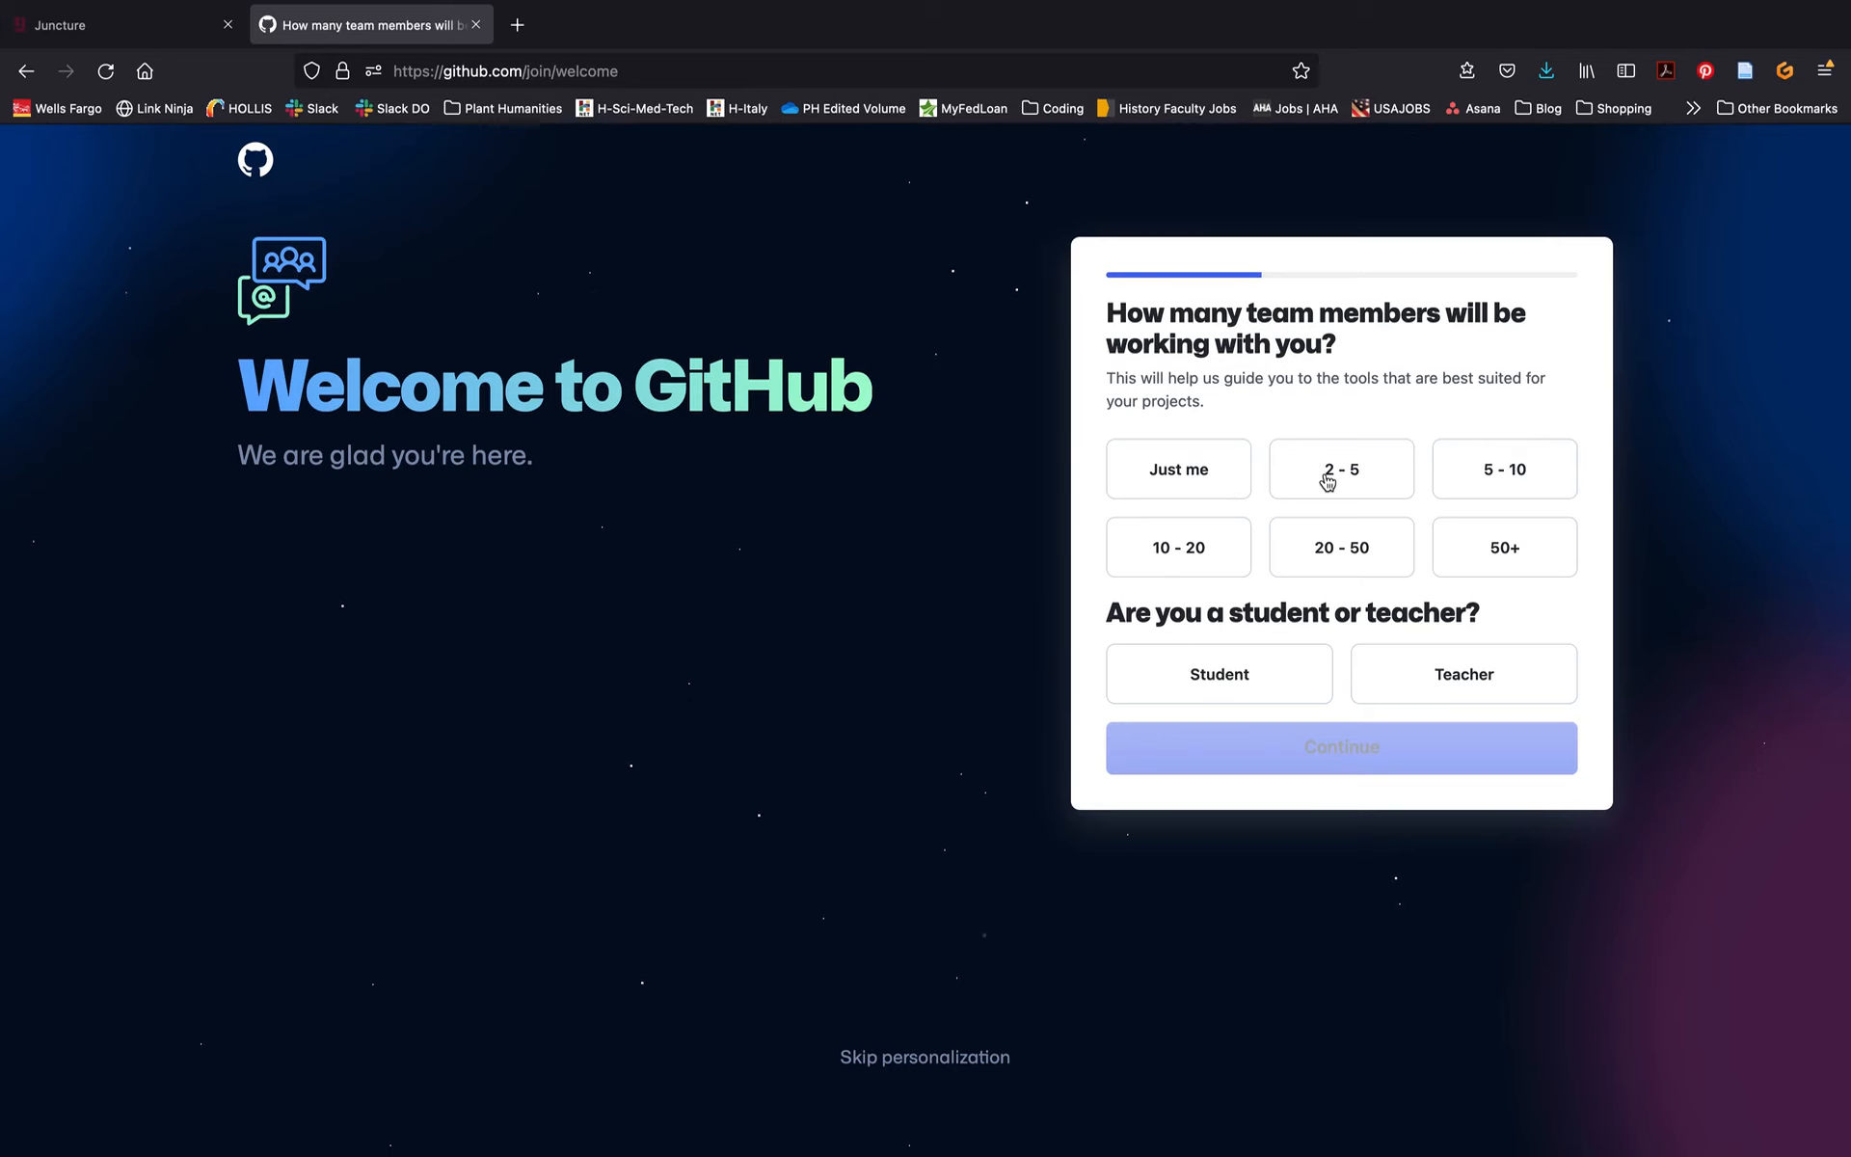
Answer 'Just me' and 'Student', then continue past feature interests with none selected.
{"action": "left_click", "coordinate": [1177, 469]}
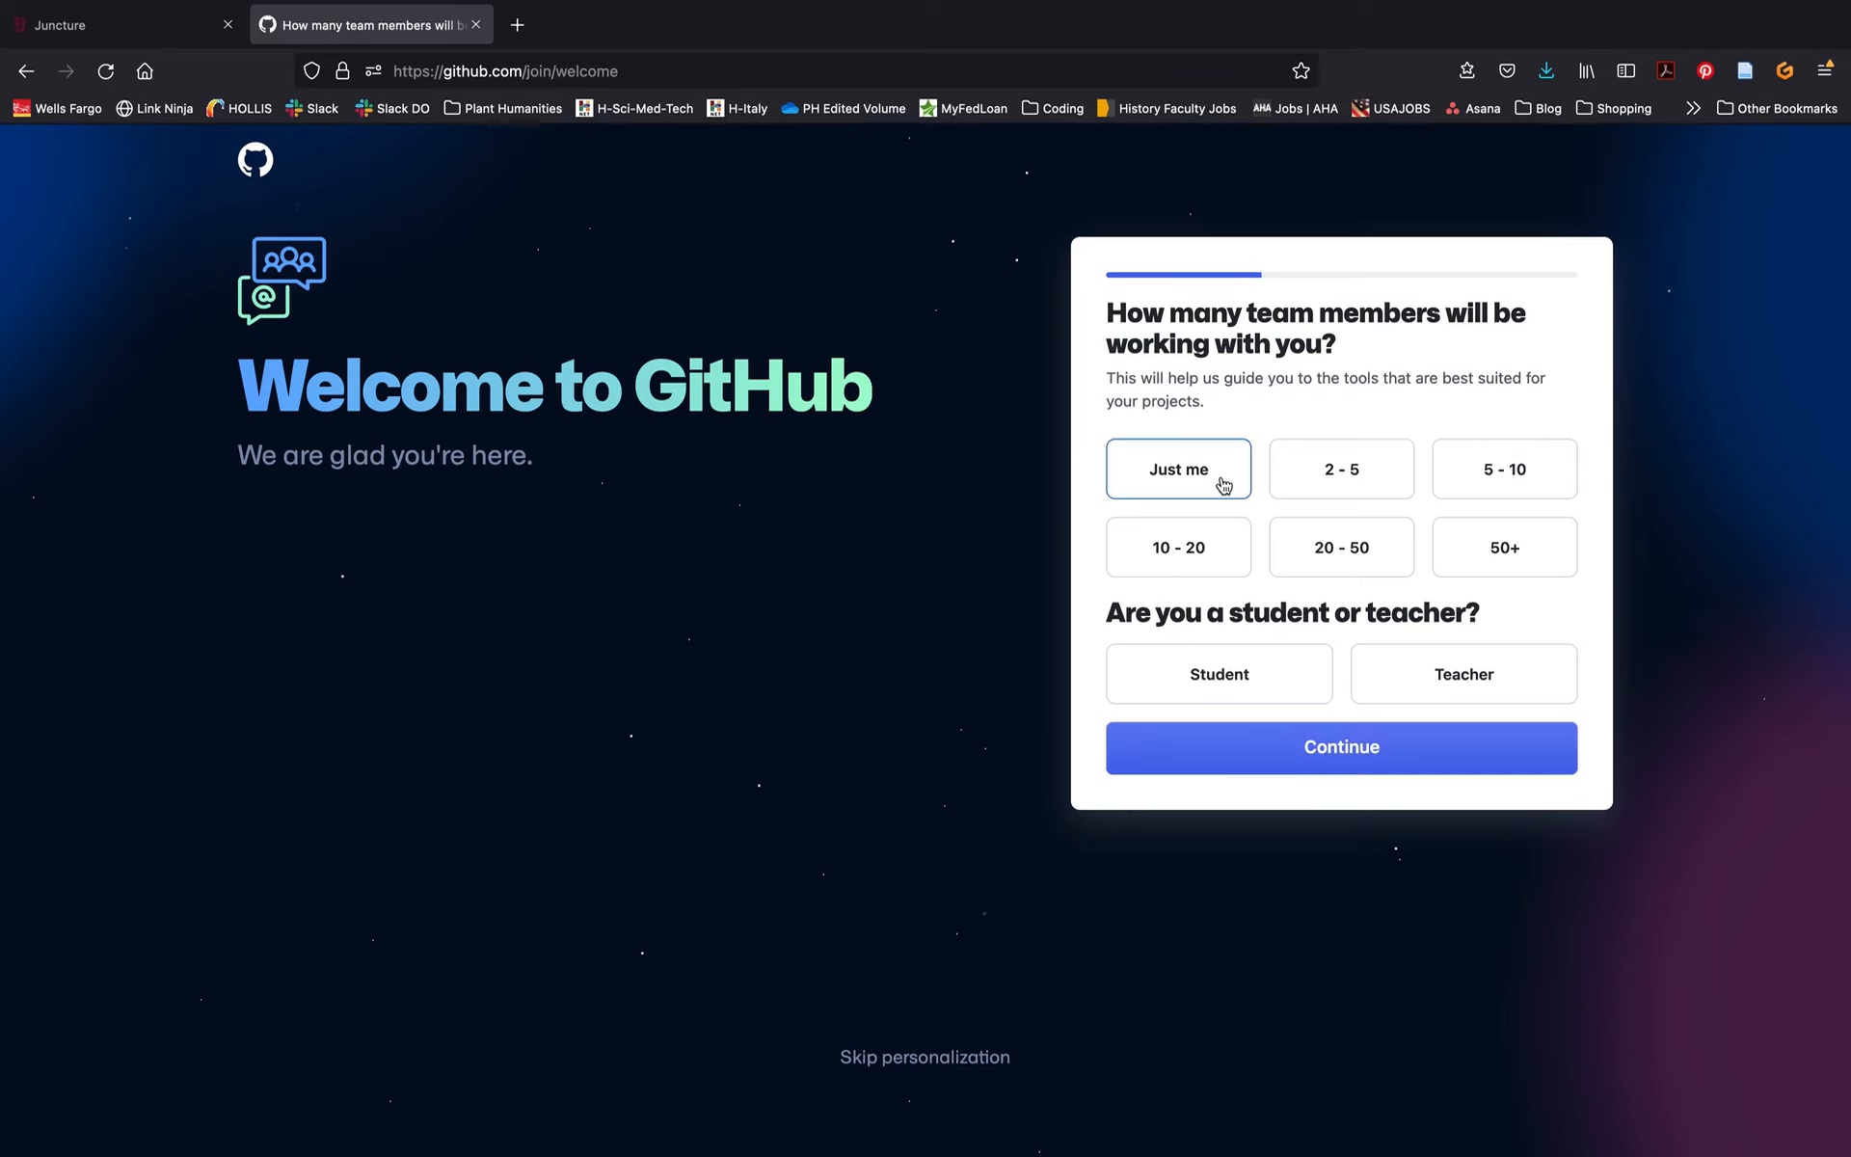
{"action": "mouse_move", "coordinate": [1240, 677]}
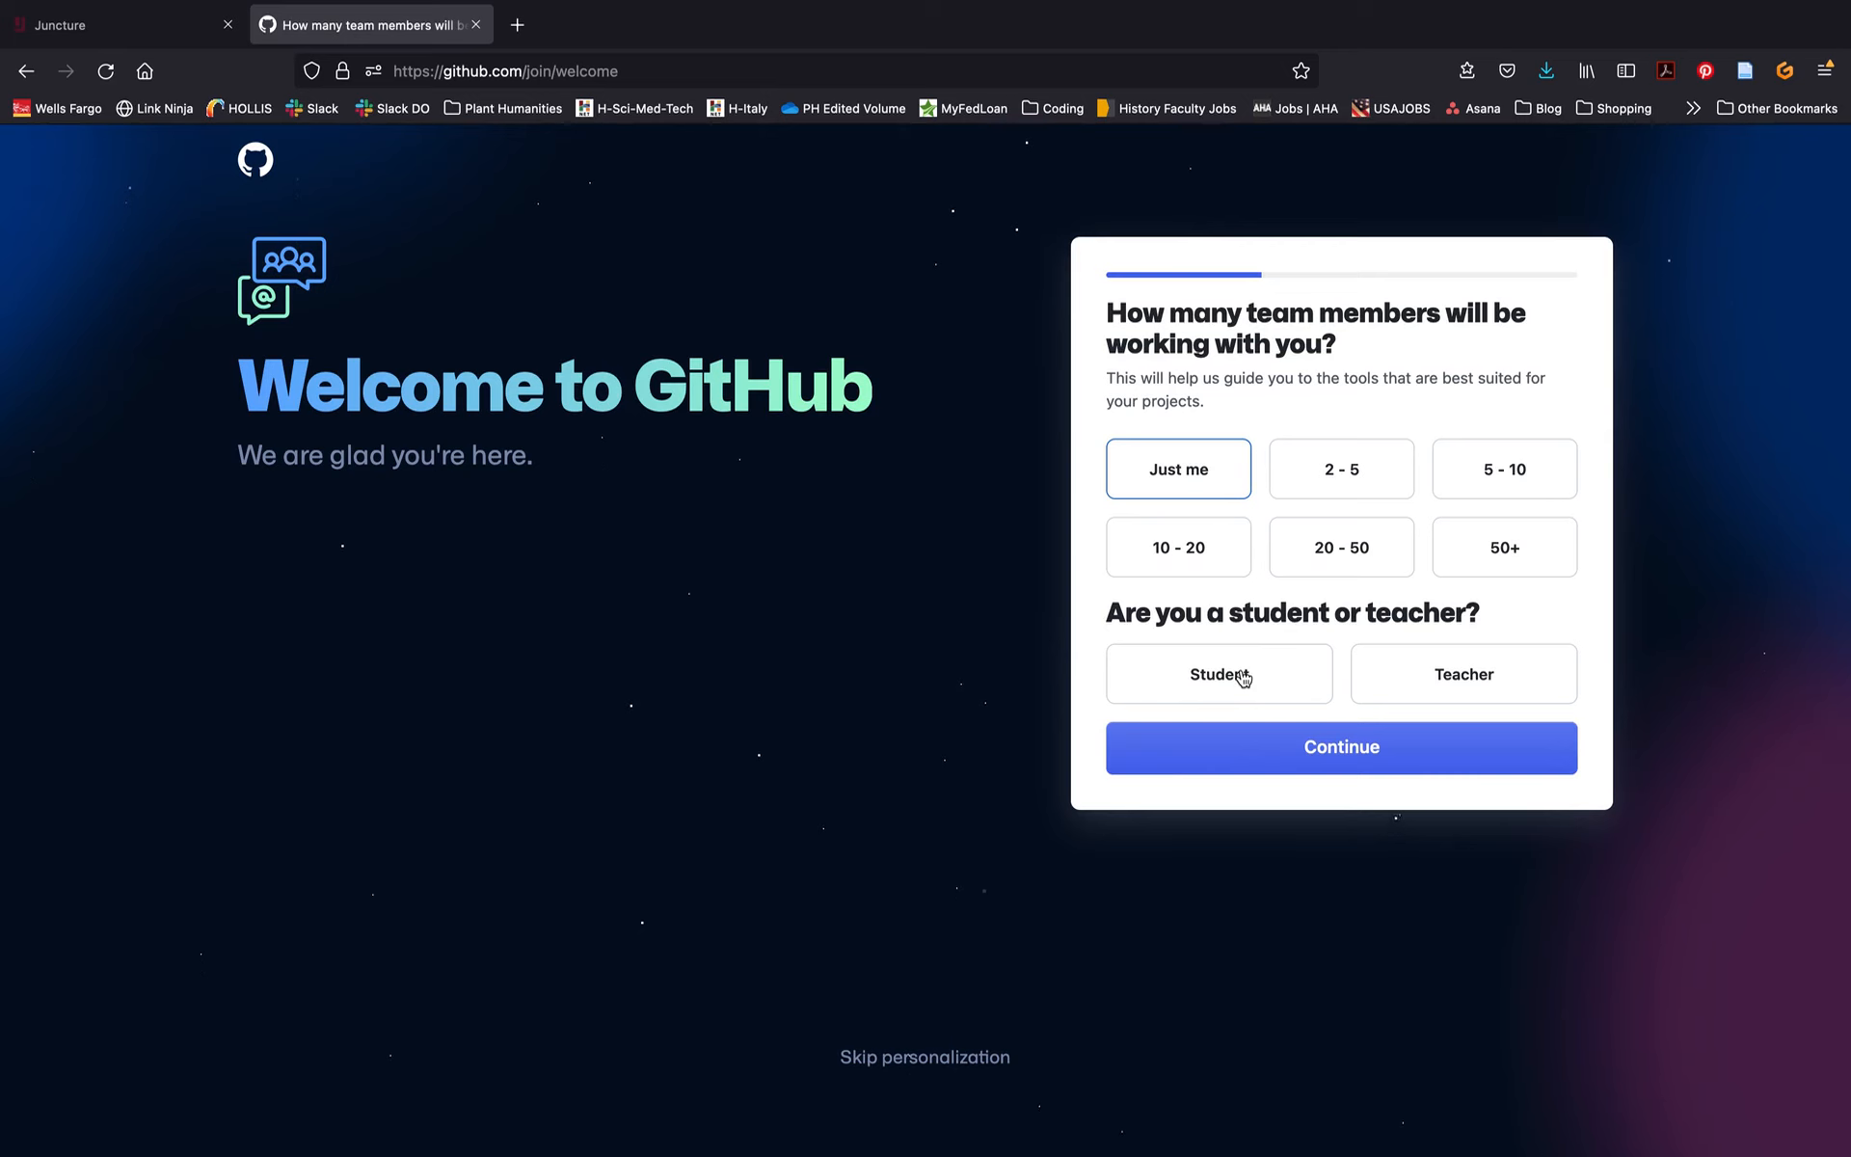
{"action": "left_click", "coordinate": [1341, 747]}
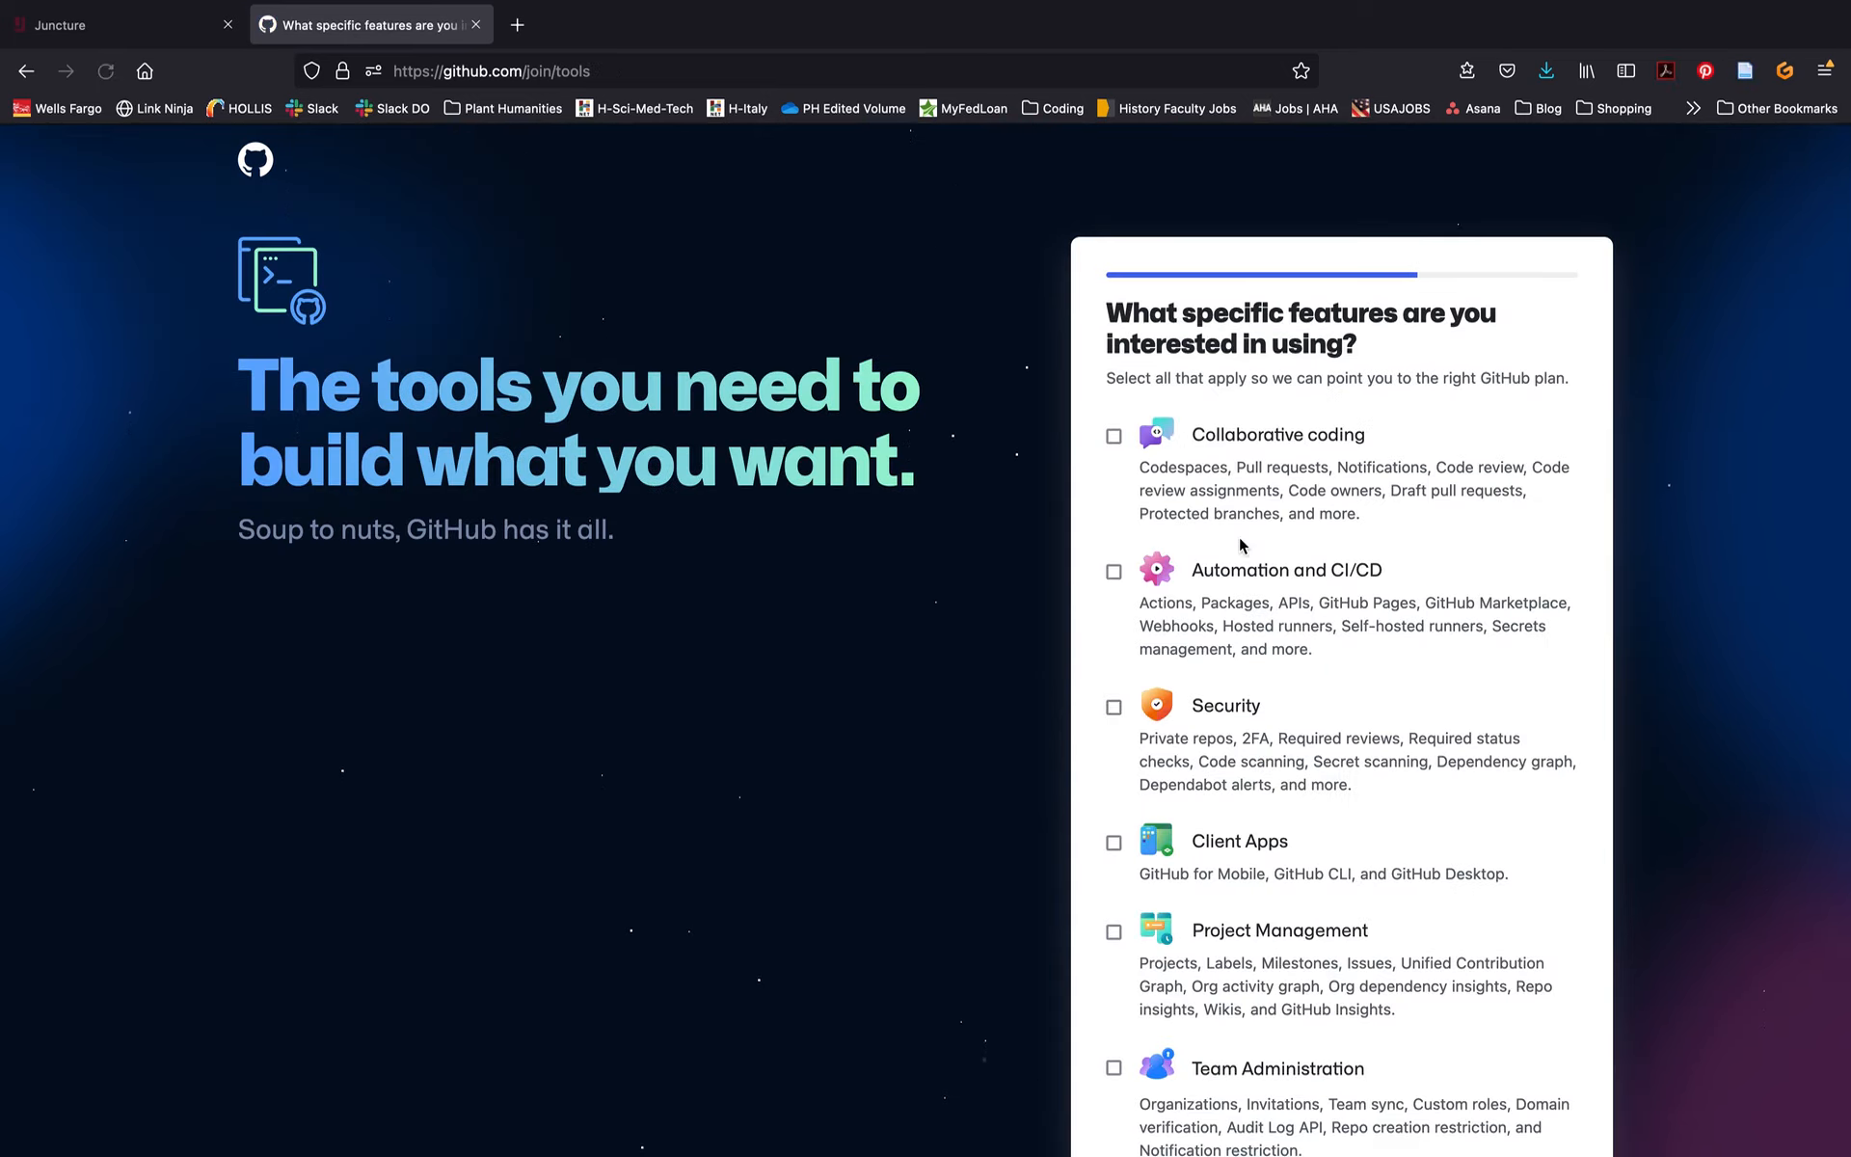
{"action": "scroll", "scroll_direction": "down", "scroll_amount": 3}
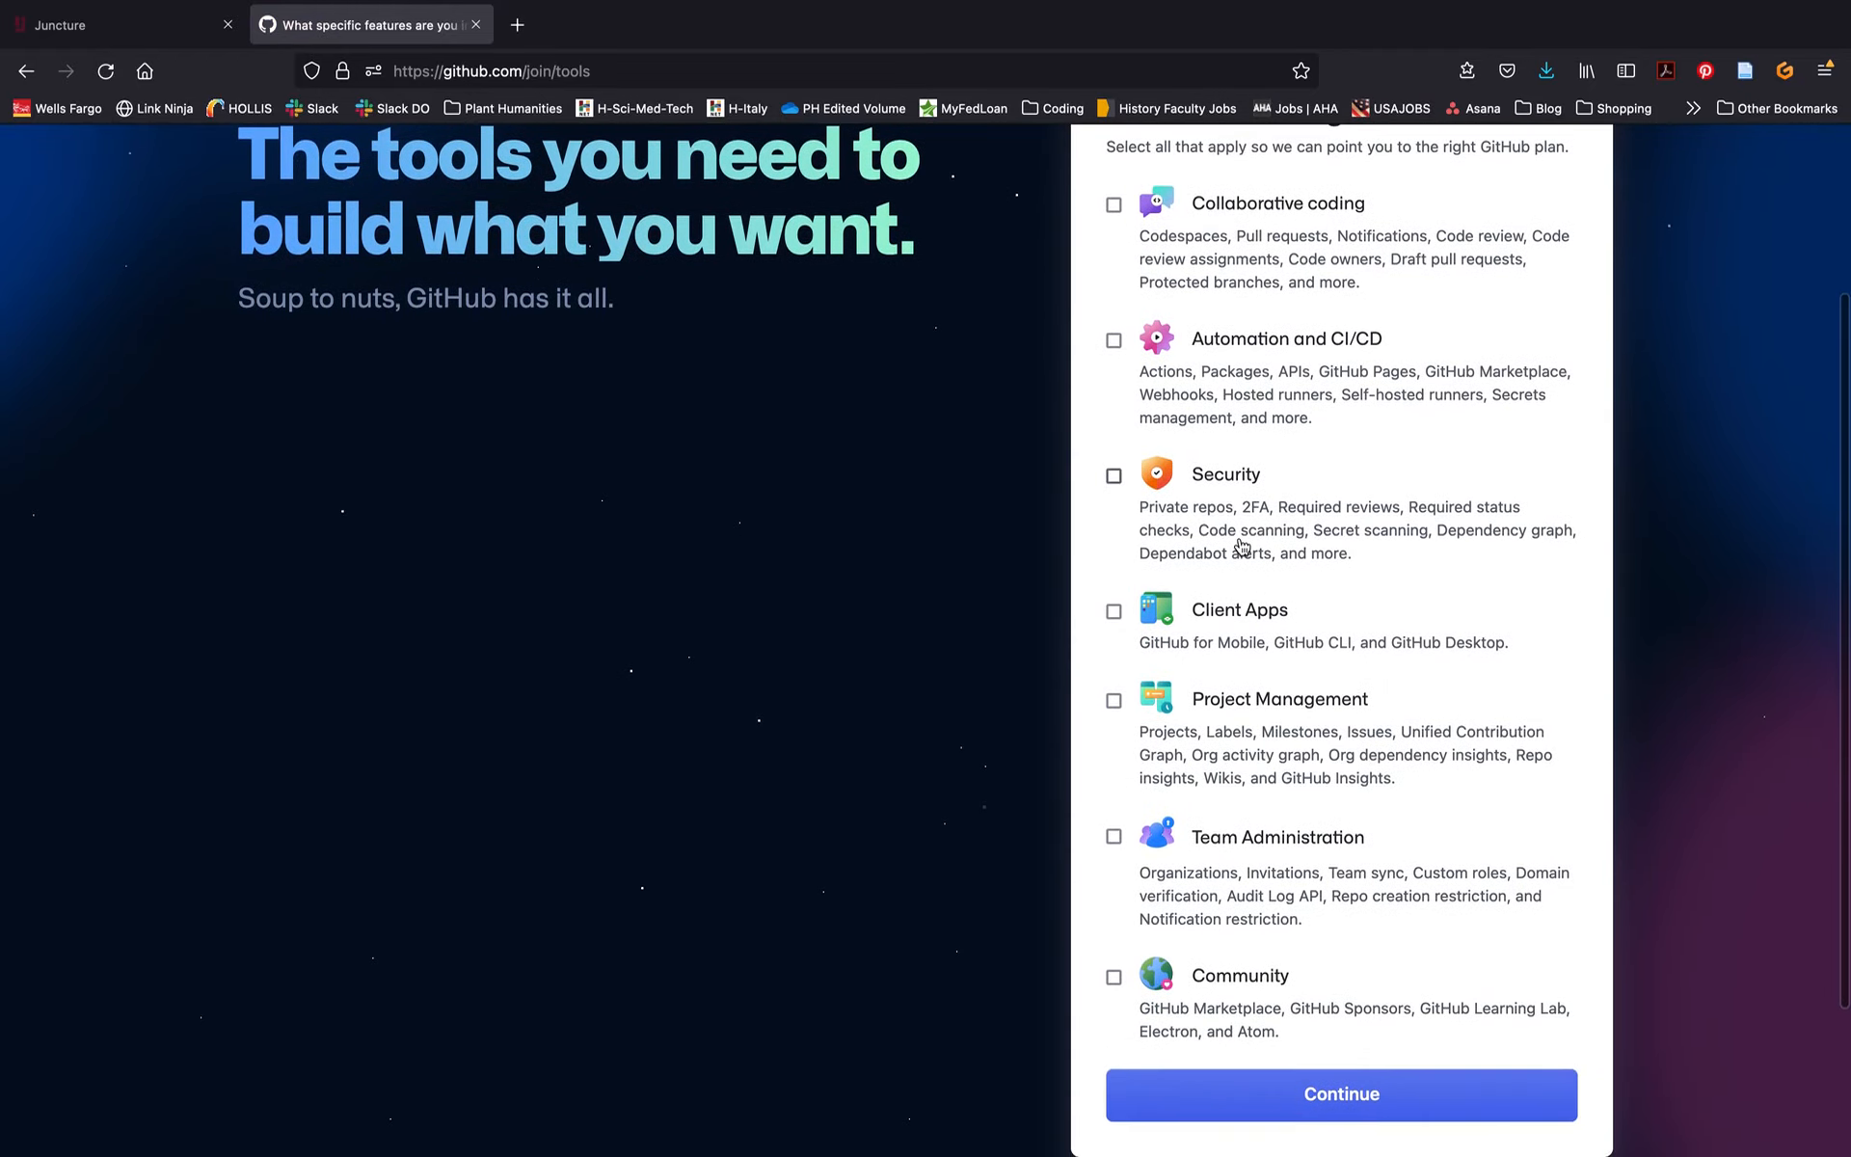
{"action": "scroll", "scroll_direction": "down", "scroll_amount": 3}
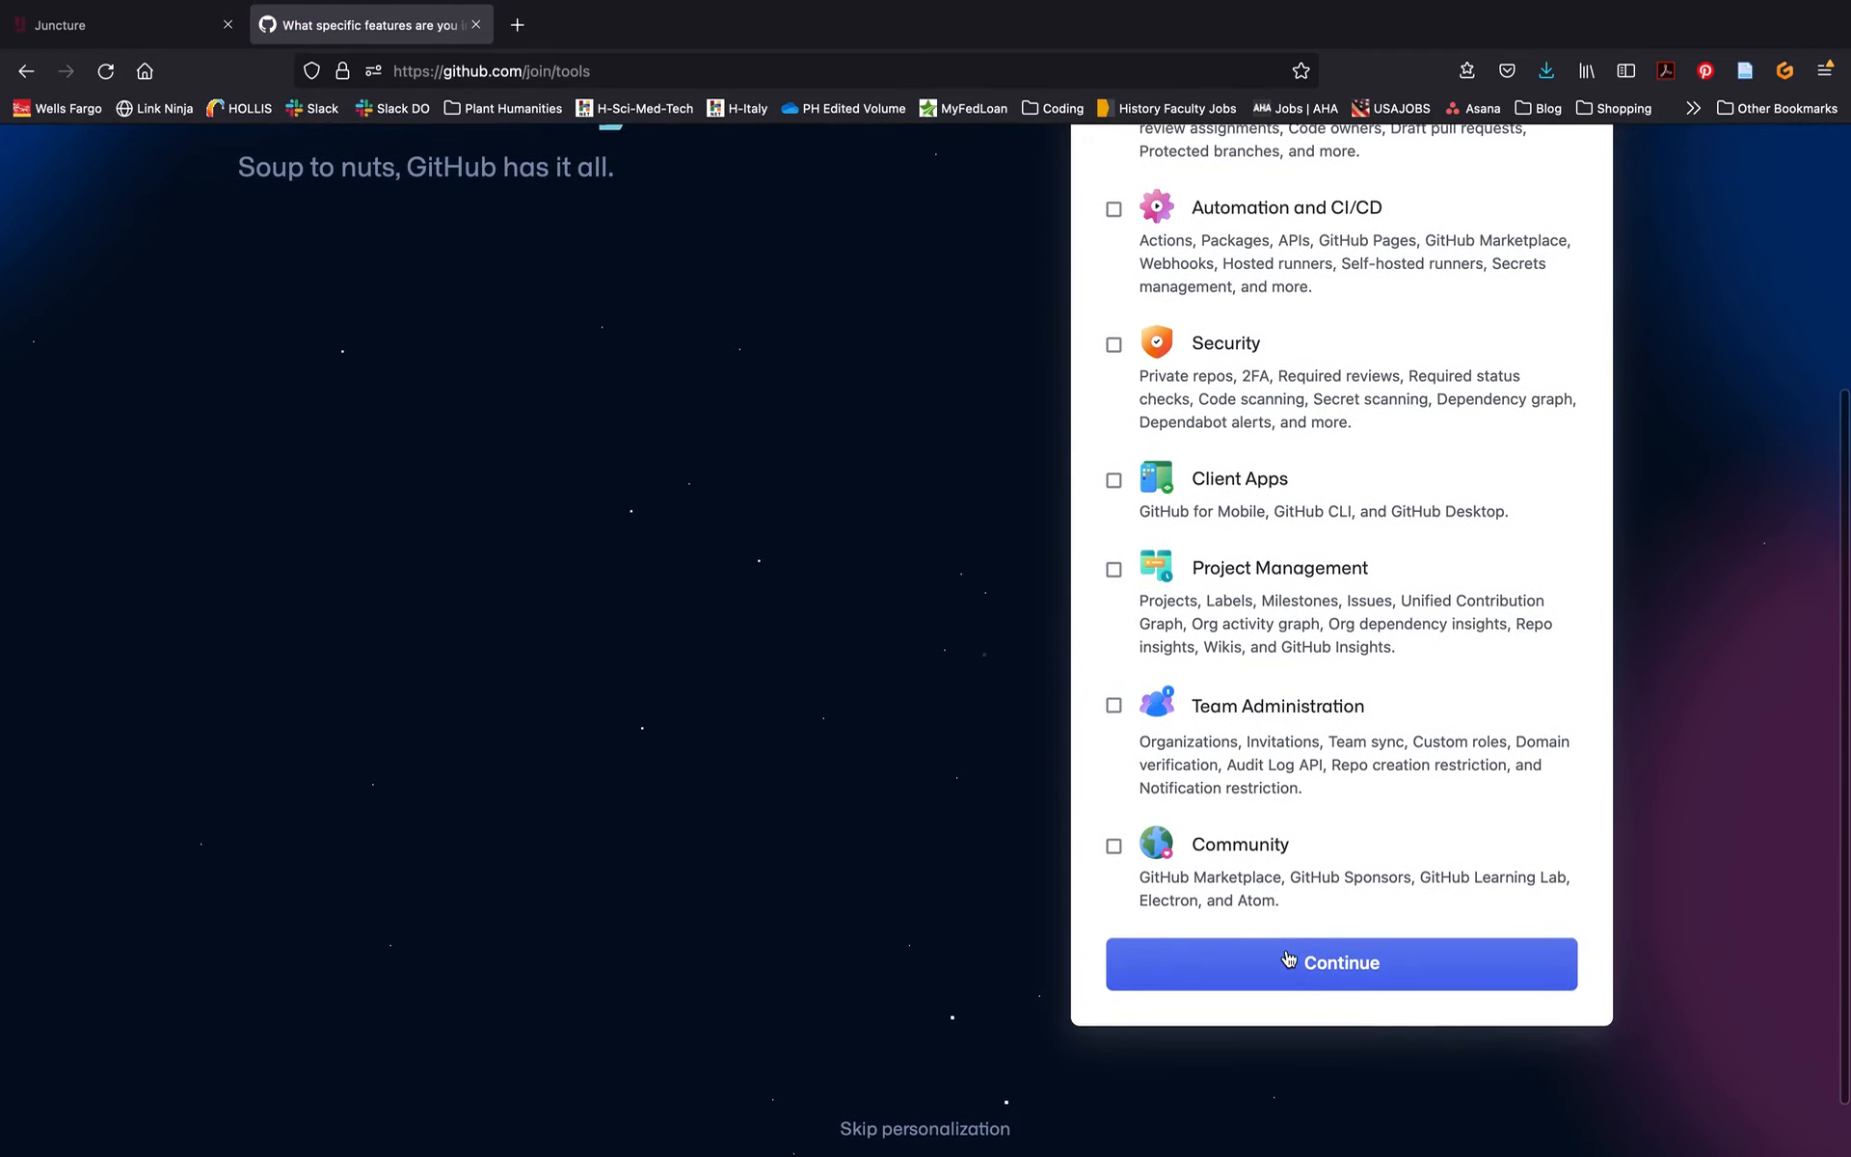
{"action": "left_click", "coordinate": [1340, 962]}
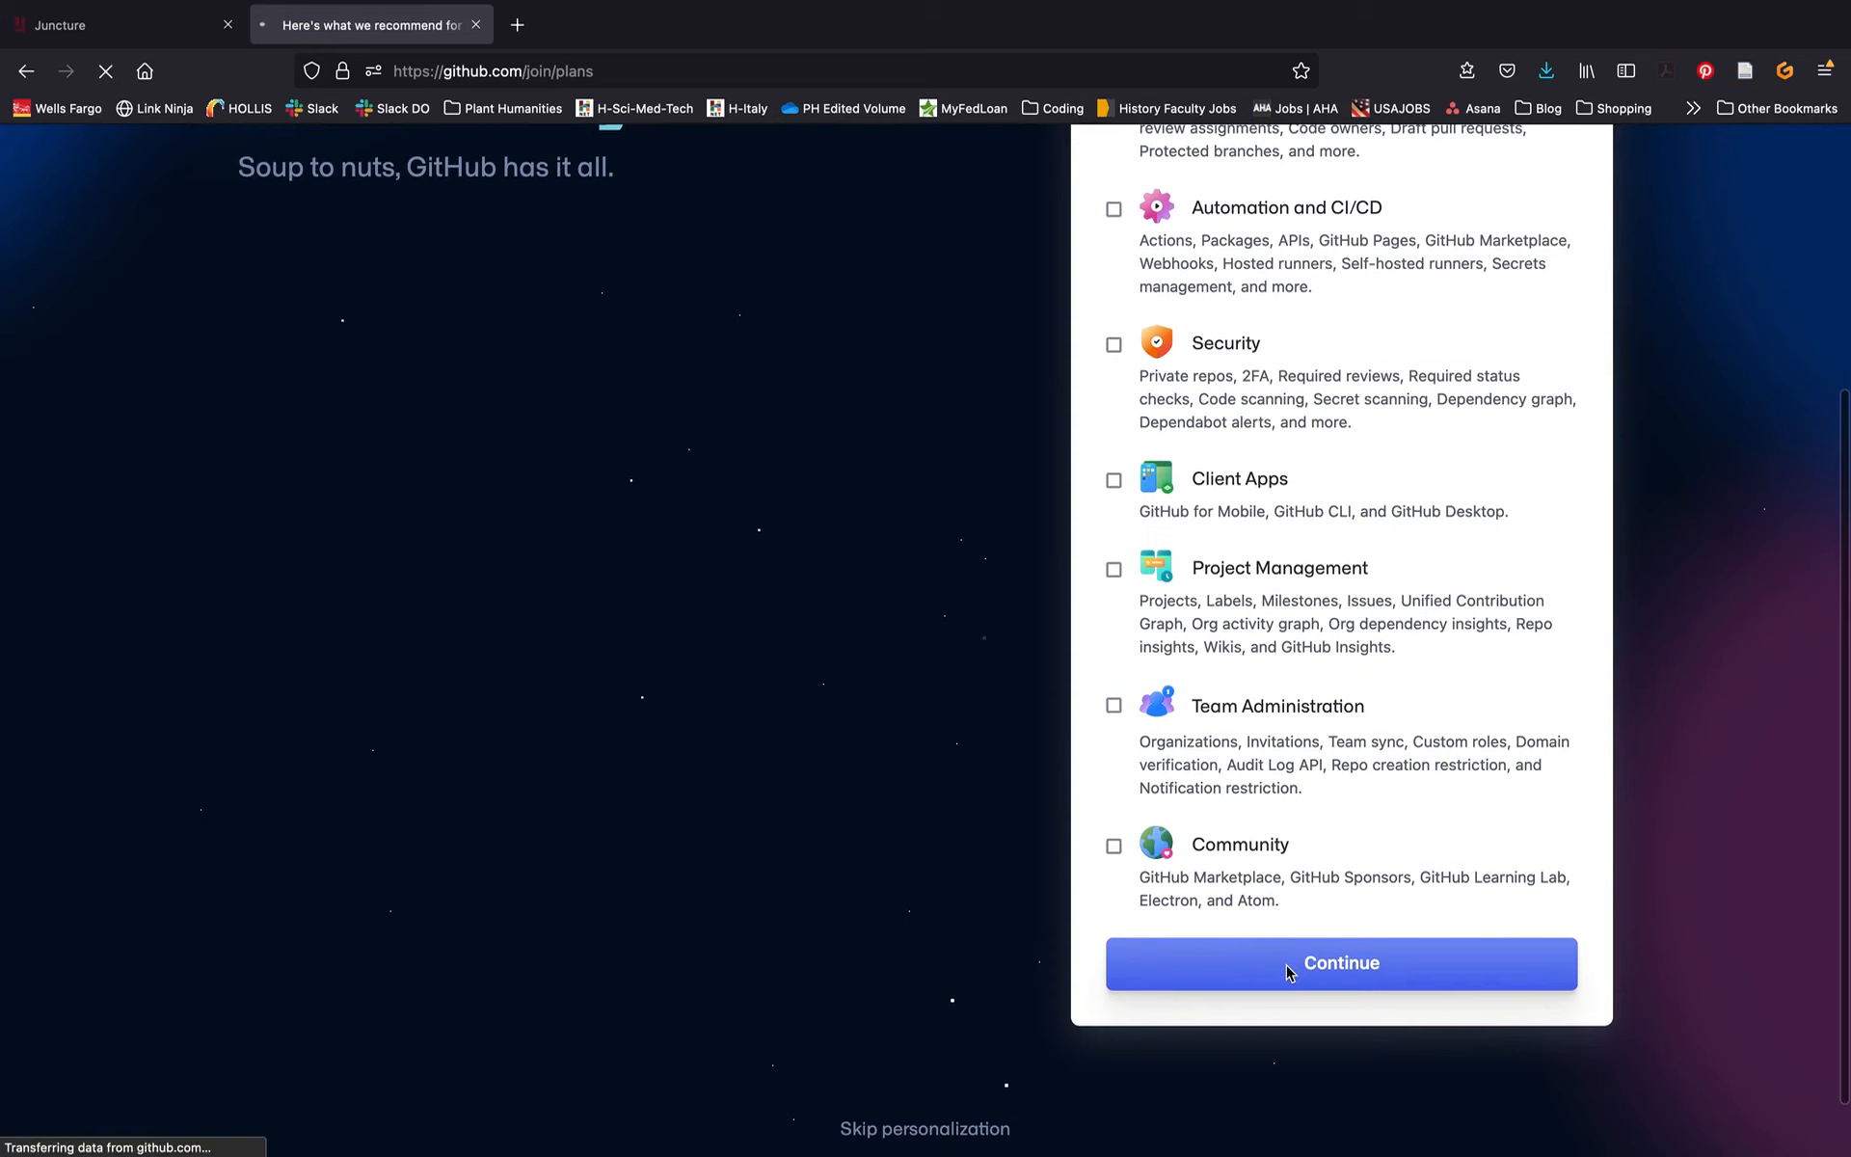
Continue past the student plans page to reach the GitHub home dashboard.
{"action": "left_click", "coordinate": [1340, 963]}
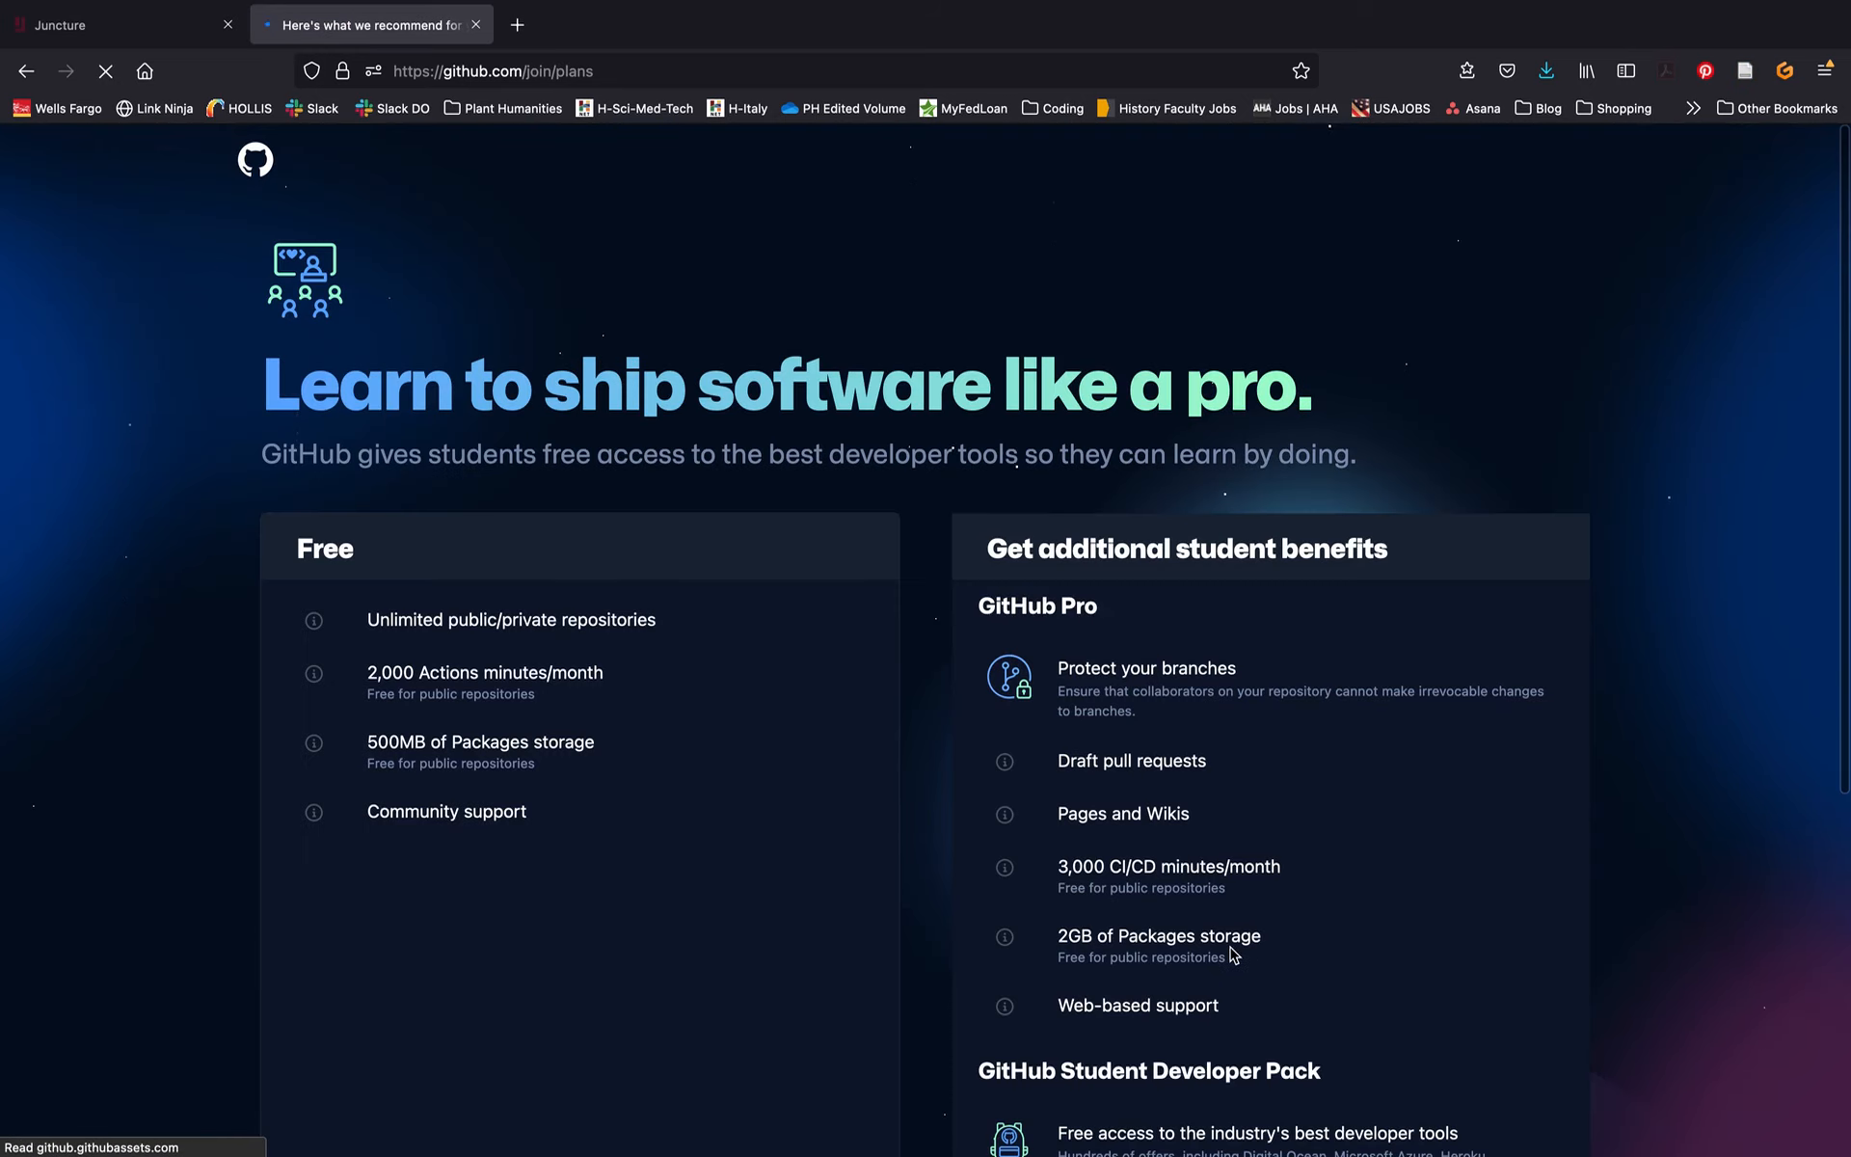
{"action": "scroll", "scroll_direction": "down", "scroll_amount": 3}
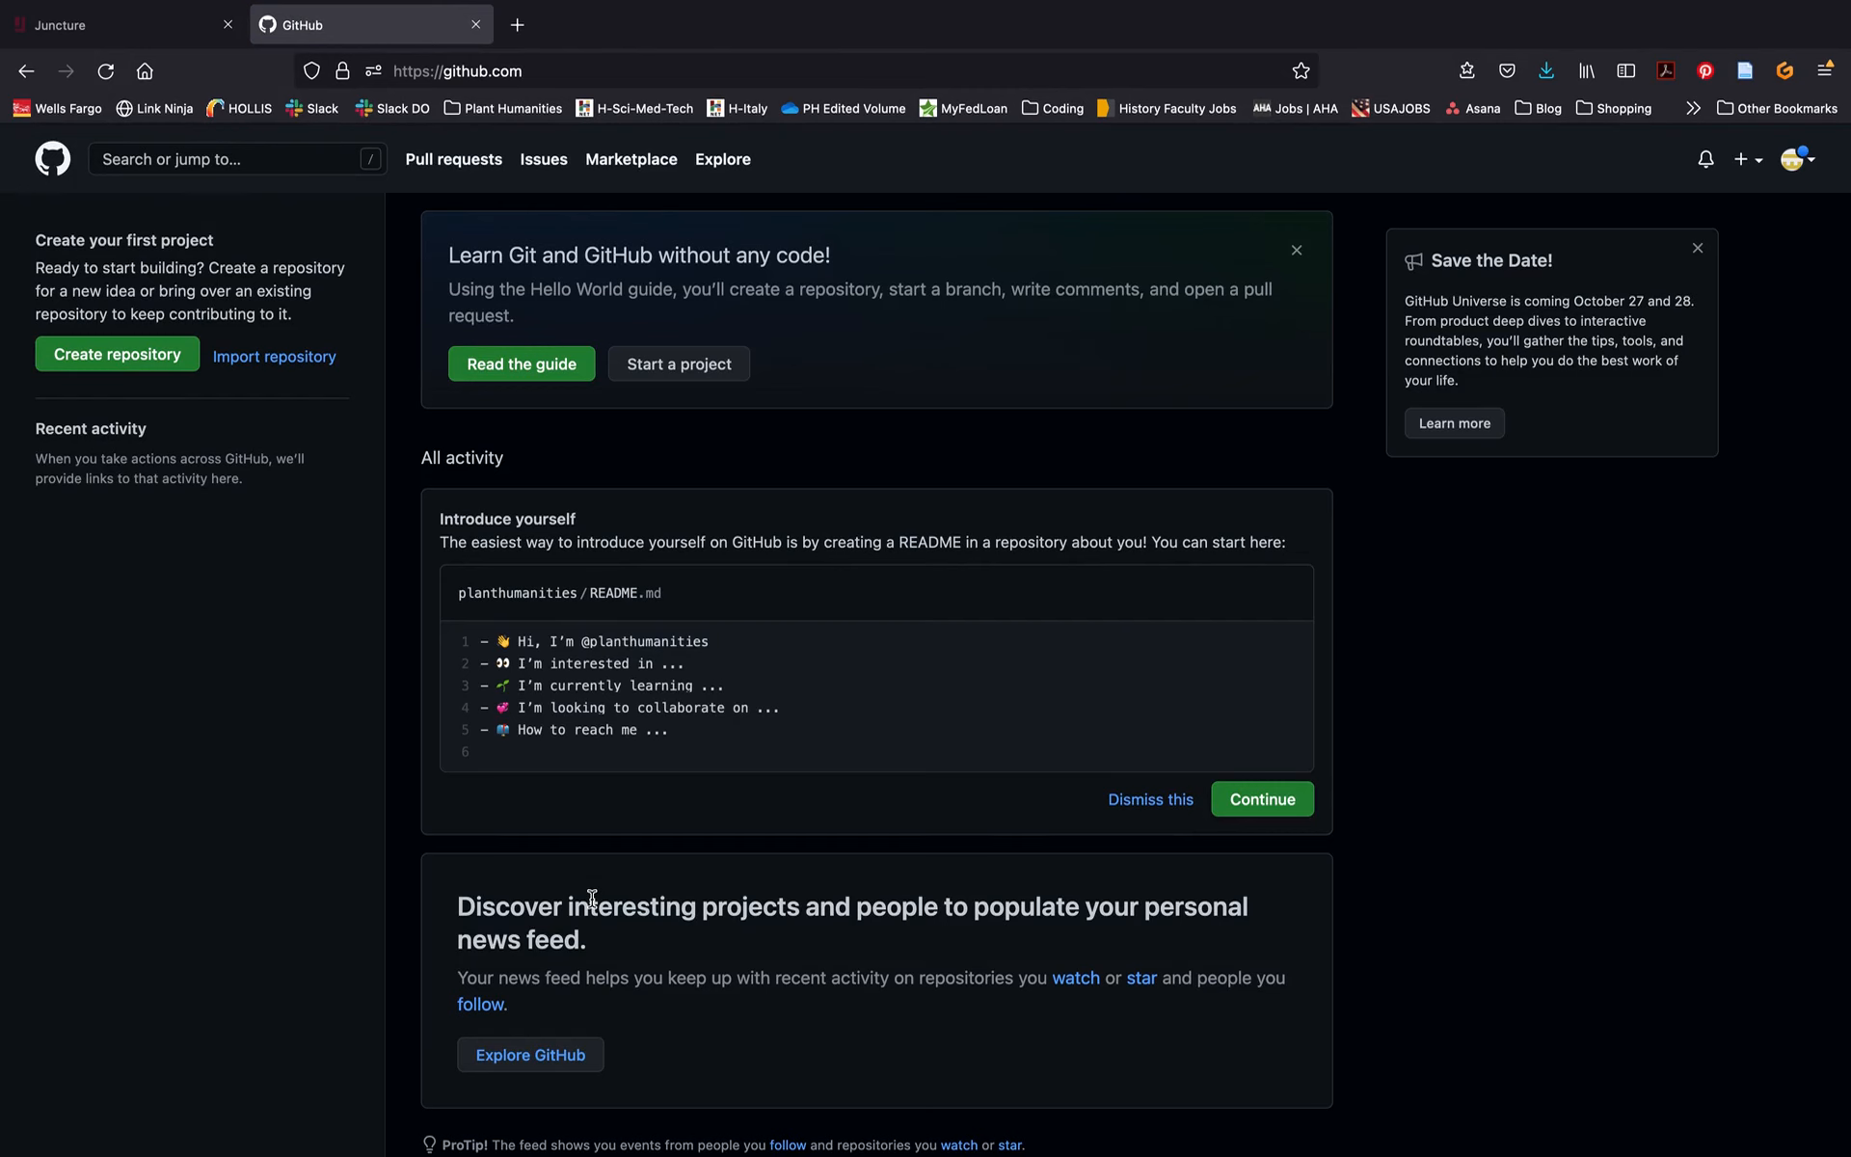
Open the Visual Essay Quick Start wiki from the Juncture site, then return to the dashboard.
{"action": "left_click", "coordinate": [106, 23]}
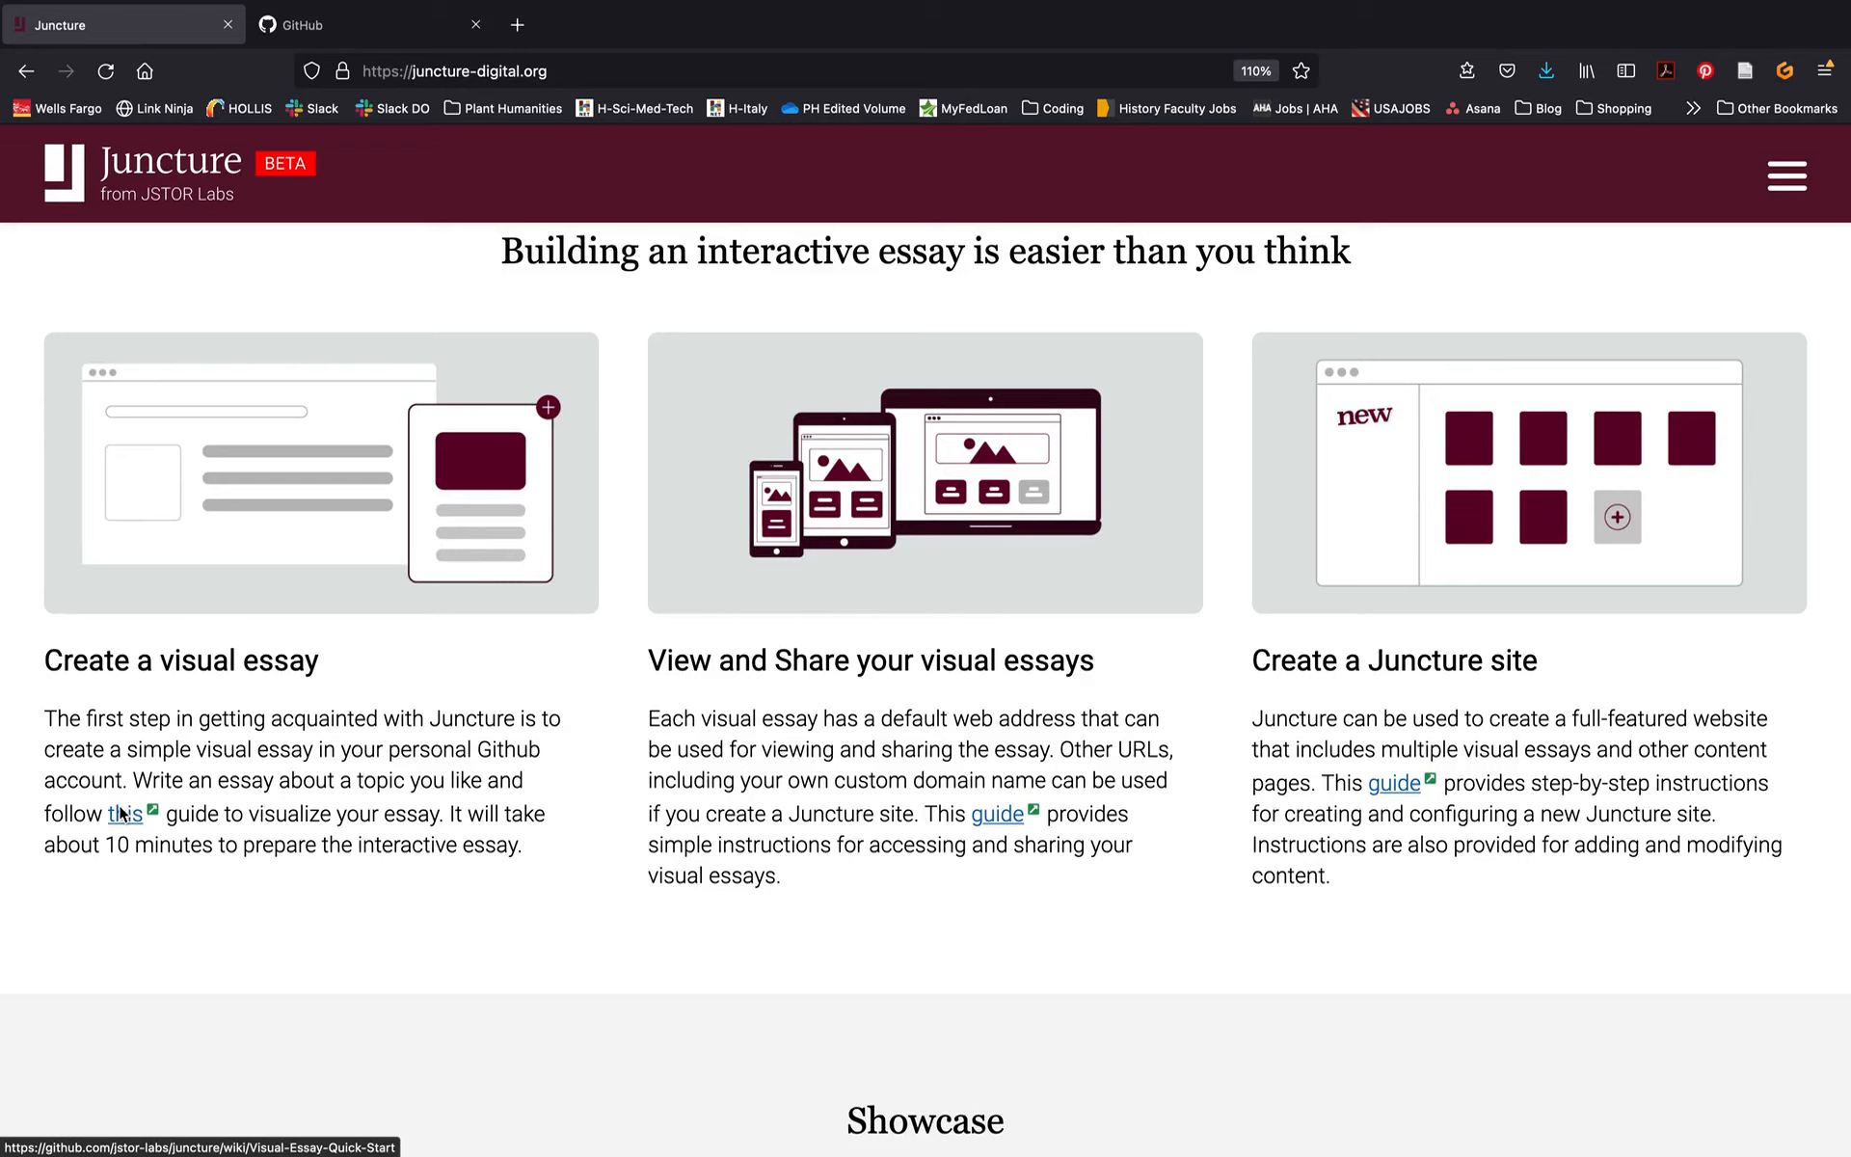
{"action": "left_click", "coordinate": [121, 813]}
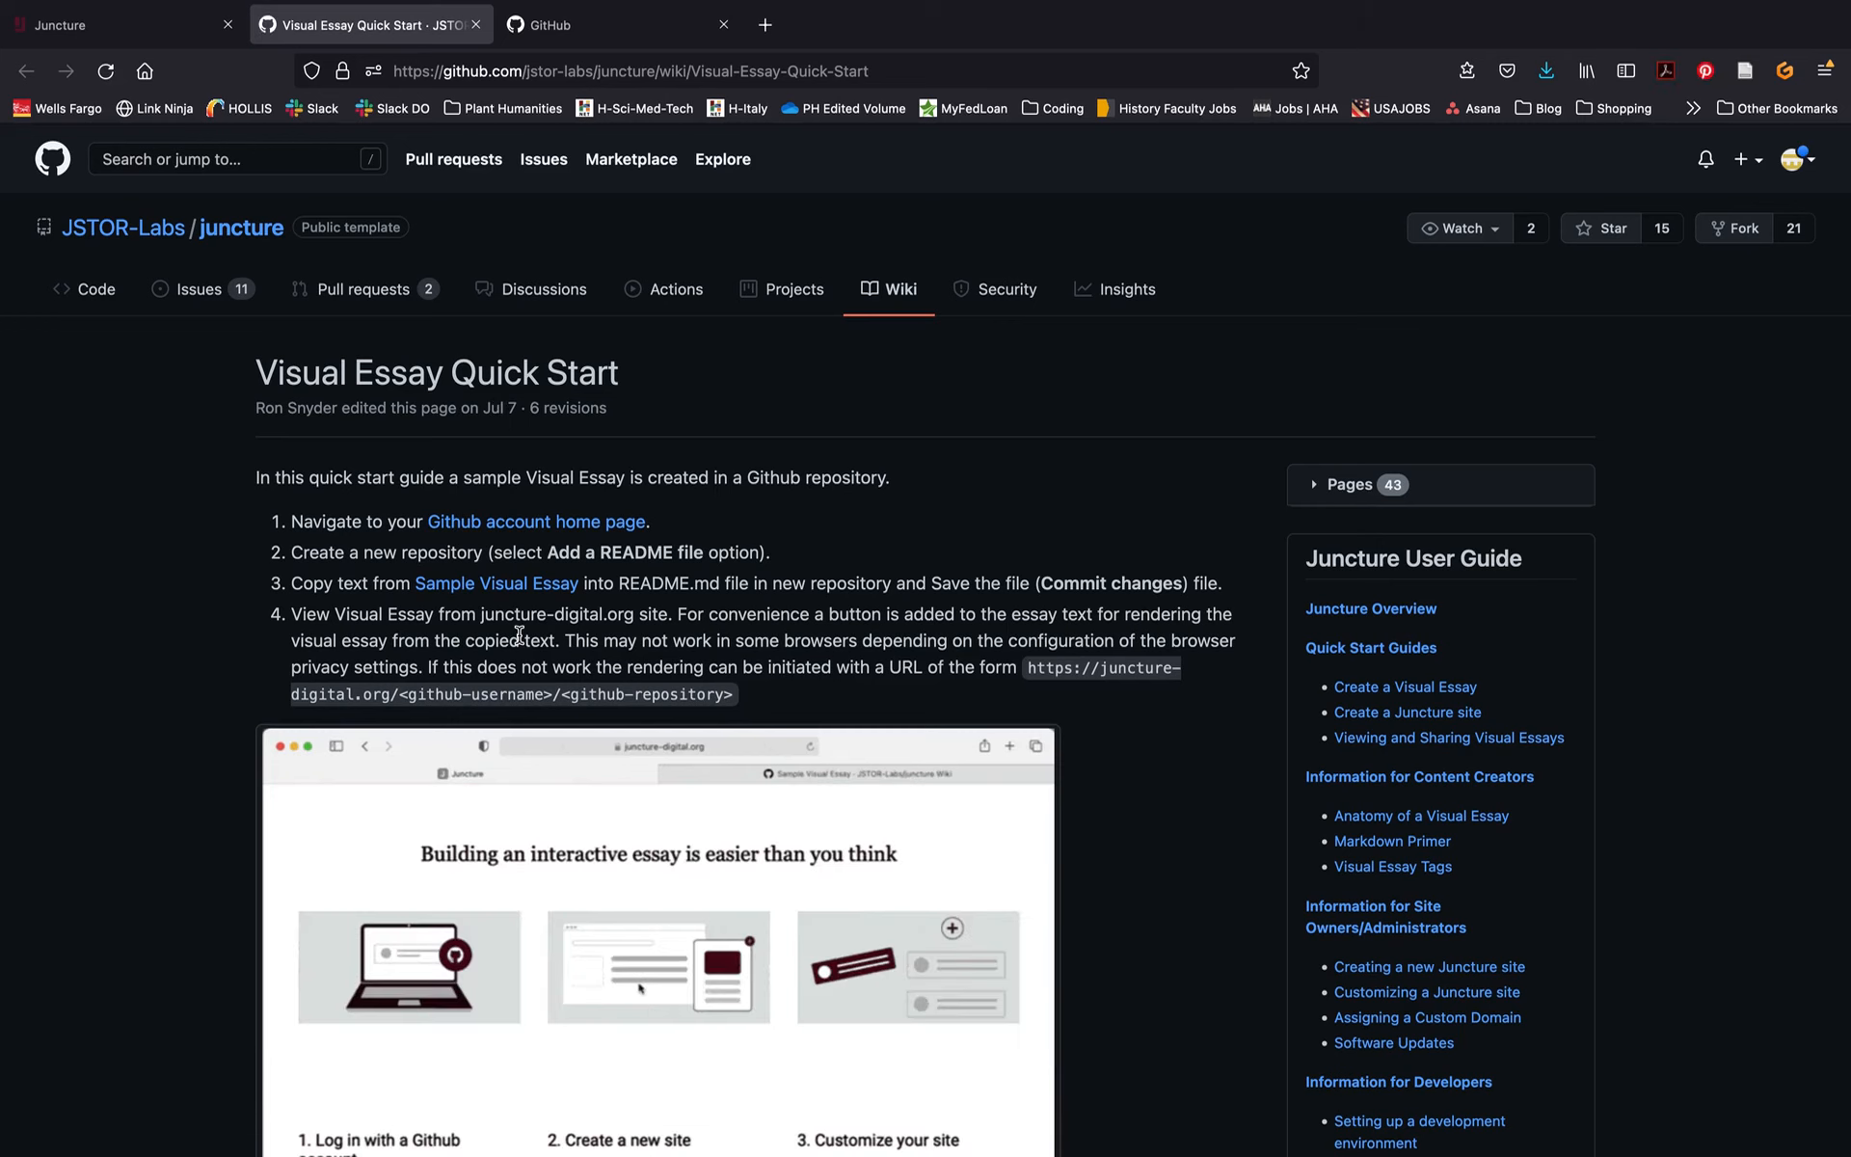
{"action": "mouse_move", "coordinate": [594, 575]}
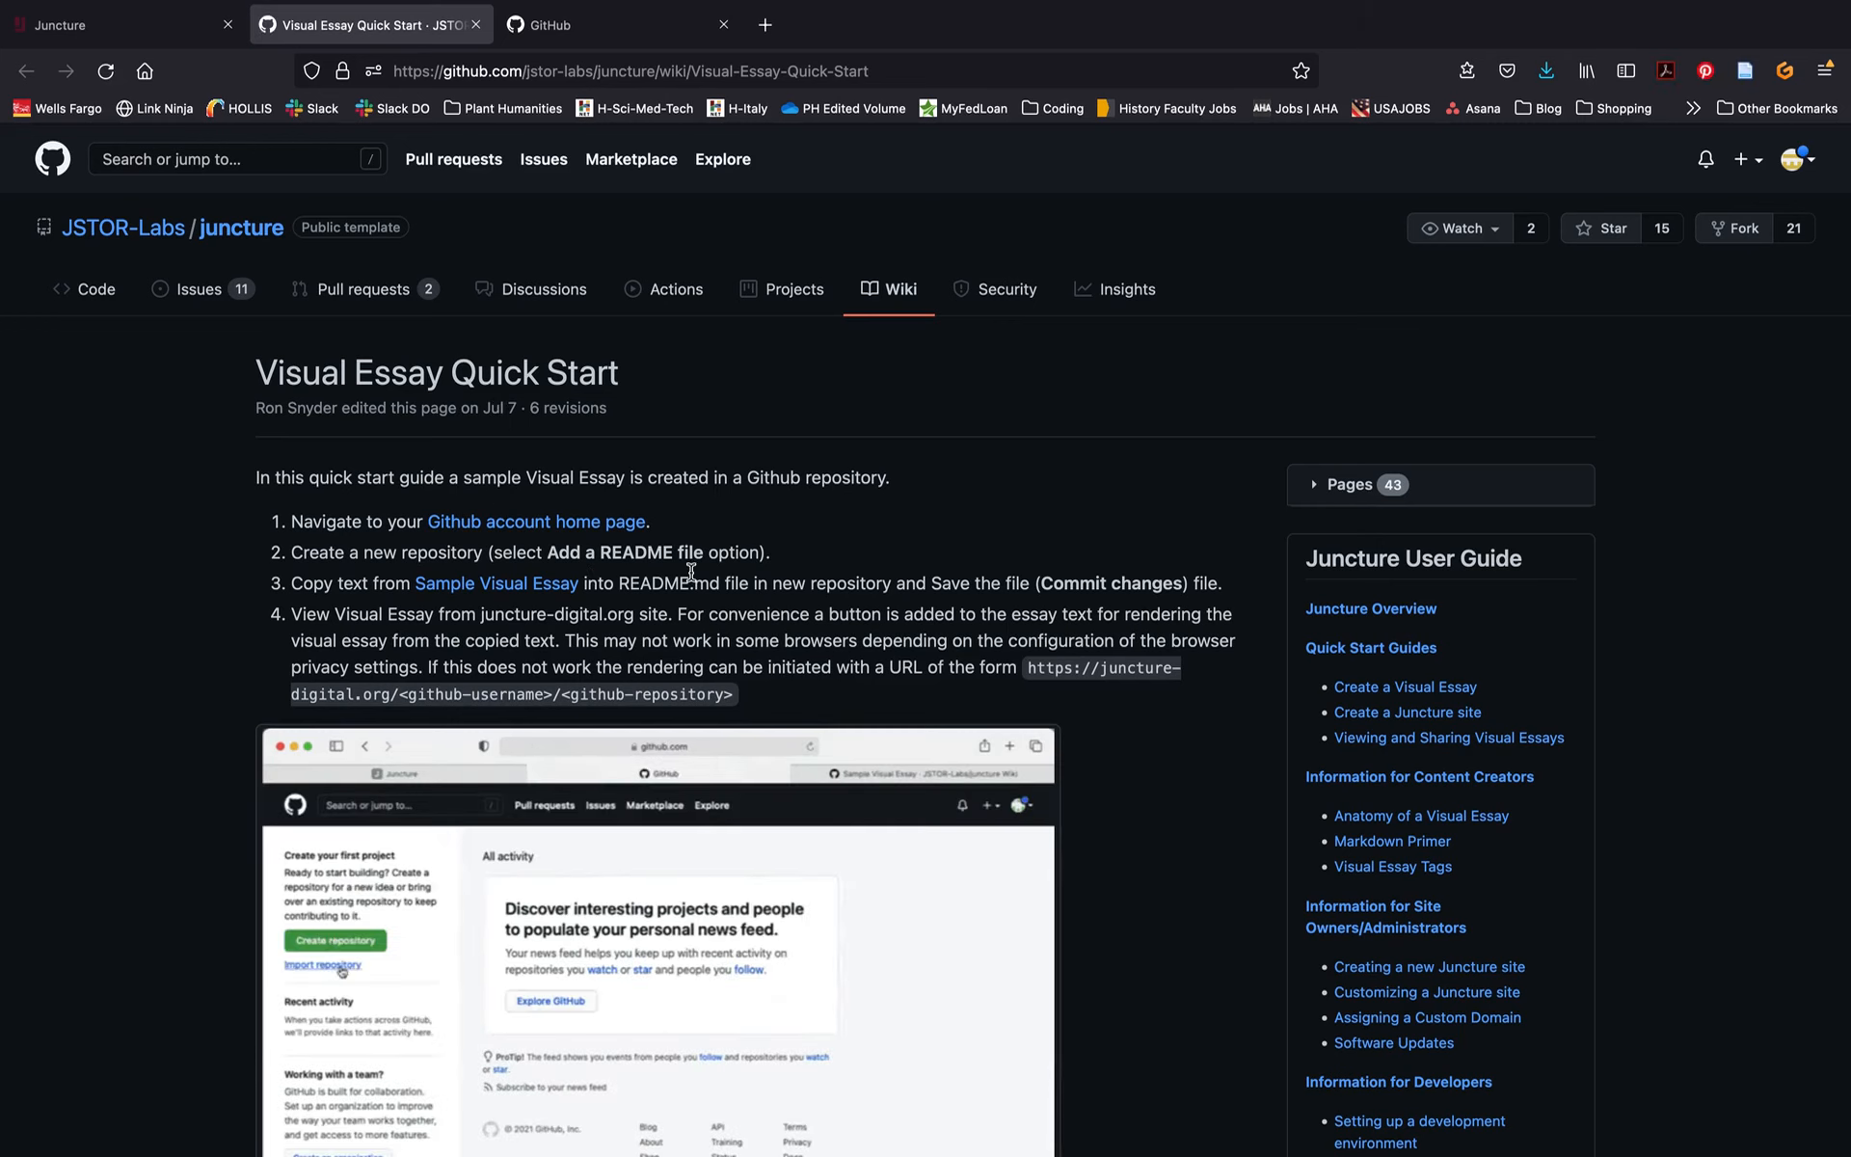
{"action": "left_click", "coordinate": [620, 23]}
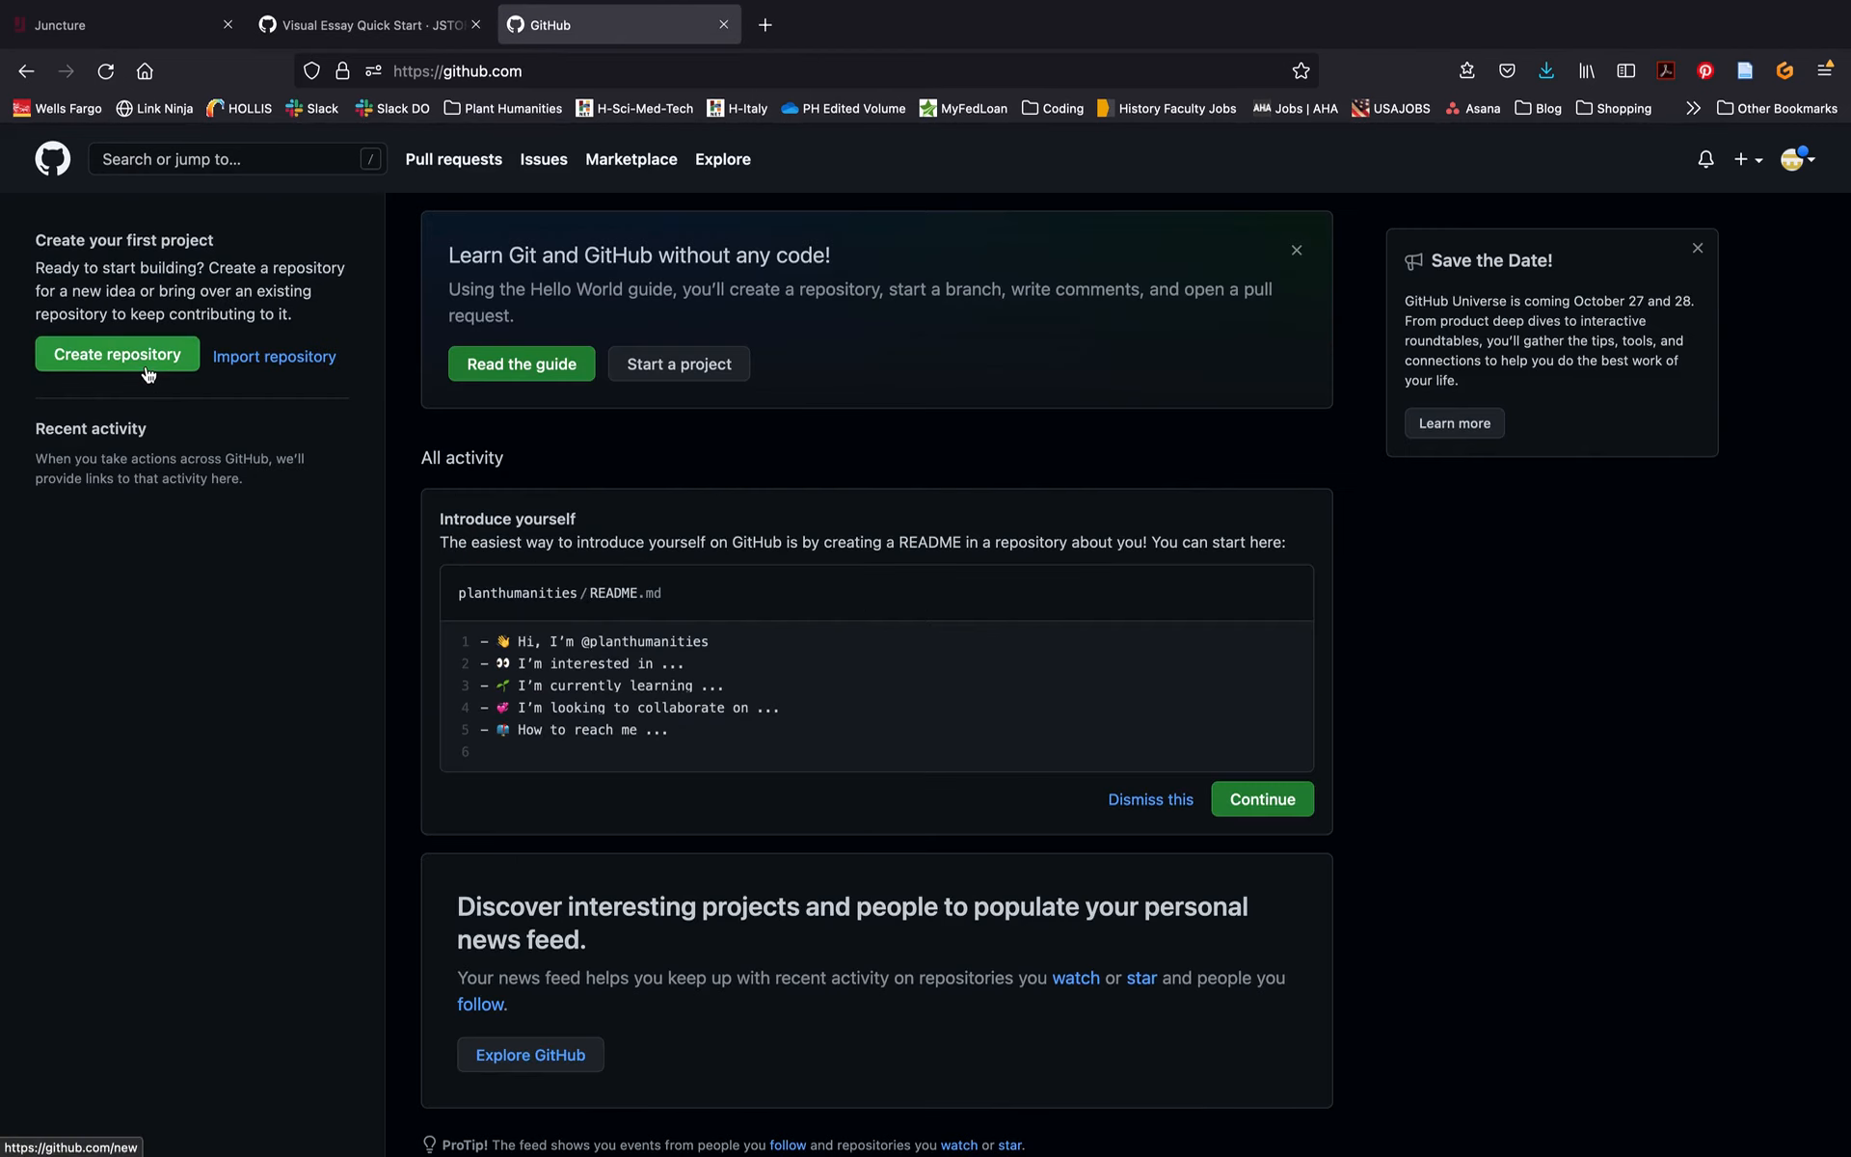
Create the public repository 'example' with an initial README file.
{"action": "left_click", "coordinate": [117, 354]}
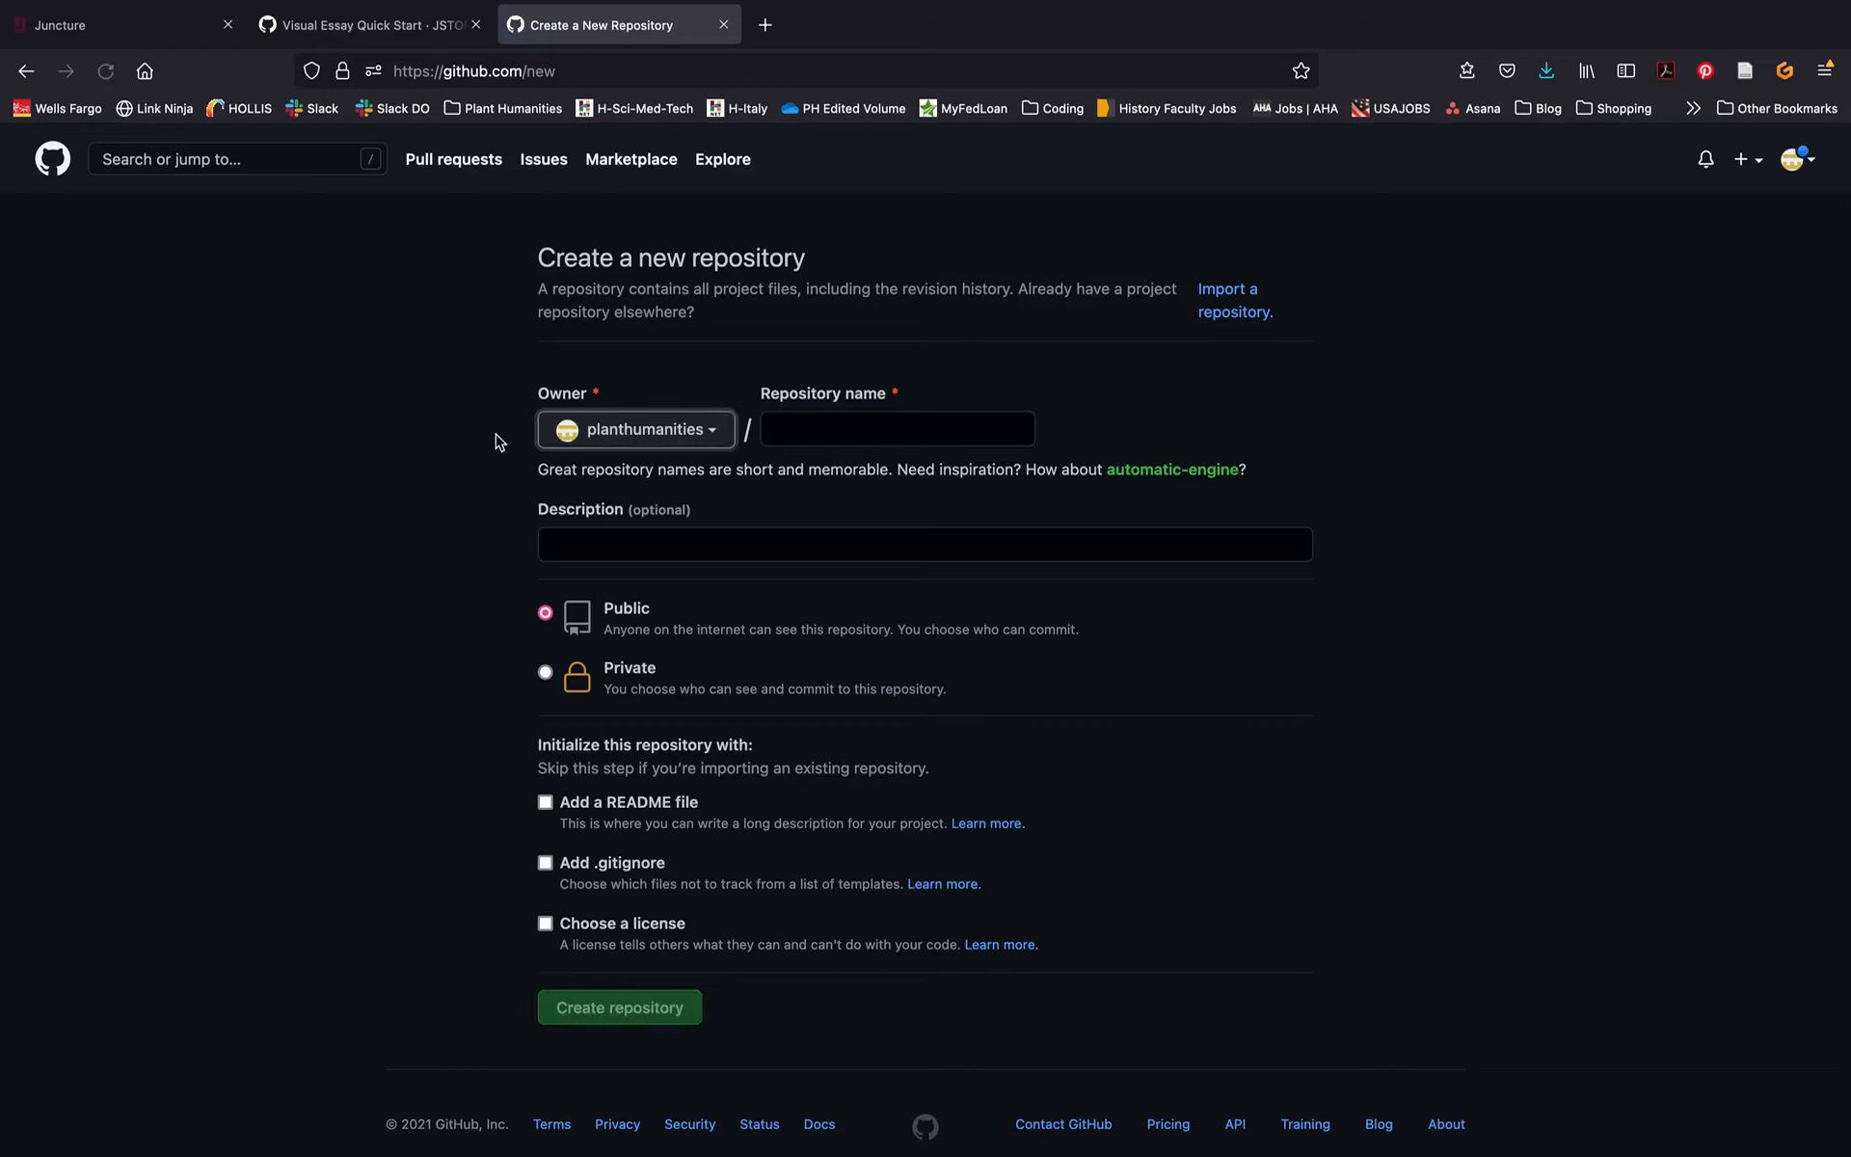
{"action": "left_click", "coordinate": [619, 1006]}
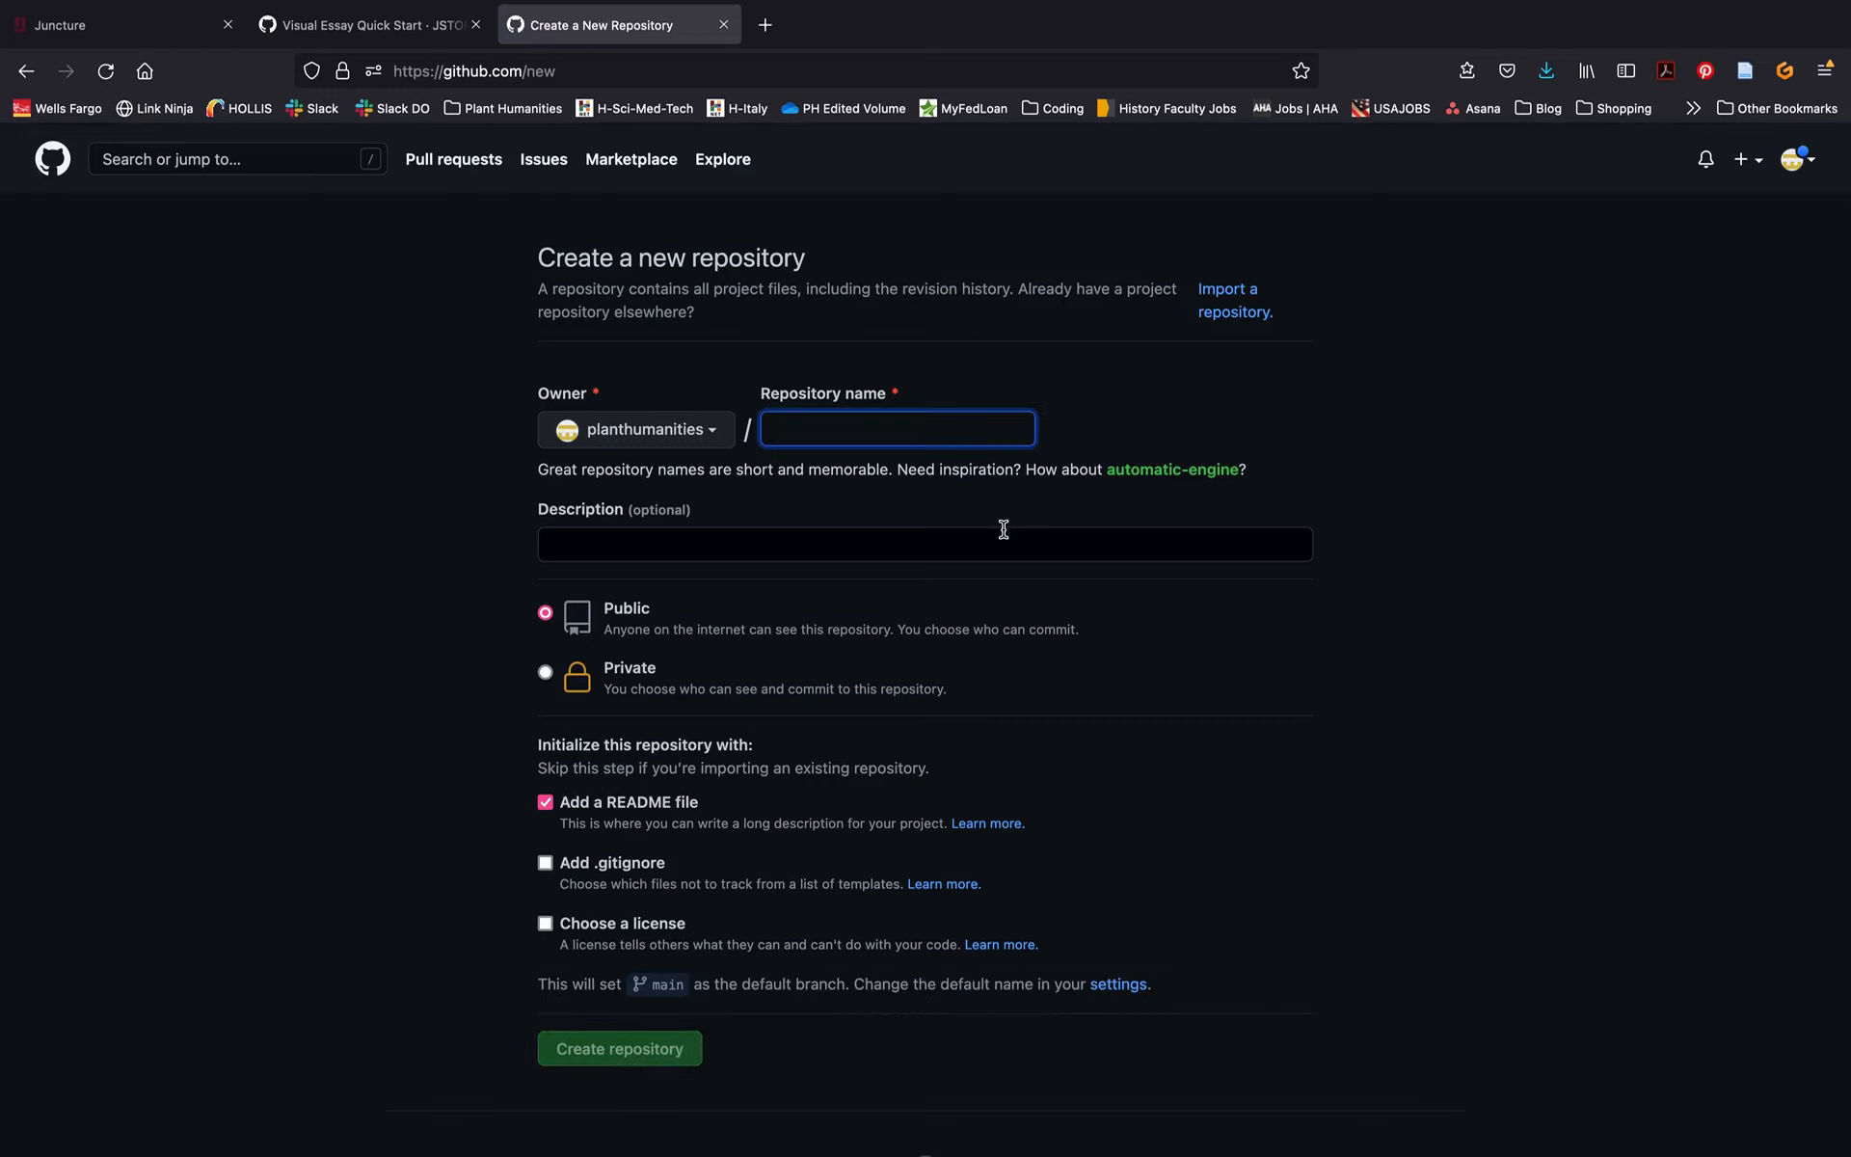
{"action": "type", "text": "example"}
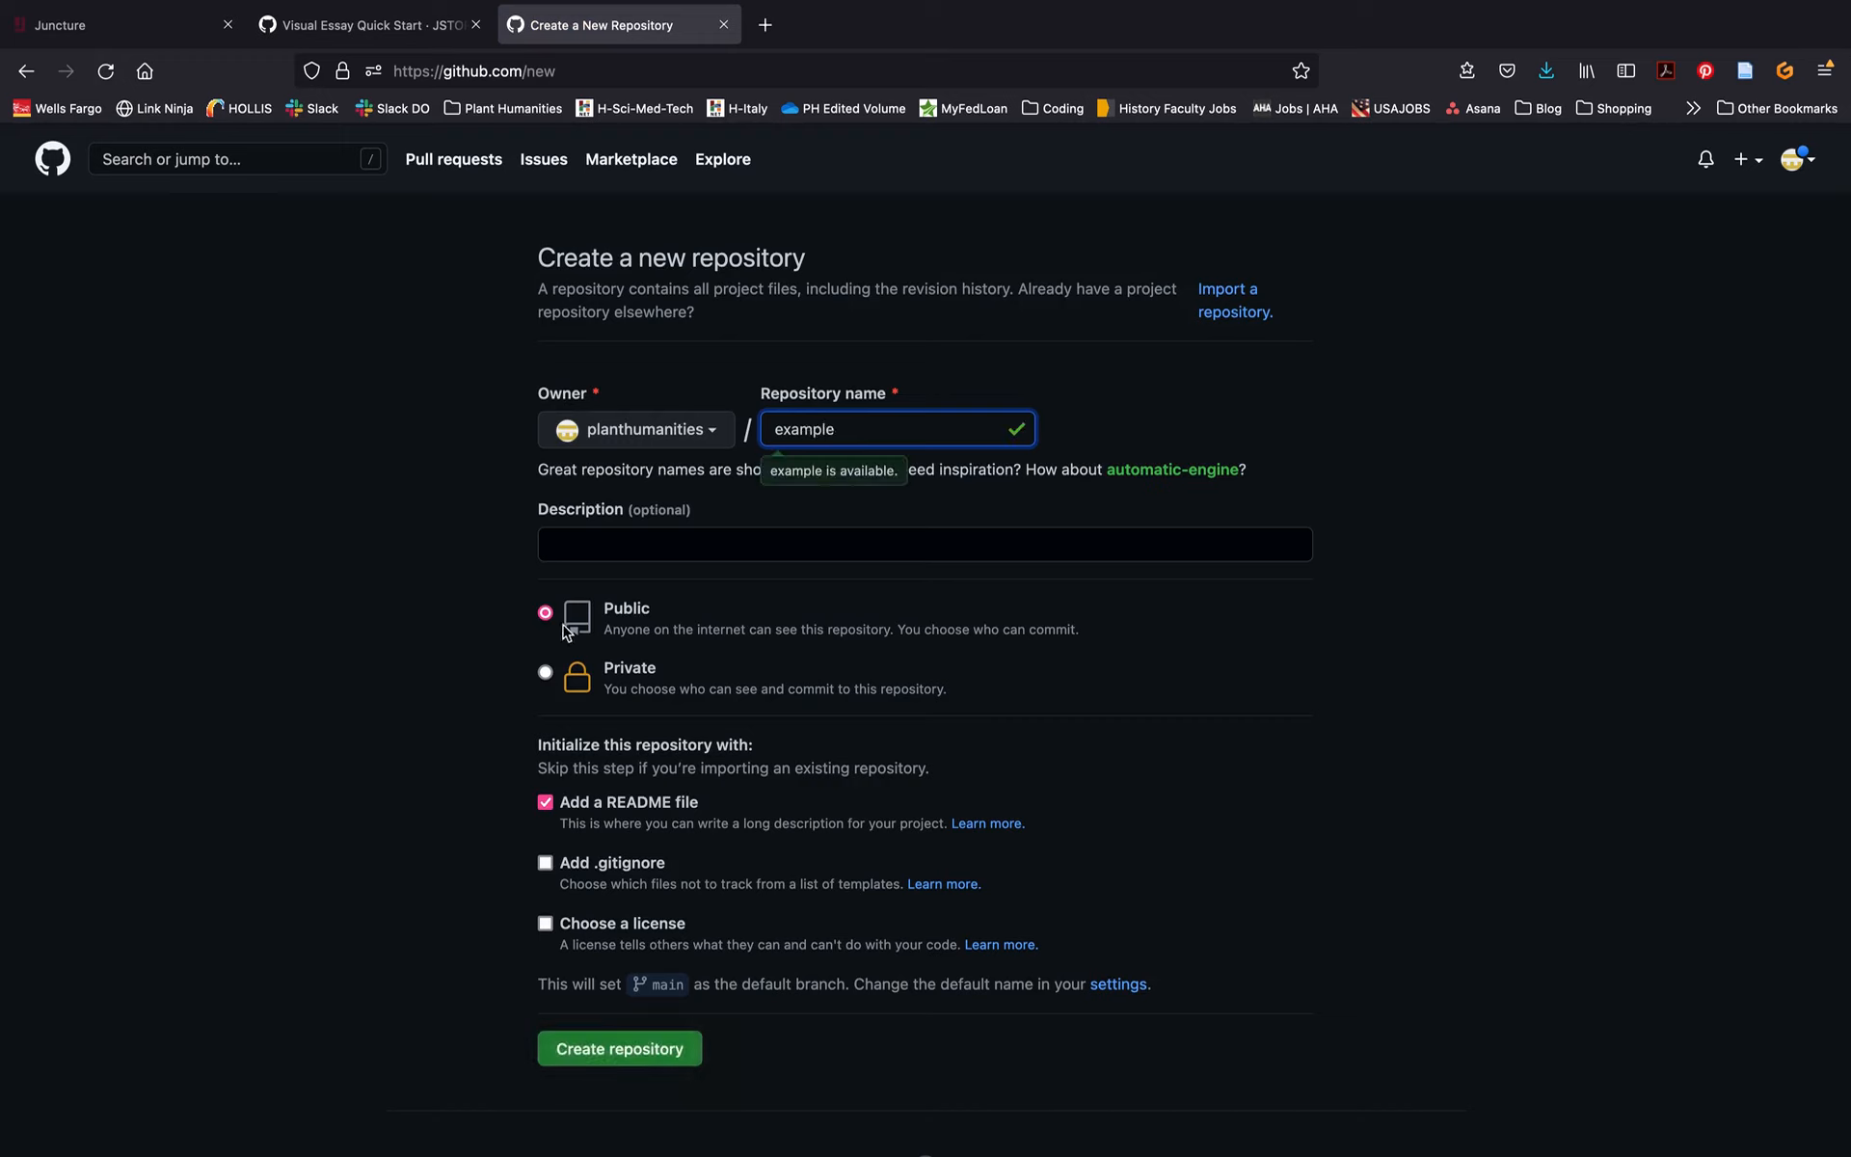
{"action": "mouse_move", "coordinate": [556, 821]}
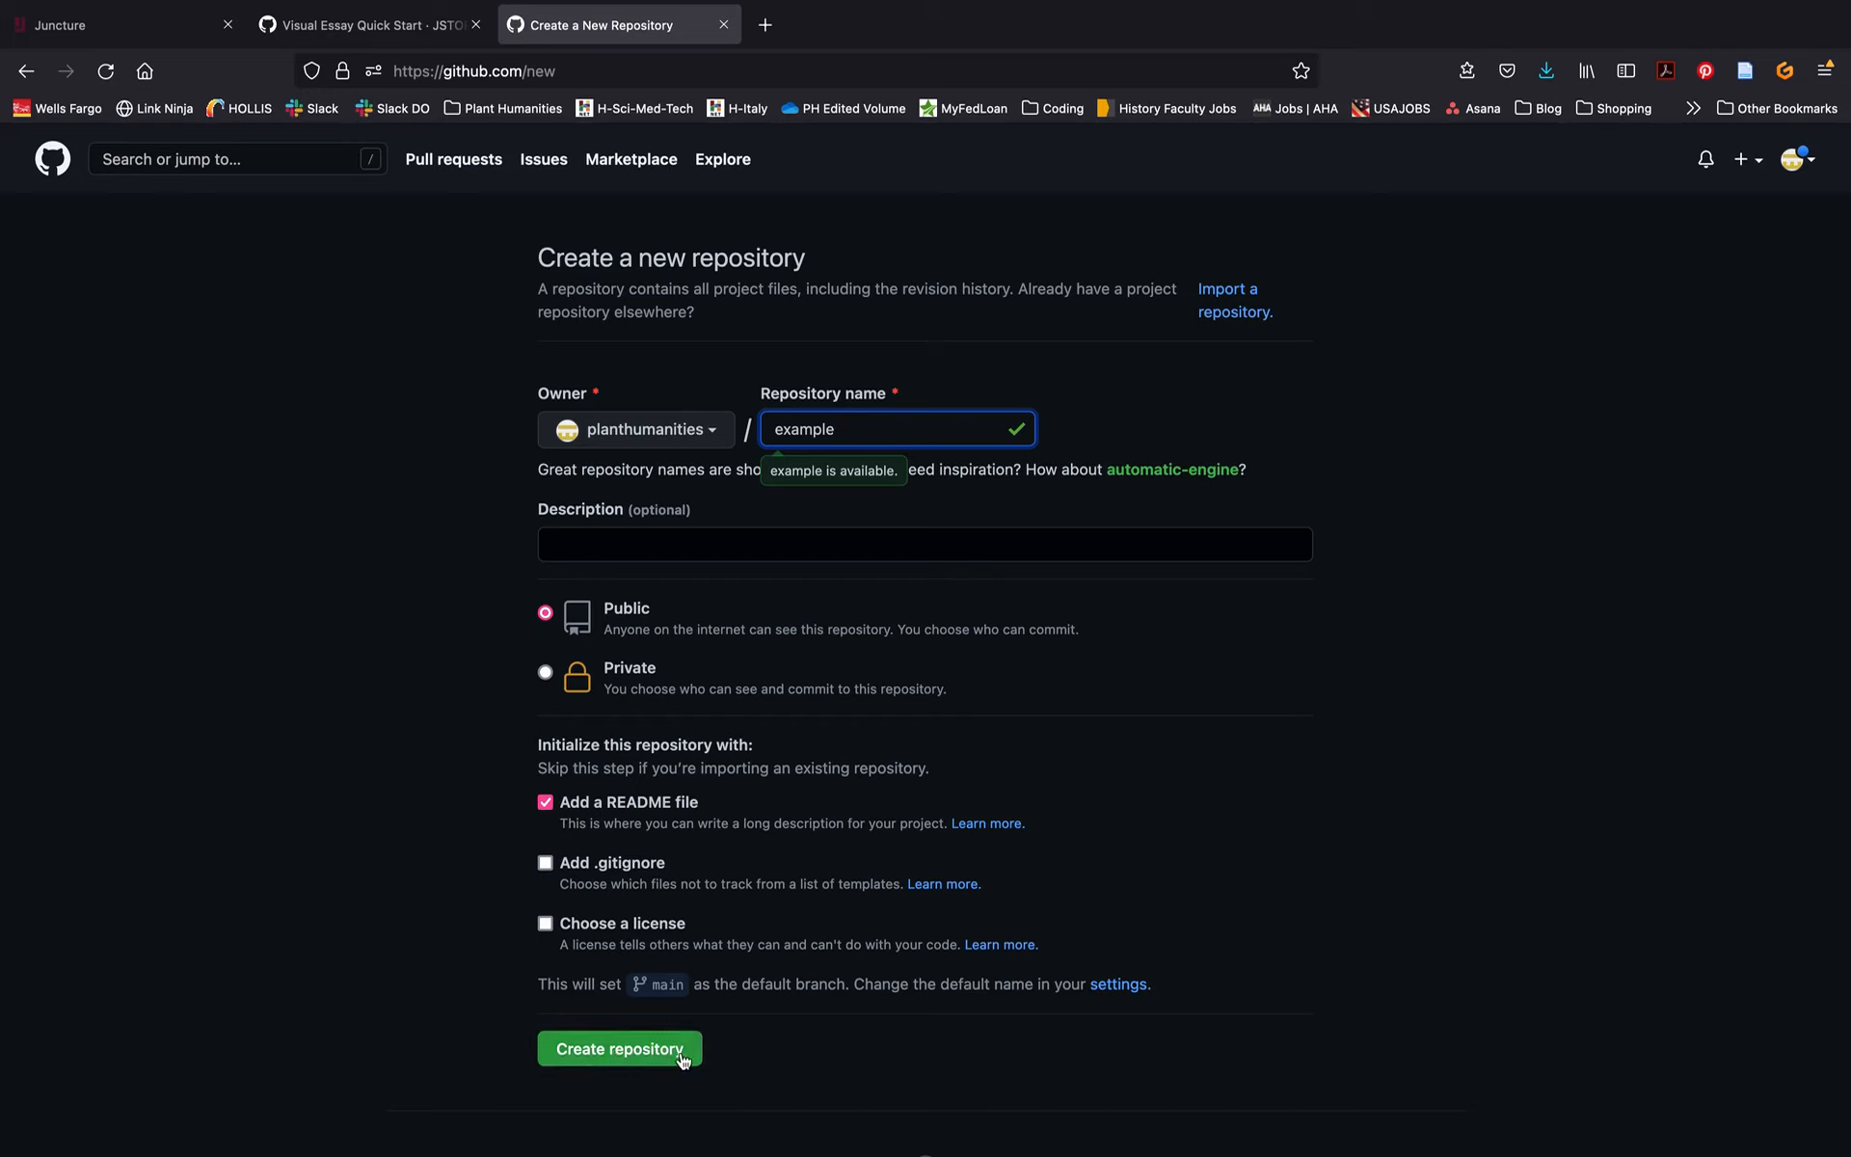
{"action": "left_click", "coordinate": [619, 1048]}
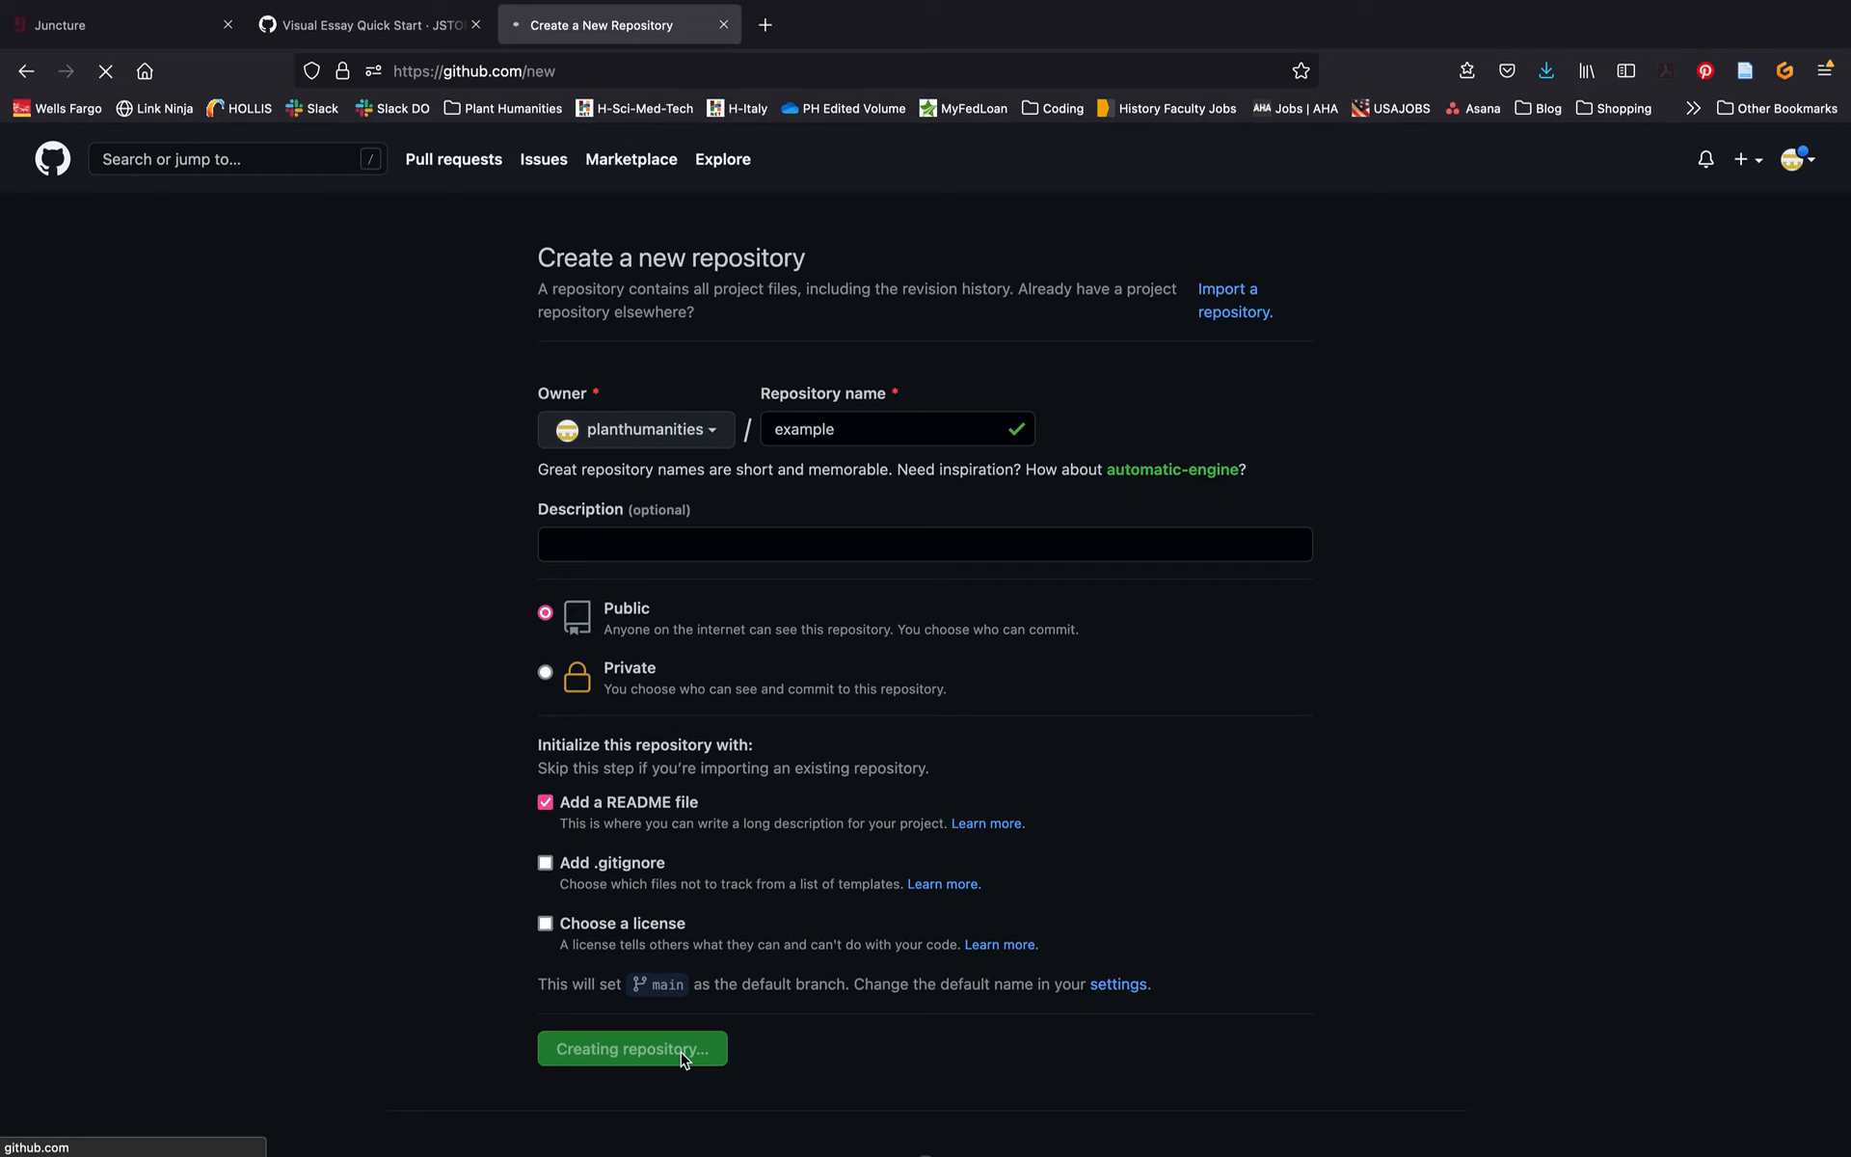
{"action": "left_click", "coordinate": [631, 1048]}
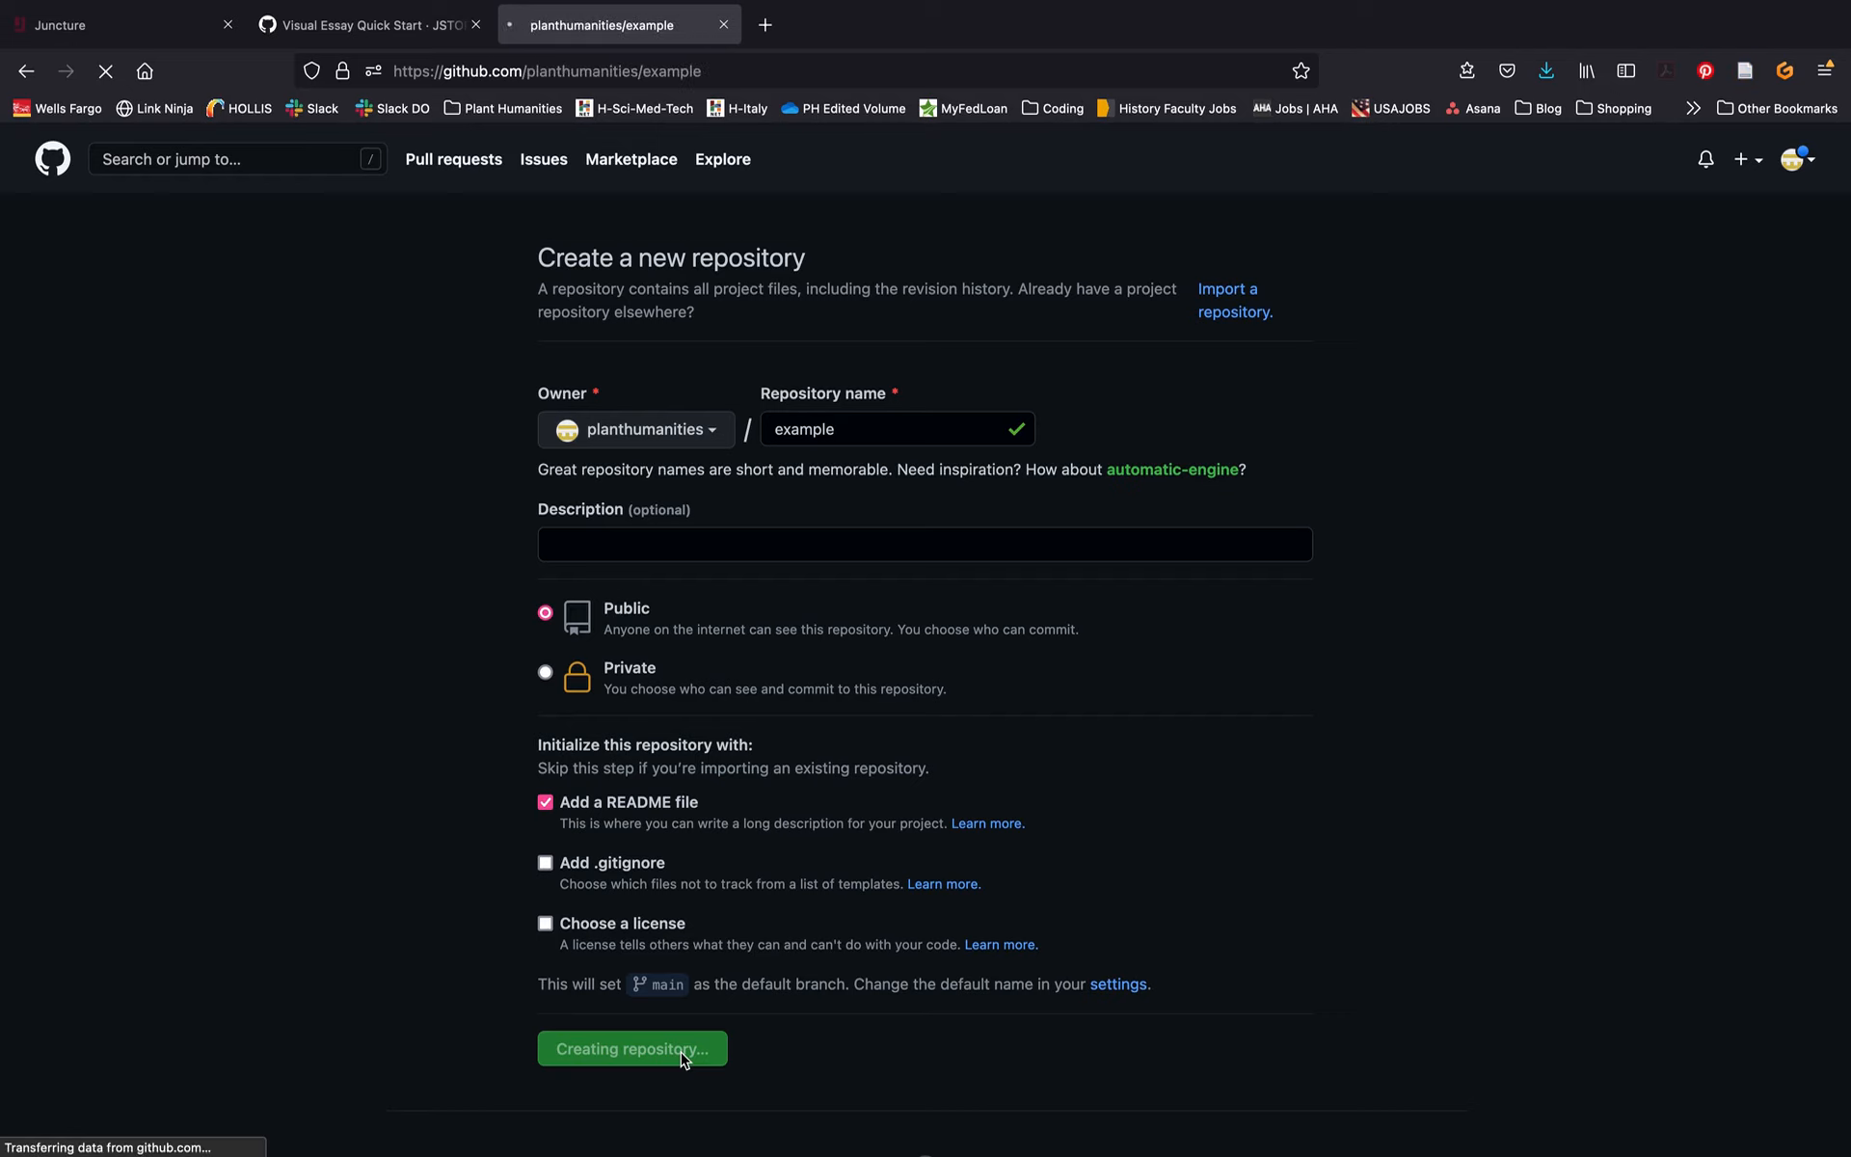
{"action": "left_click", "coordinate": [632, 1048]}
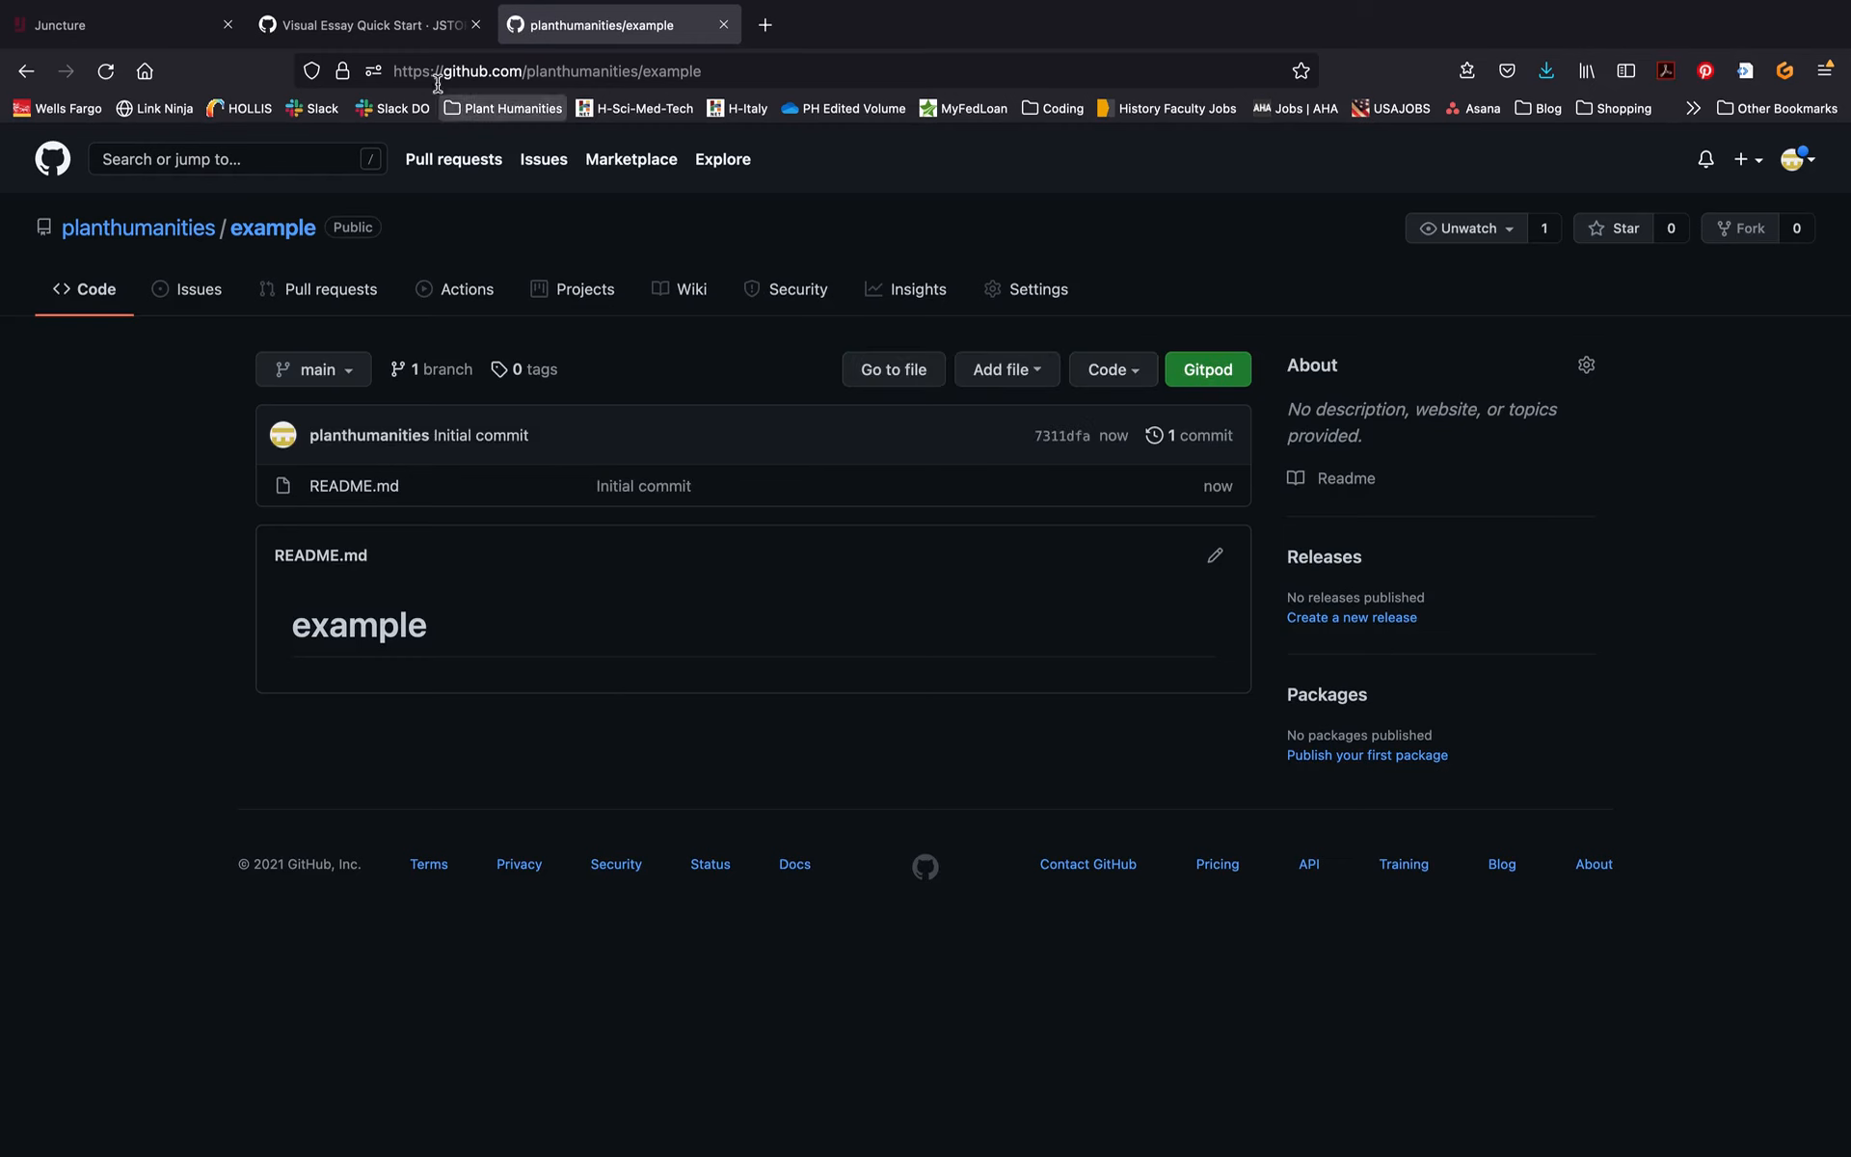
Open the Sample Visual Essay wiki page and copy its essay source text.
{"action": "left_click", "coordinate": [369, 23]}
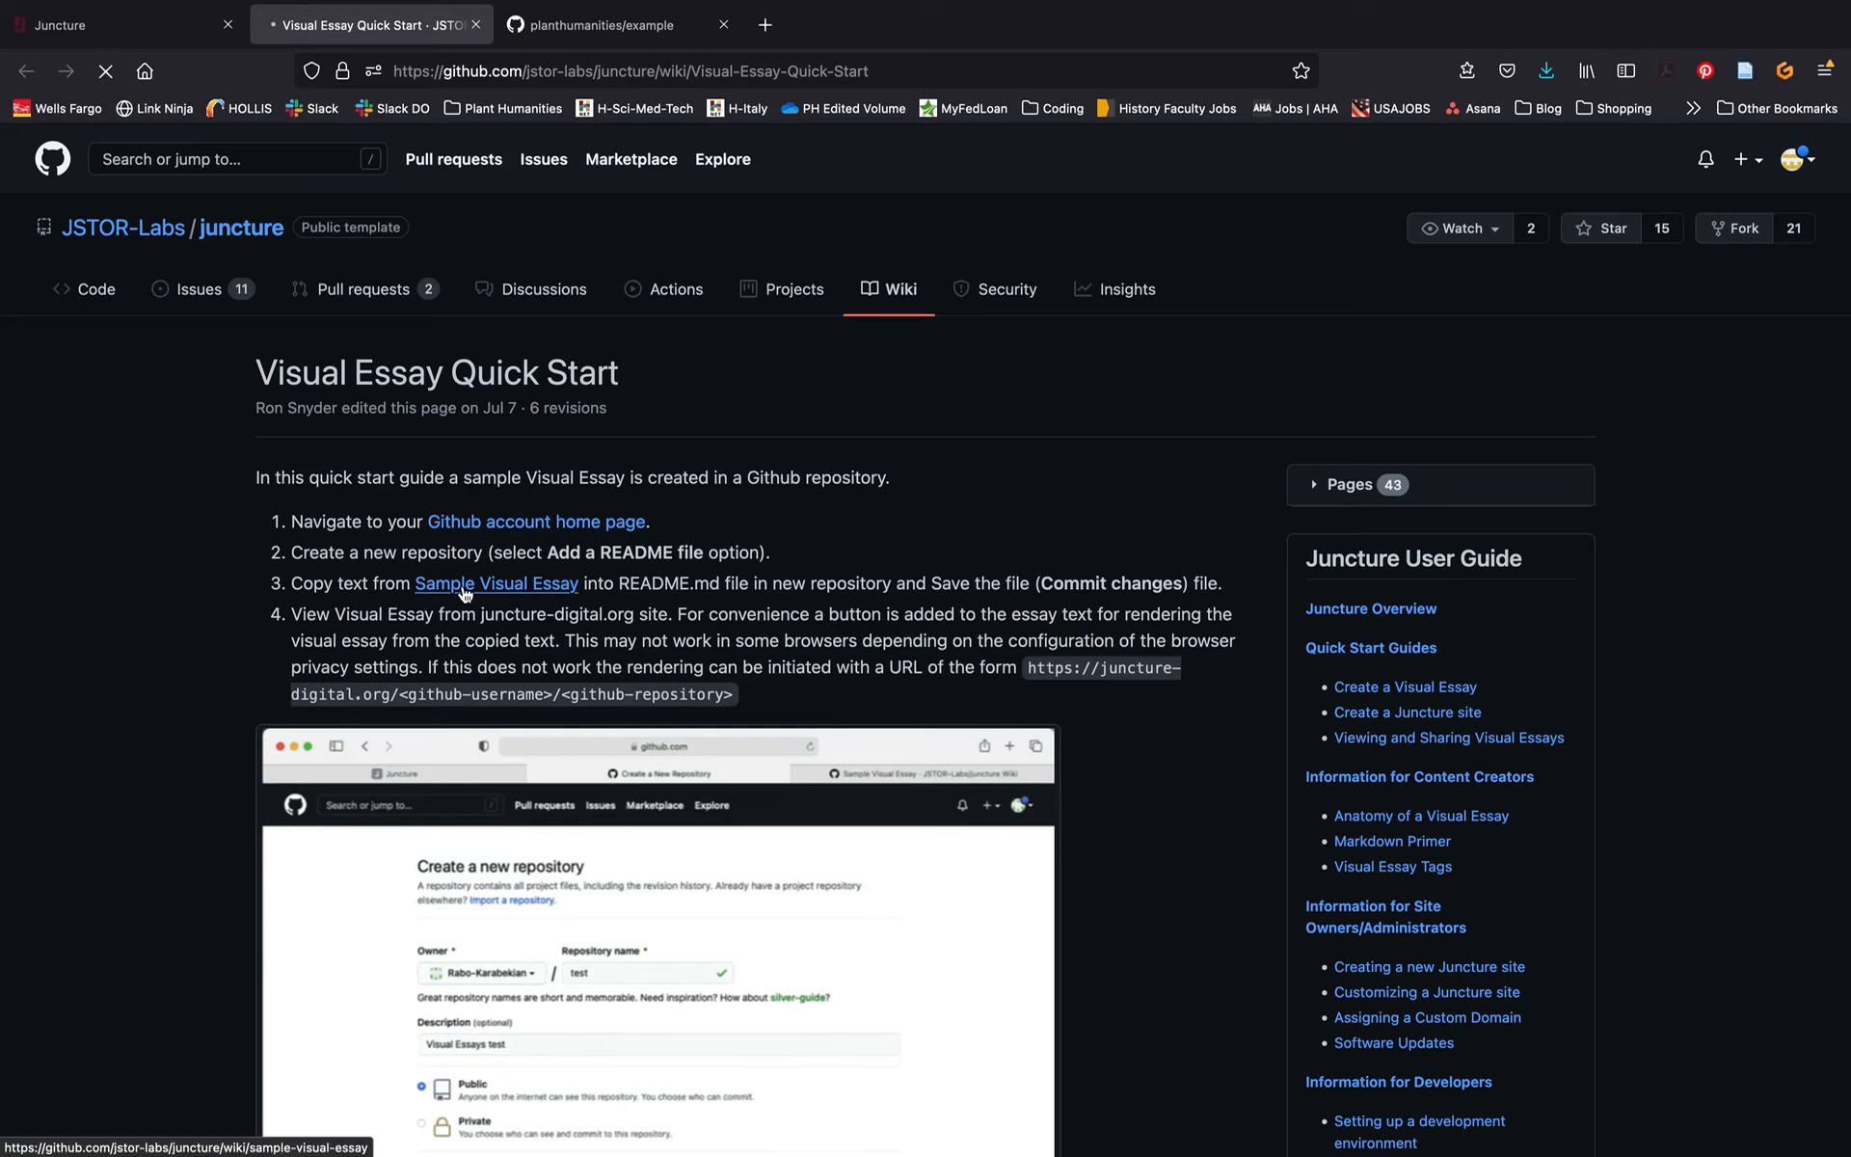
{"action": "left_click", "coordinate": [495, 583]}
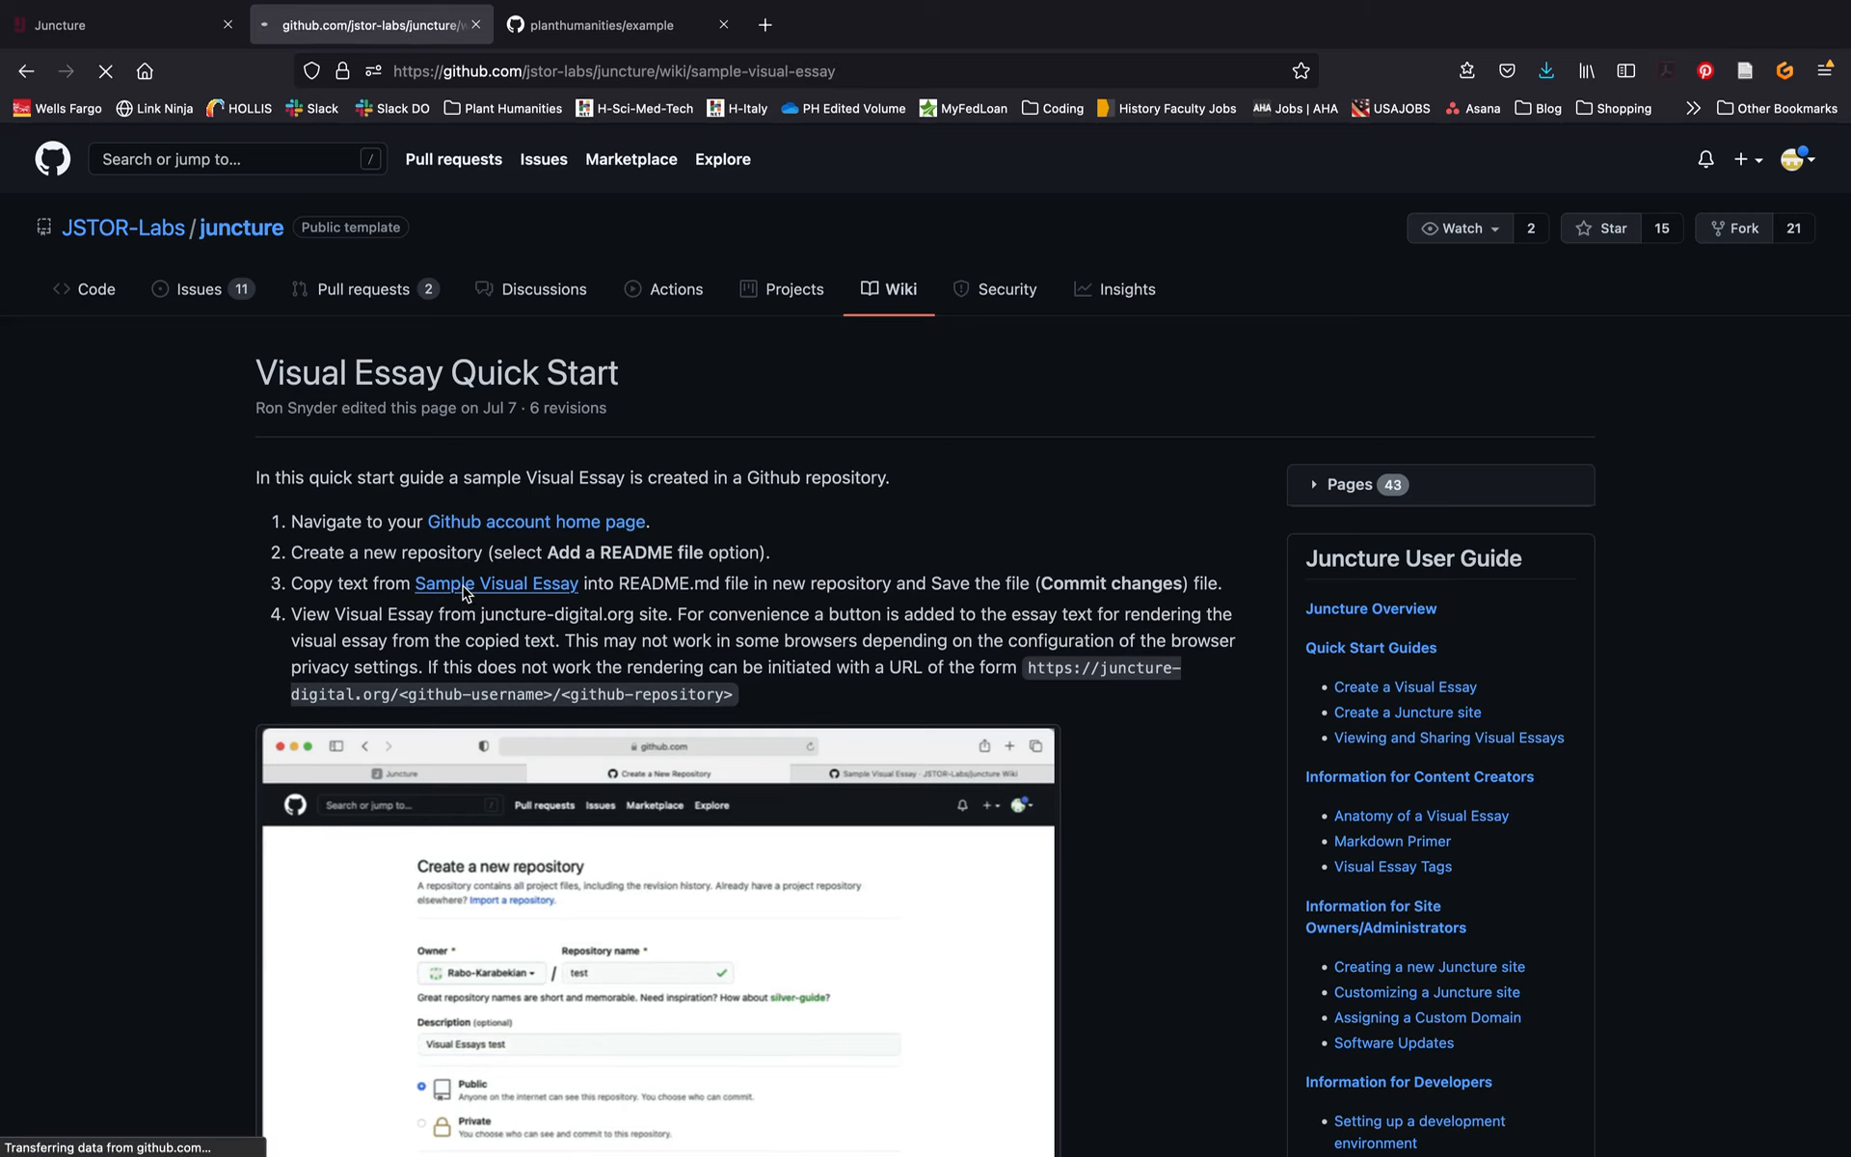
{"action": "left_click", "coordinate": [496, 583]}
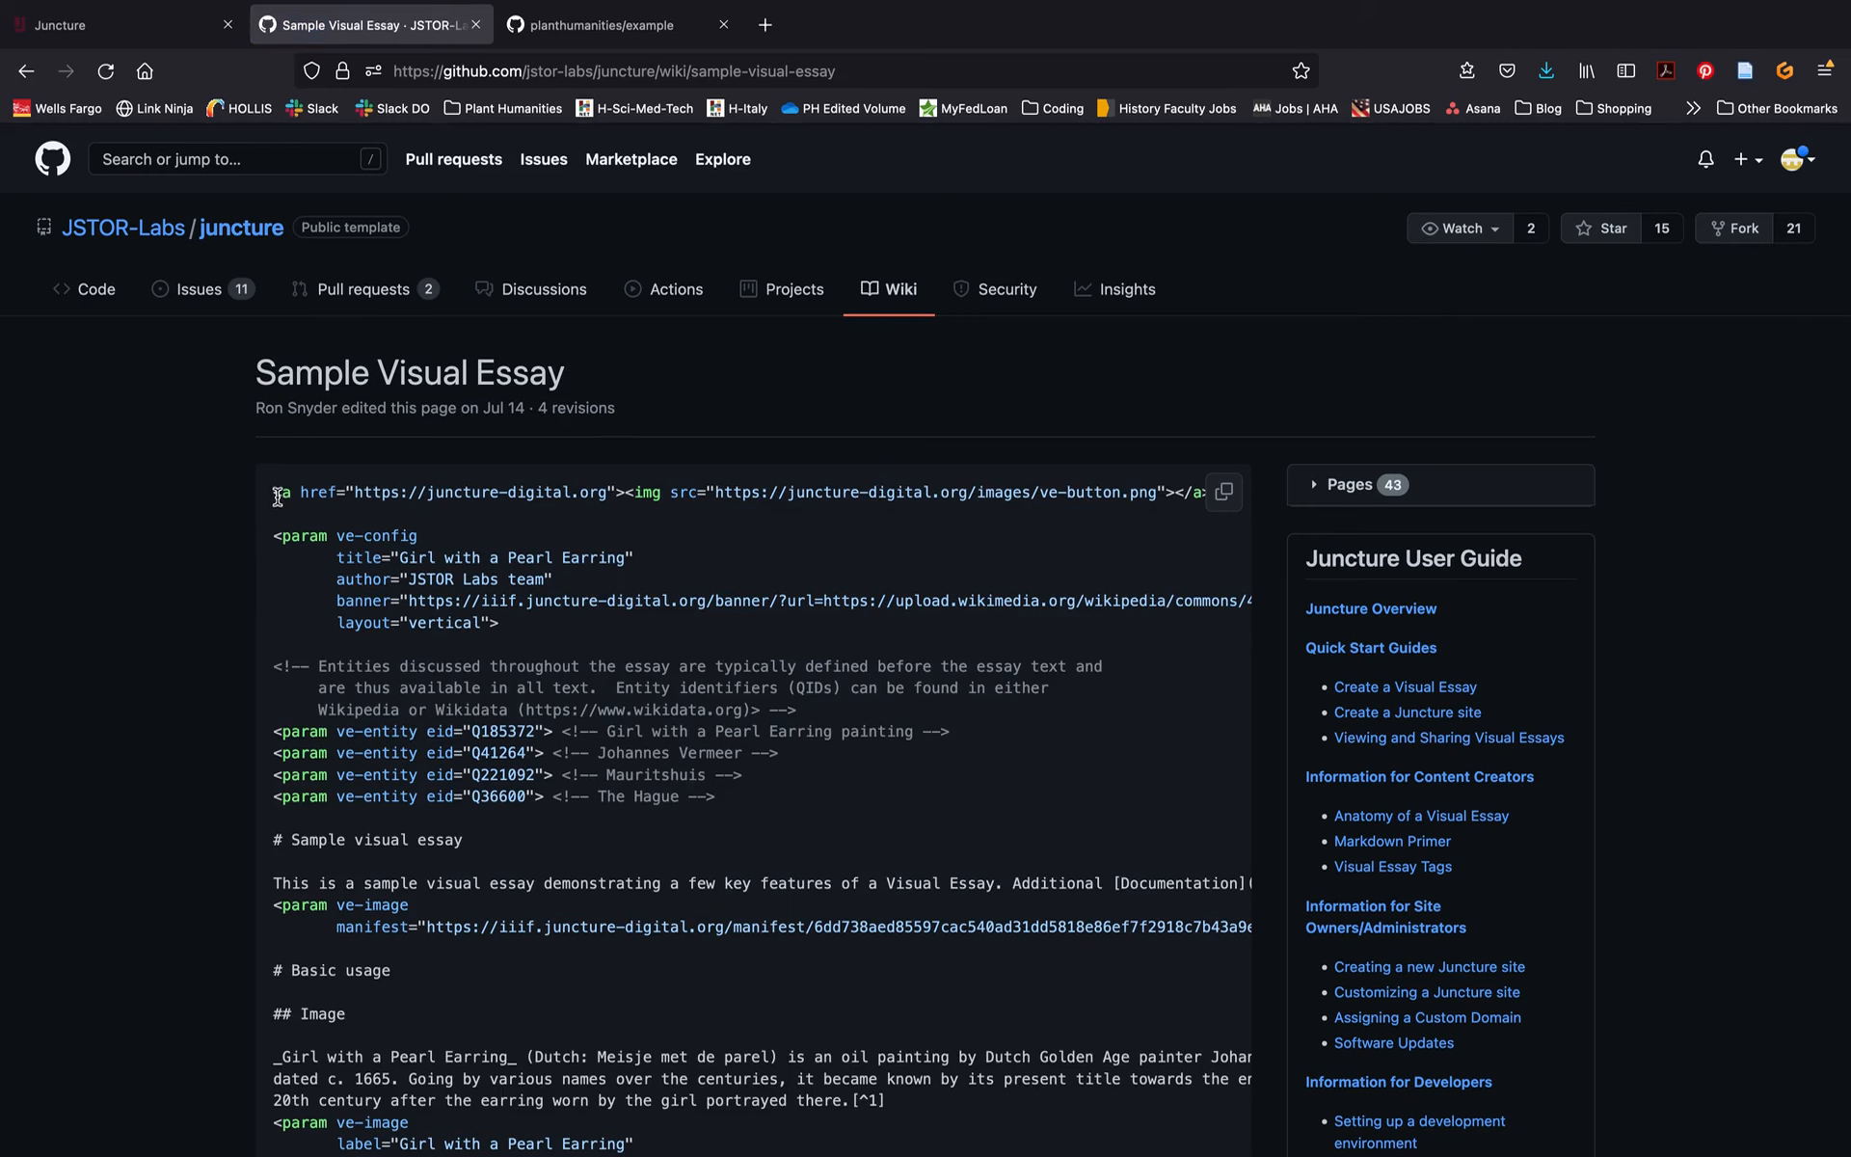
{"action": "left_click_drag", "start_coordinate": [278, 493], "coordinate": [478, 659]}
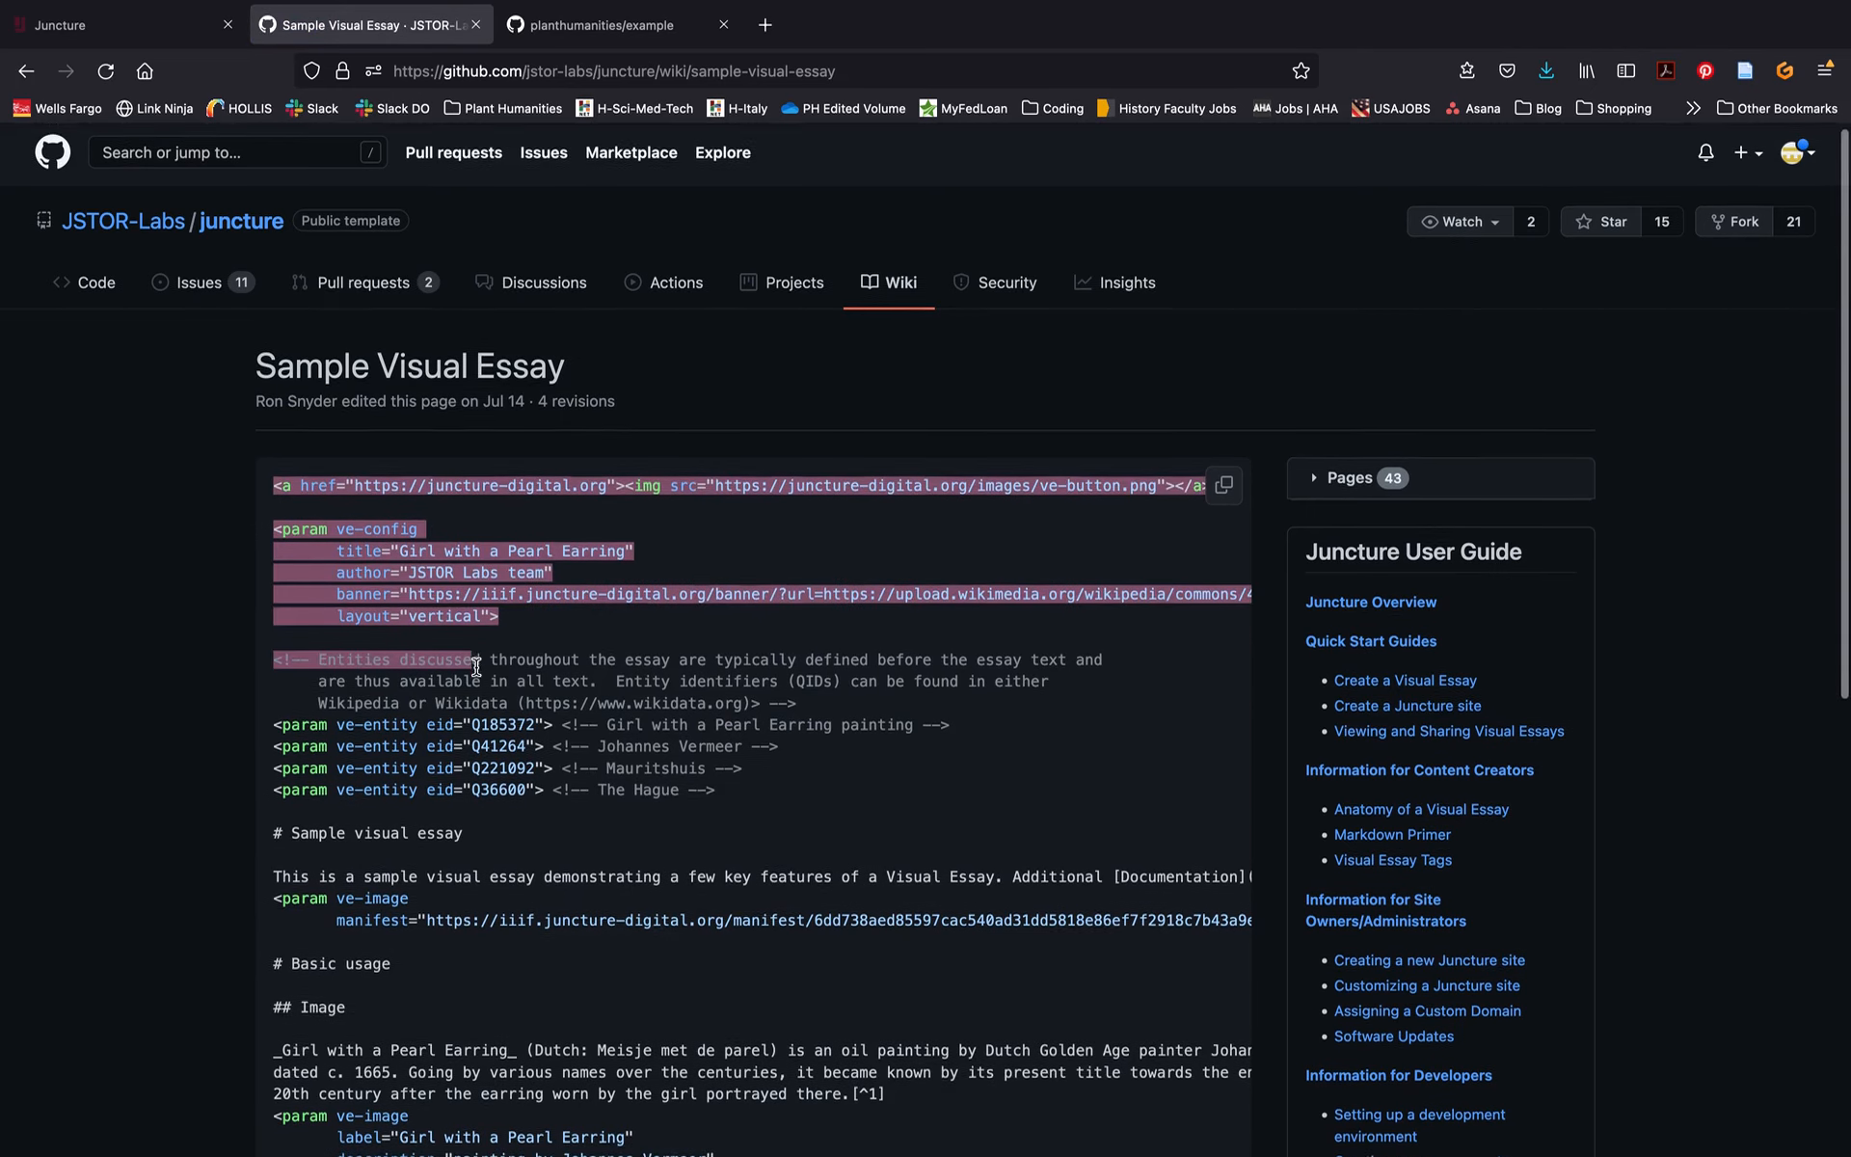
{"action": "scroll", "scroll_direction": "down", "scroll_amount": 3}
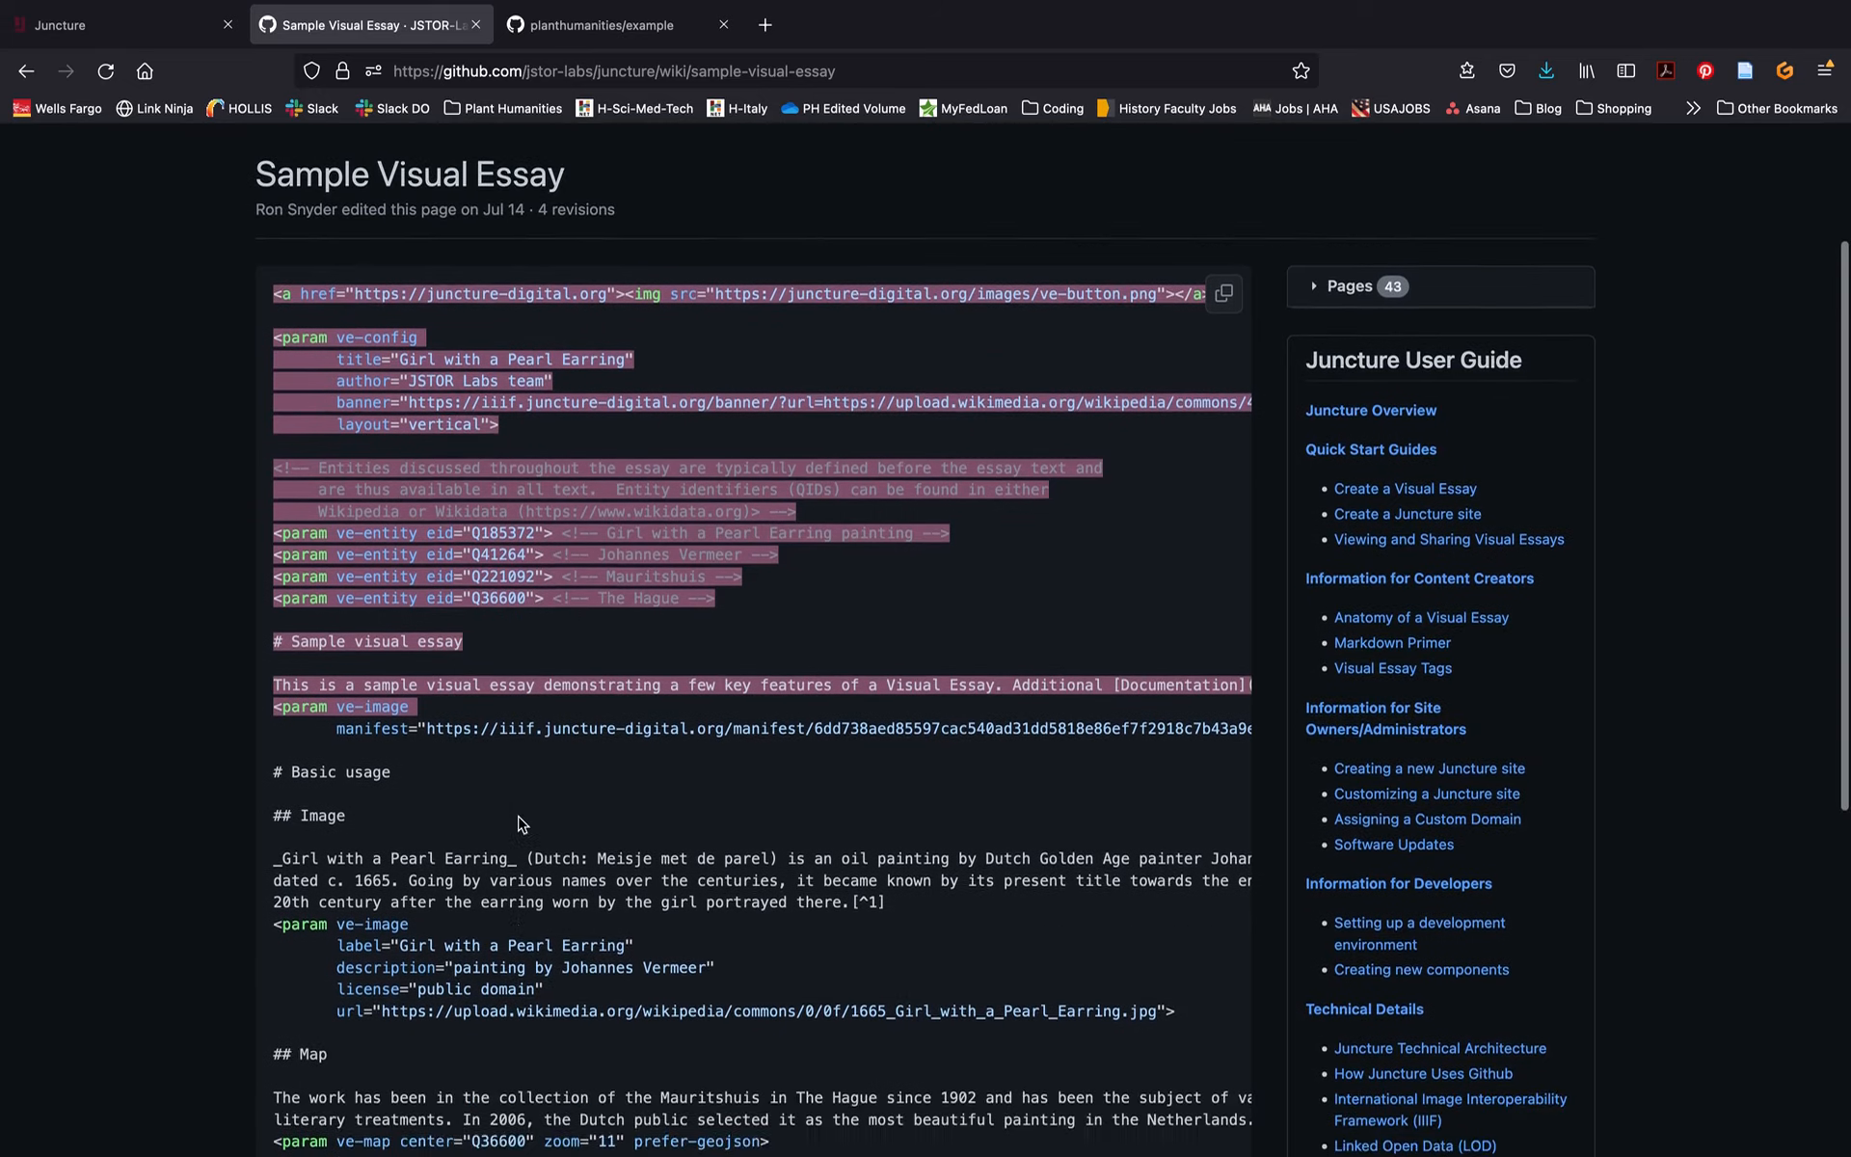
{"action": "scroll", "scroll_direction": "down", "scroll_amount": 3}
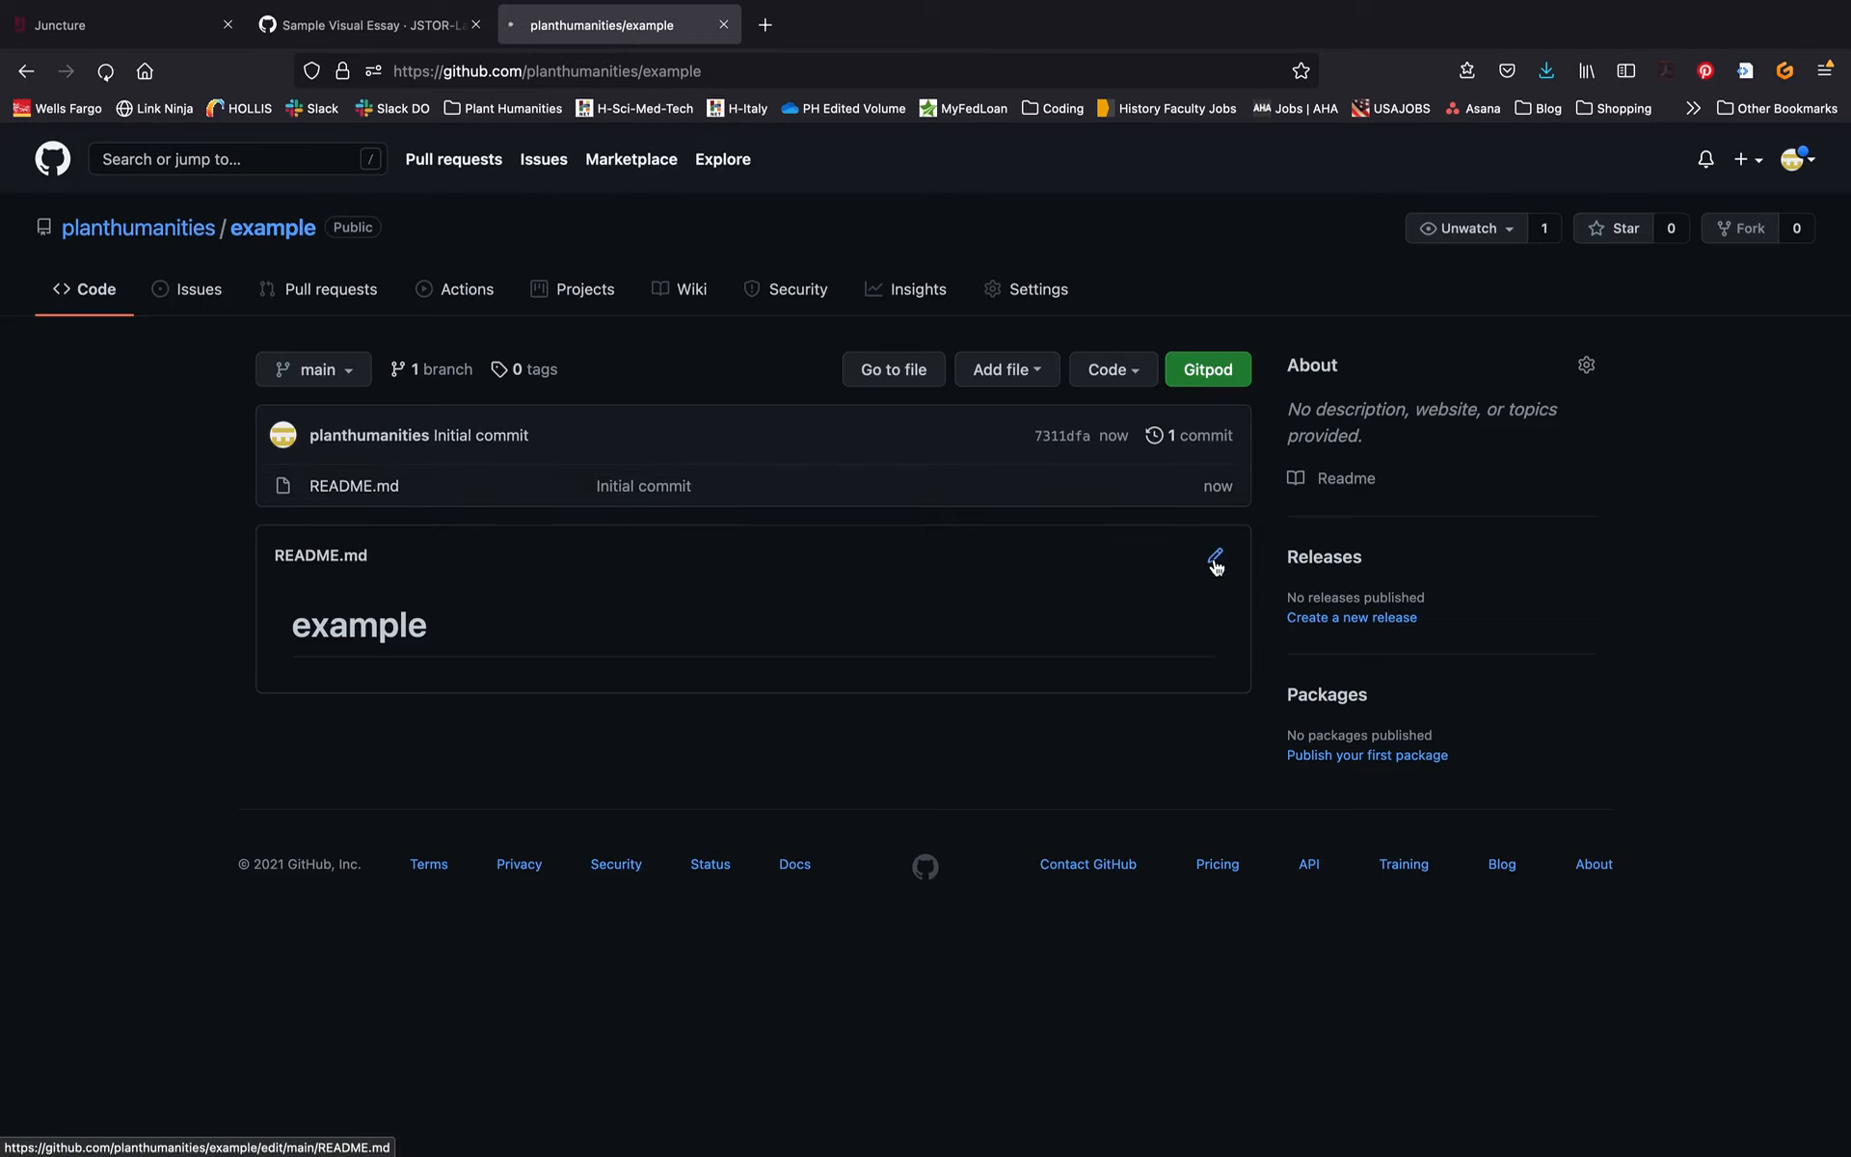
Paste the sample essay into README.md and commit it to main.
{"action": "left_click", "coordinate": [1215, 562]}
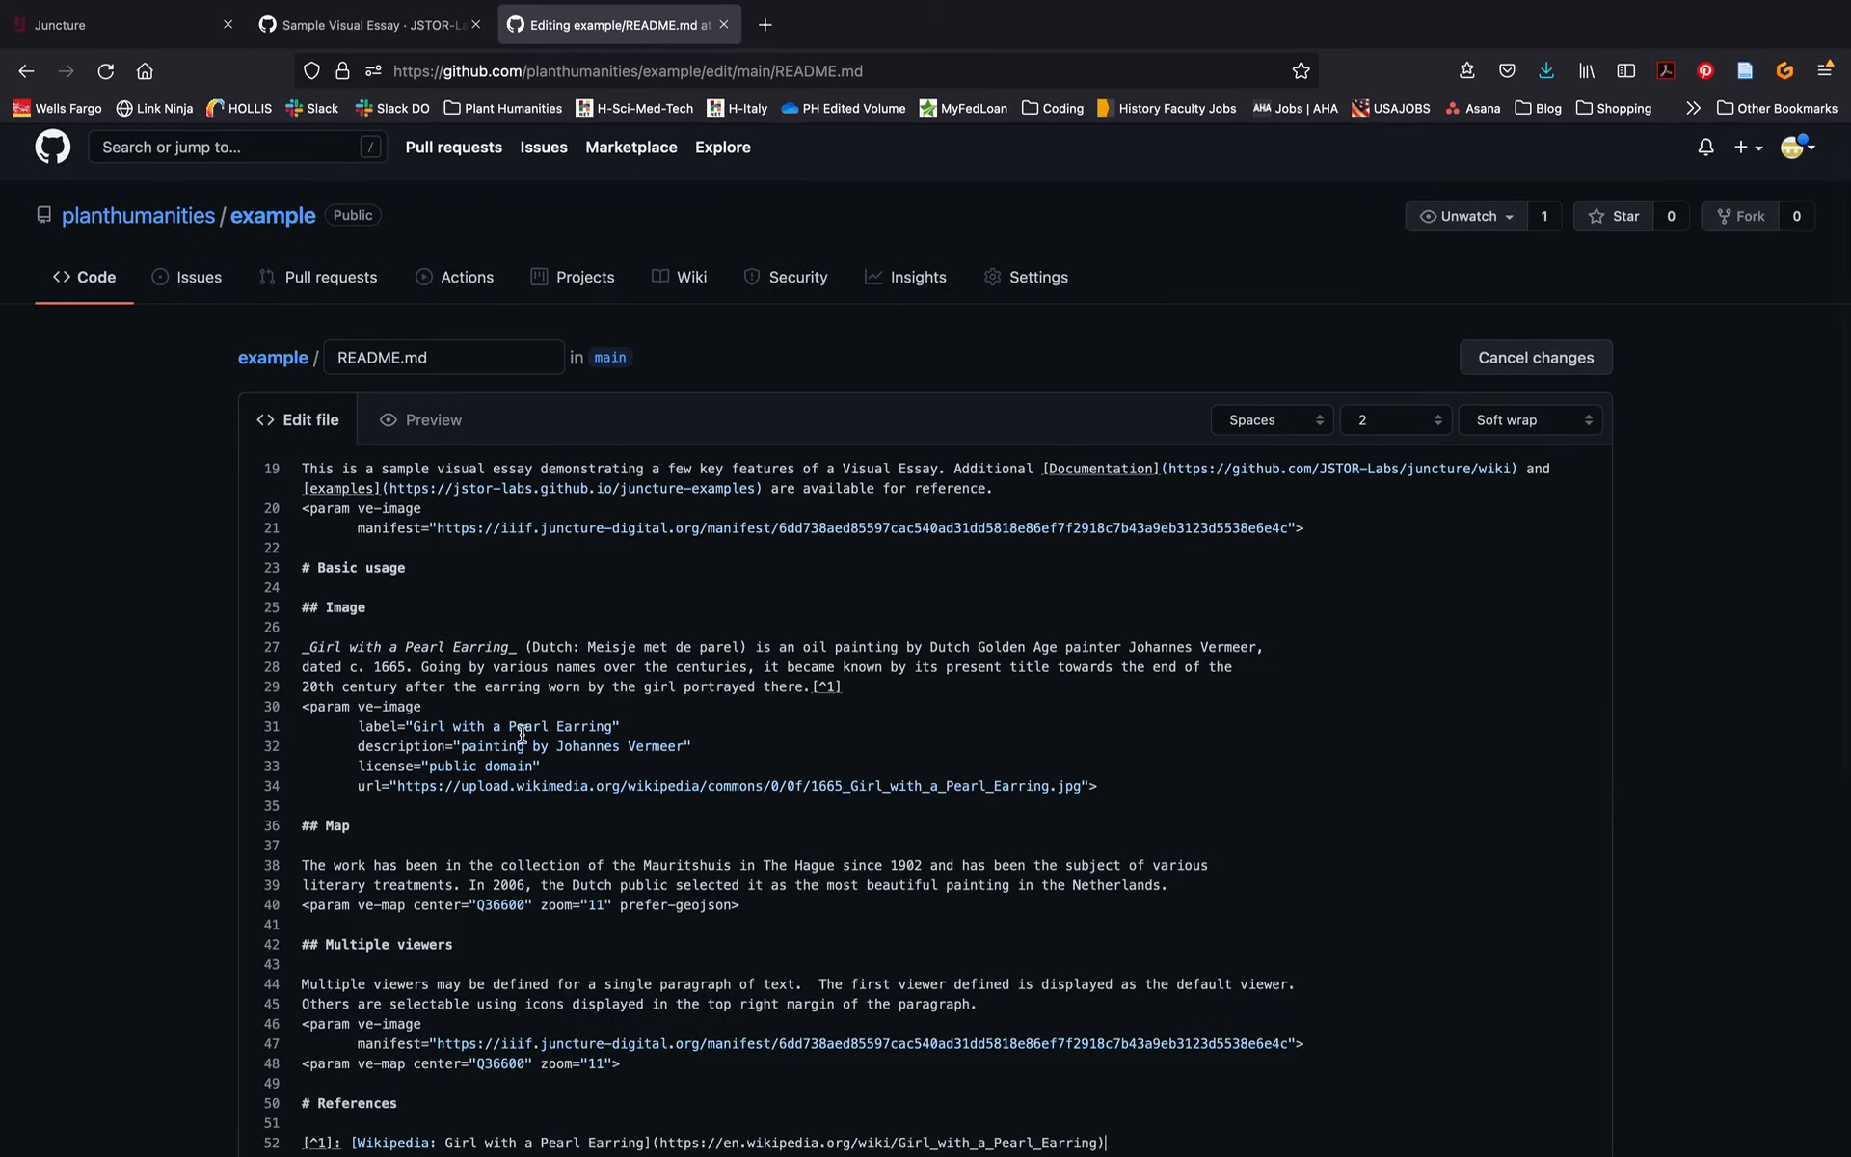
{"action": "mouse_move", "coordinate": [640, 591]}
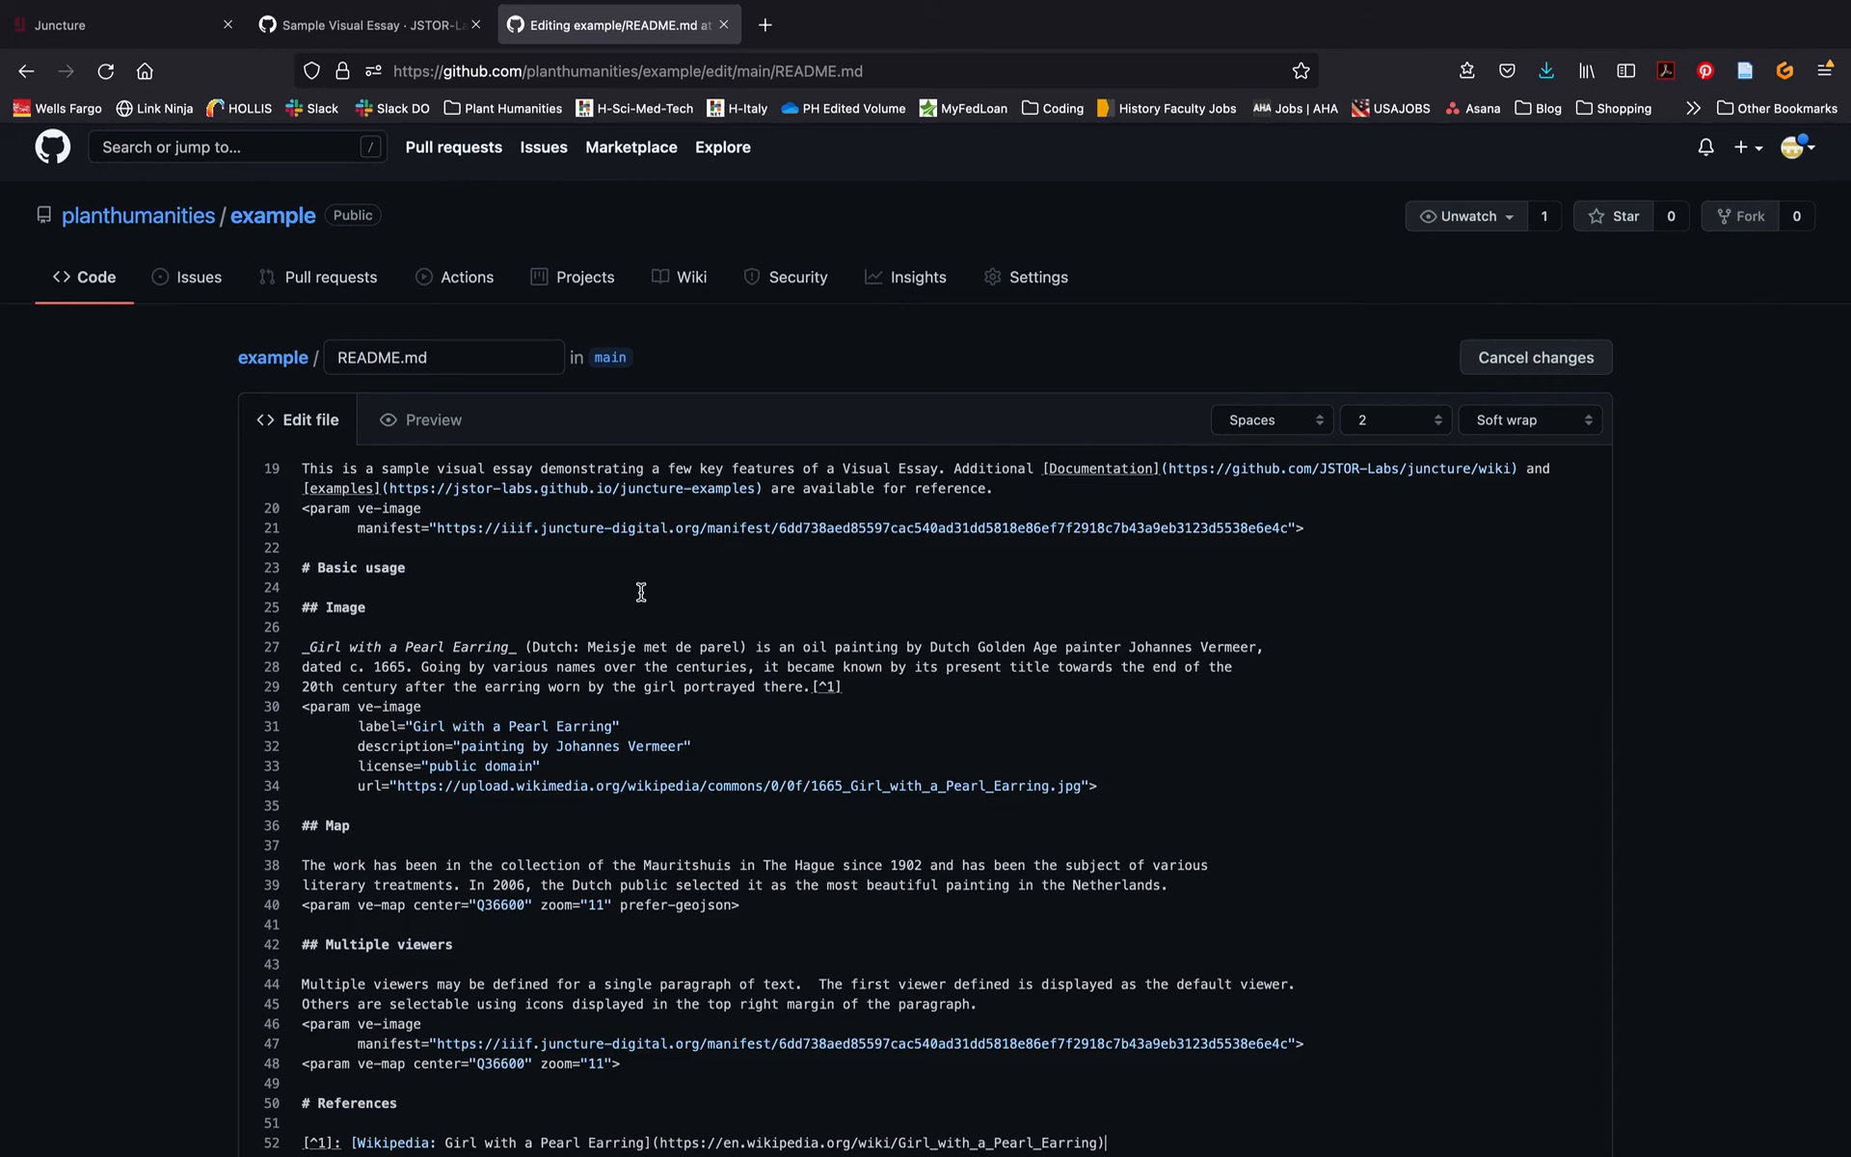
{"action": "mouse_move", "coordinate": [598, 715]}
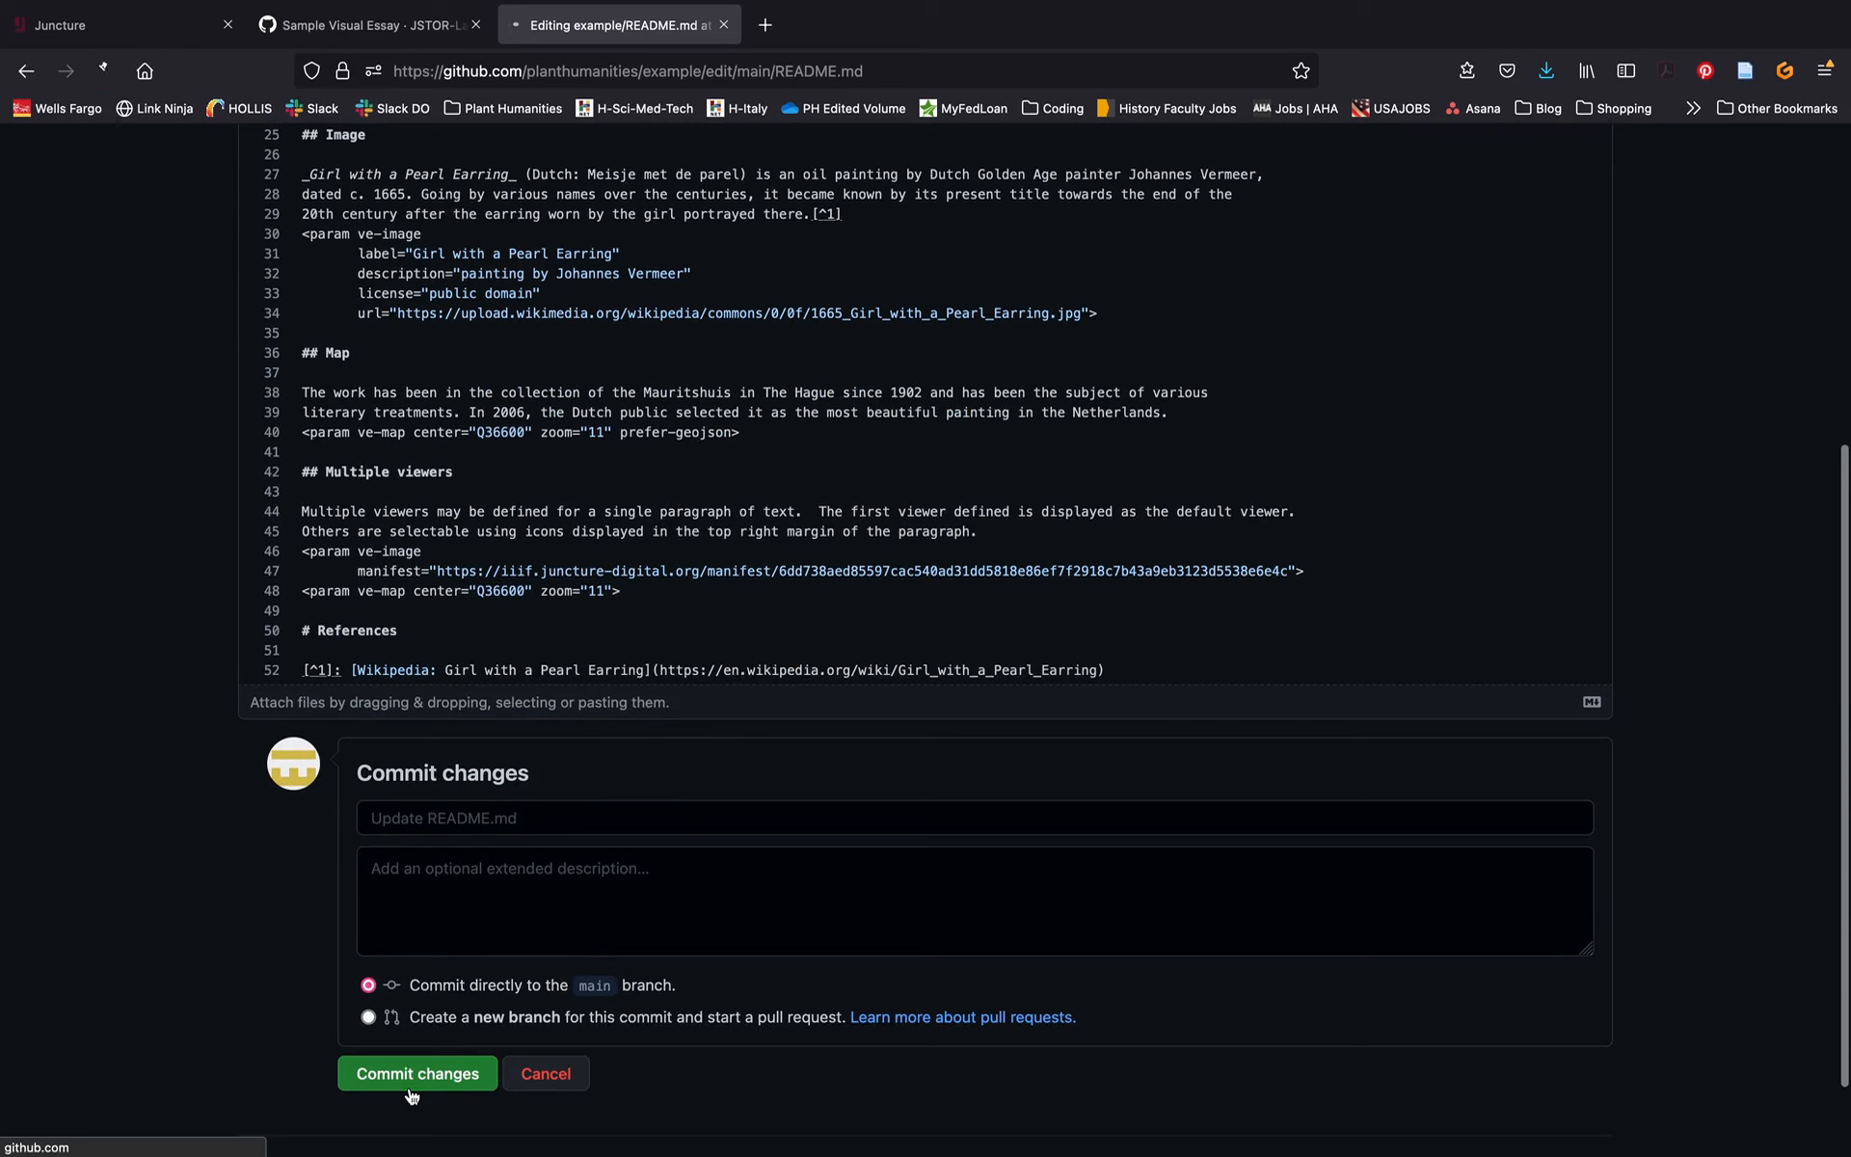
{"action": "left_click", "coordinate": [416, 1073]}
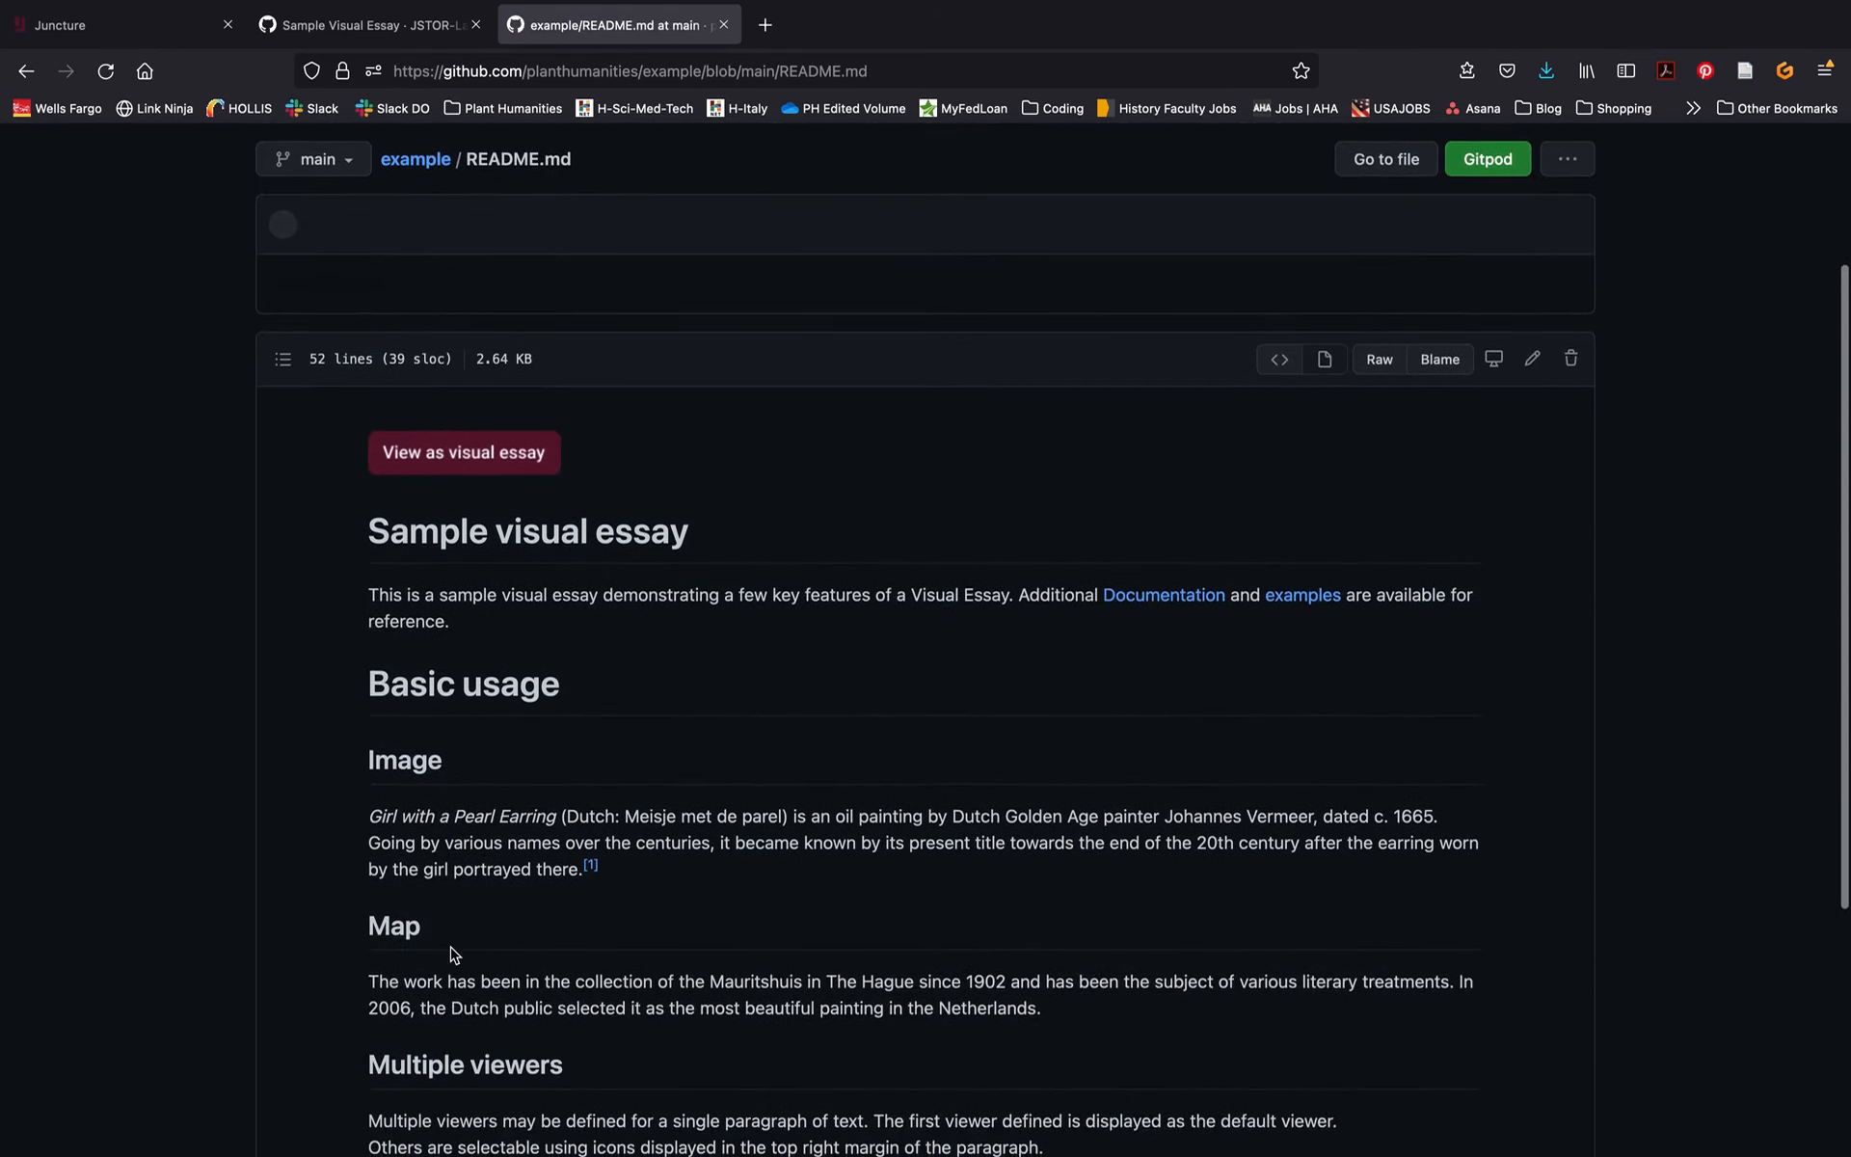
Render the README as the Girl with a Pearl Earring visual essay via 'View as visual essay'.
{"action": "scroll", "scroll_direction": "down", "scroll_amount": 3}
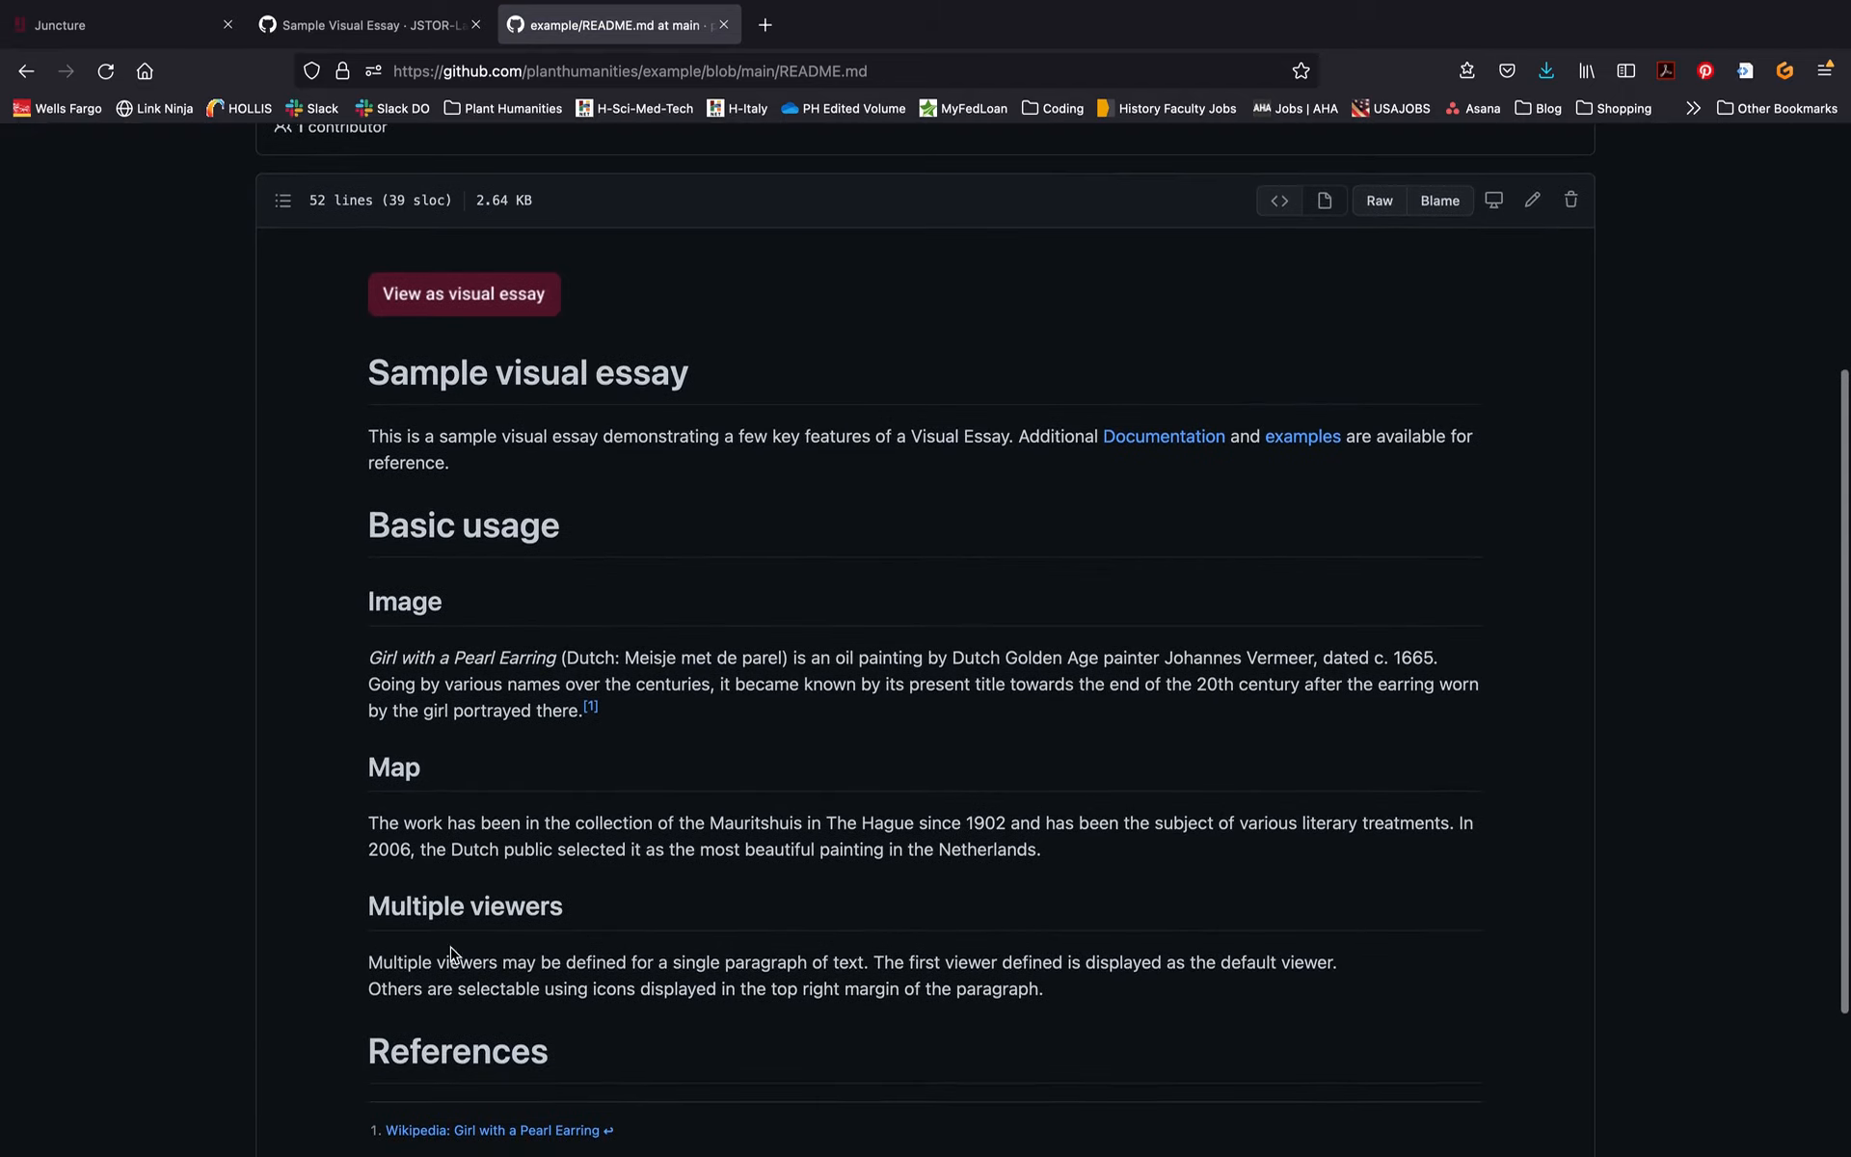
{"action": "left_click", "coordinate": [463, 294]}
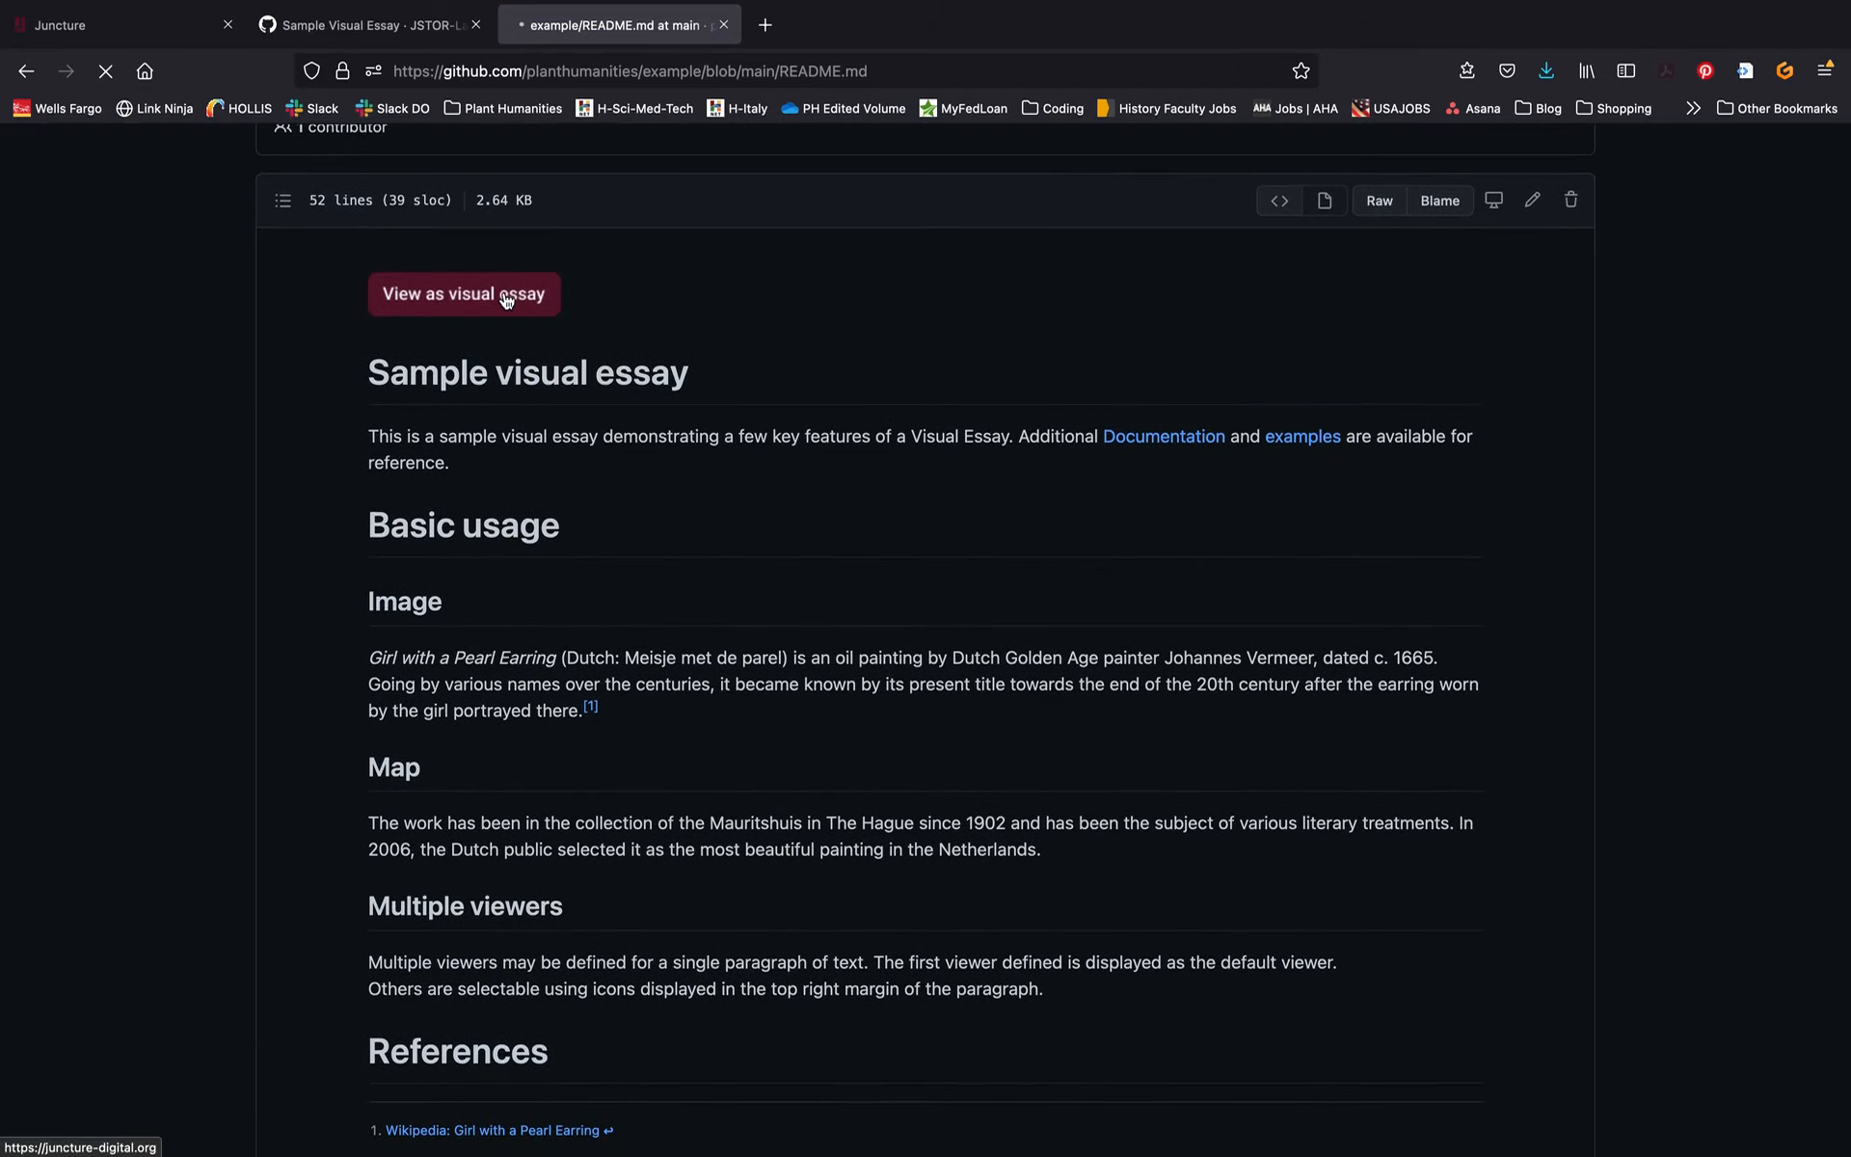
{"action": "left_click", "coordinate": [464, 293]}
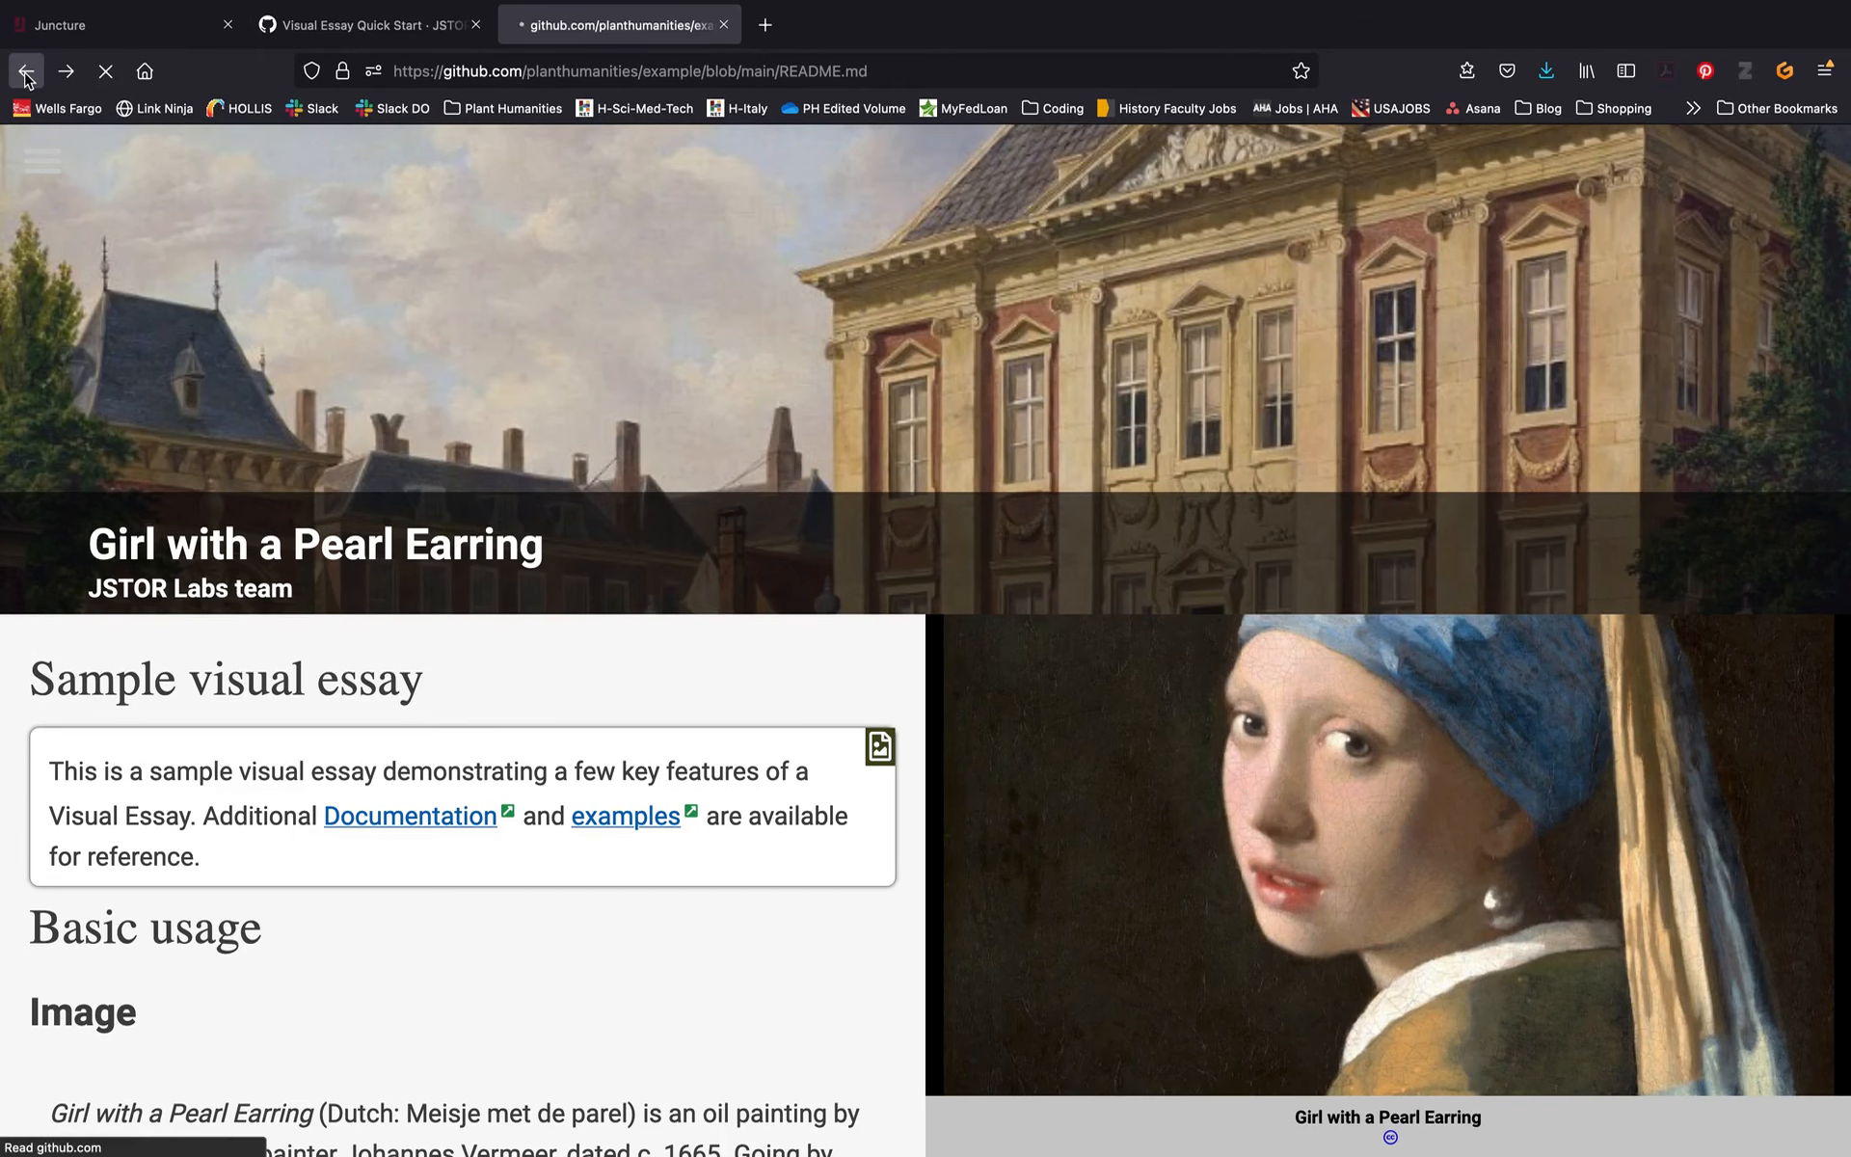
{"action": "left_click", "coordinate": [26, 70]}
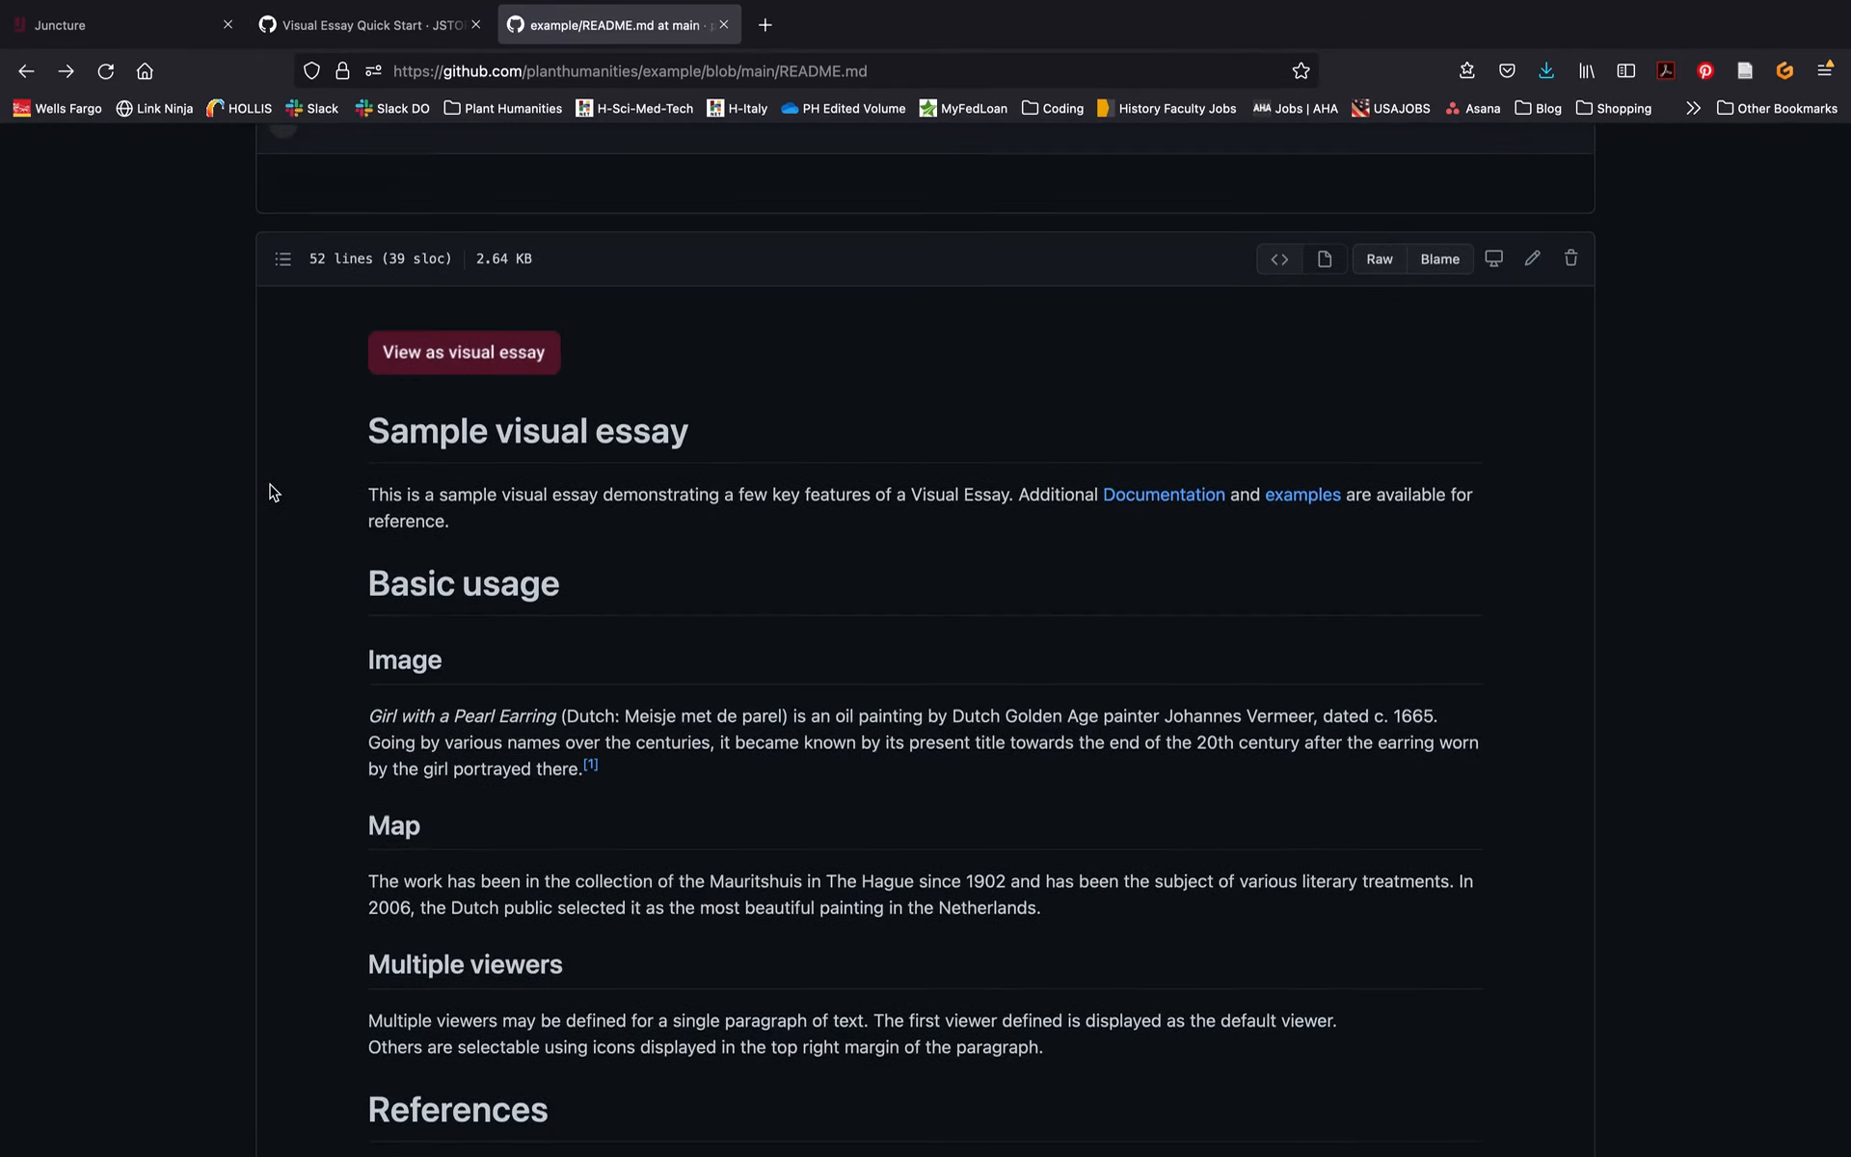
{"action": "scroll", "scroll_direction": "up", "scroll_amount": 3}
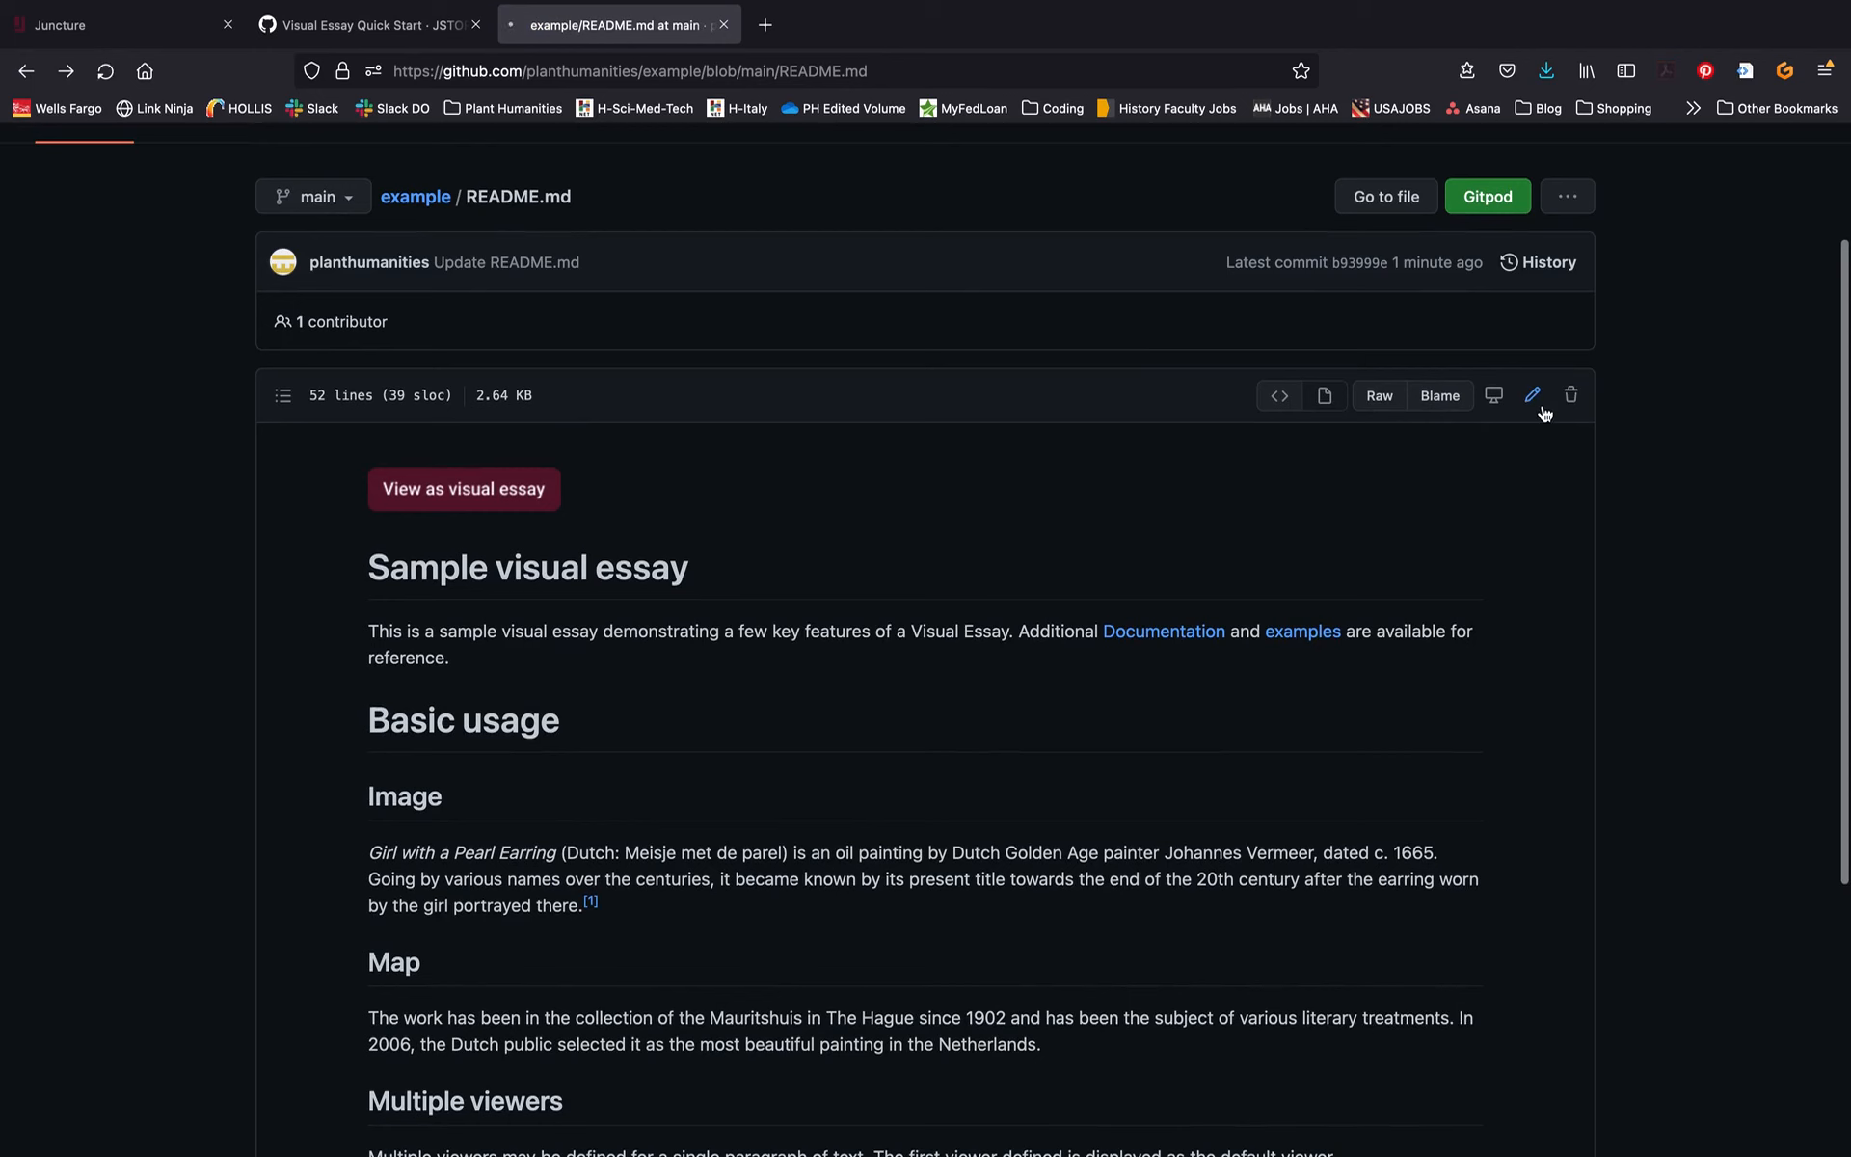
{"action": "left_click", "coordinate": [1531, 395]}
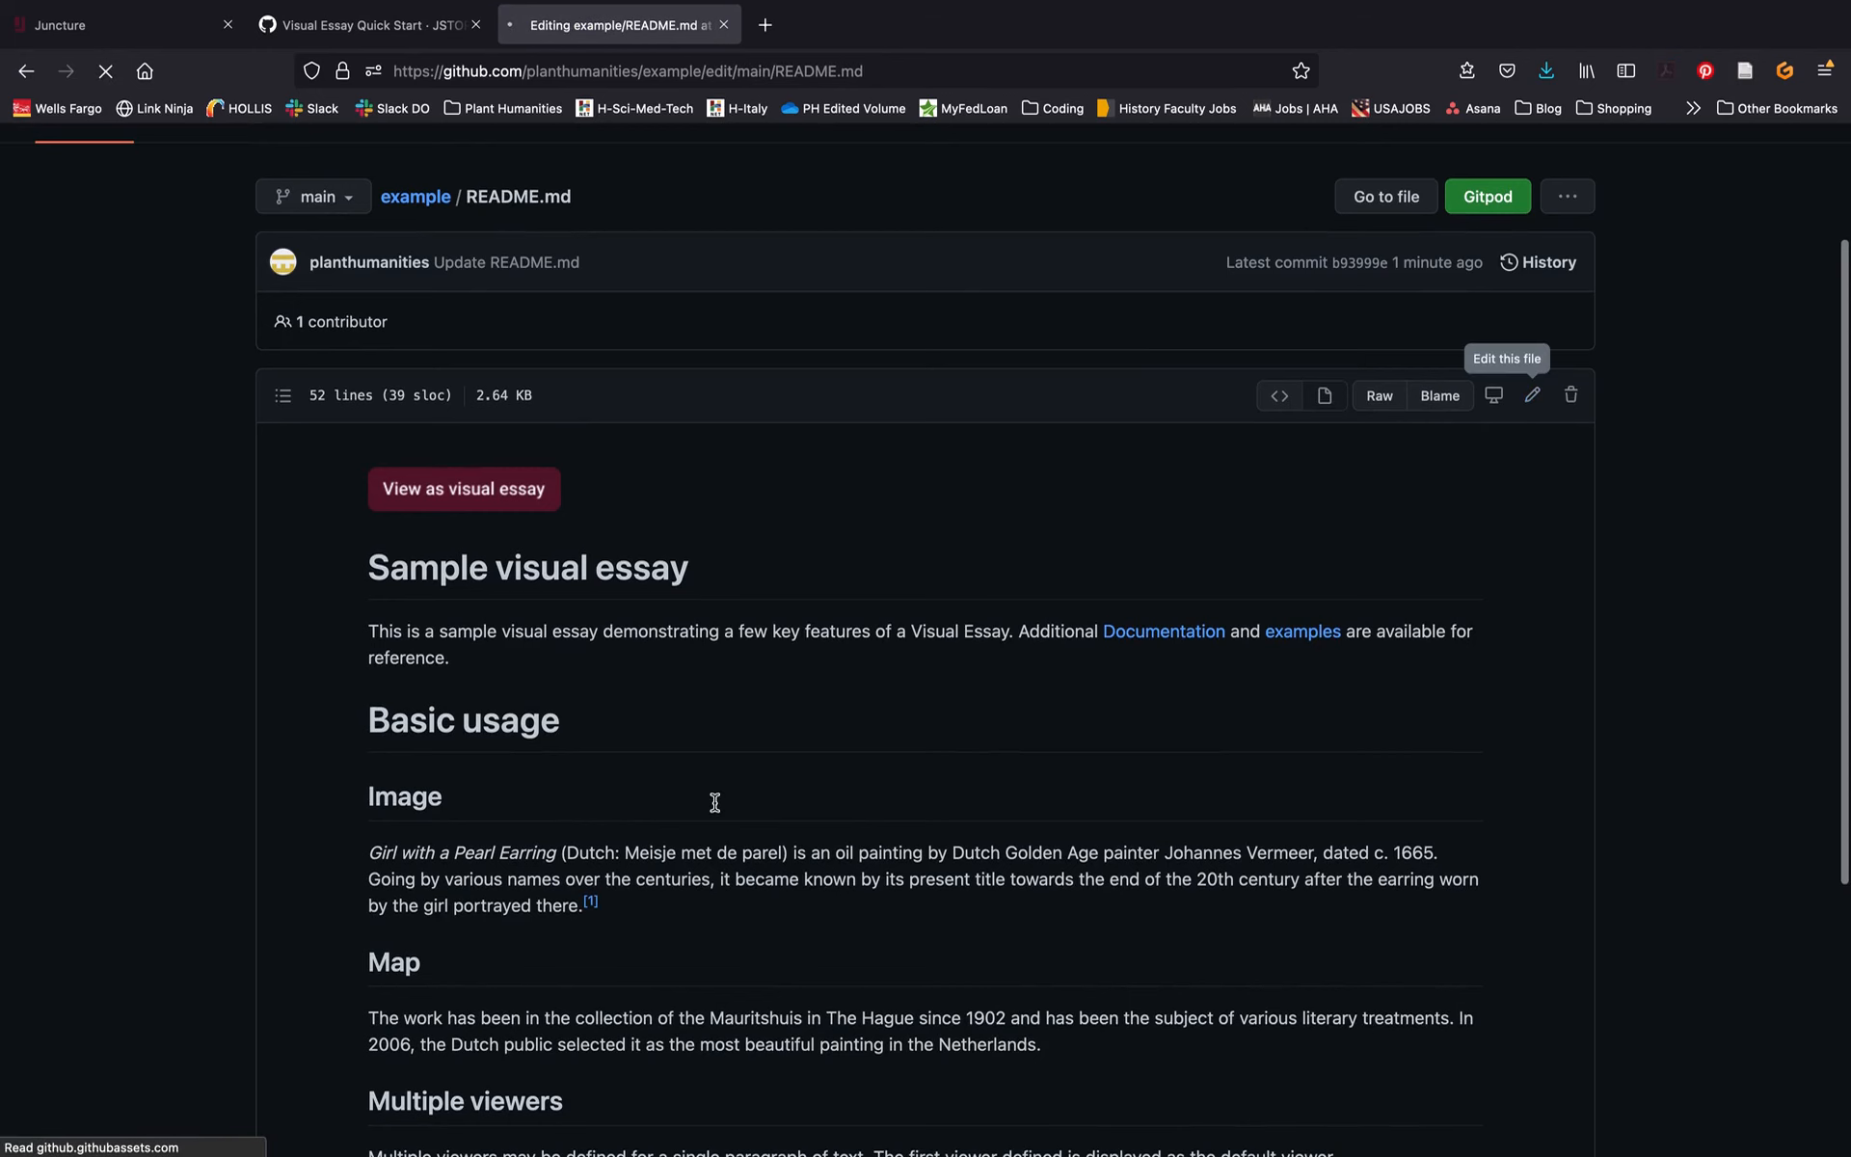
{"action": "left_click", "coordinate": [1532, 395]}
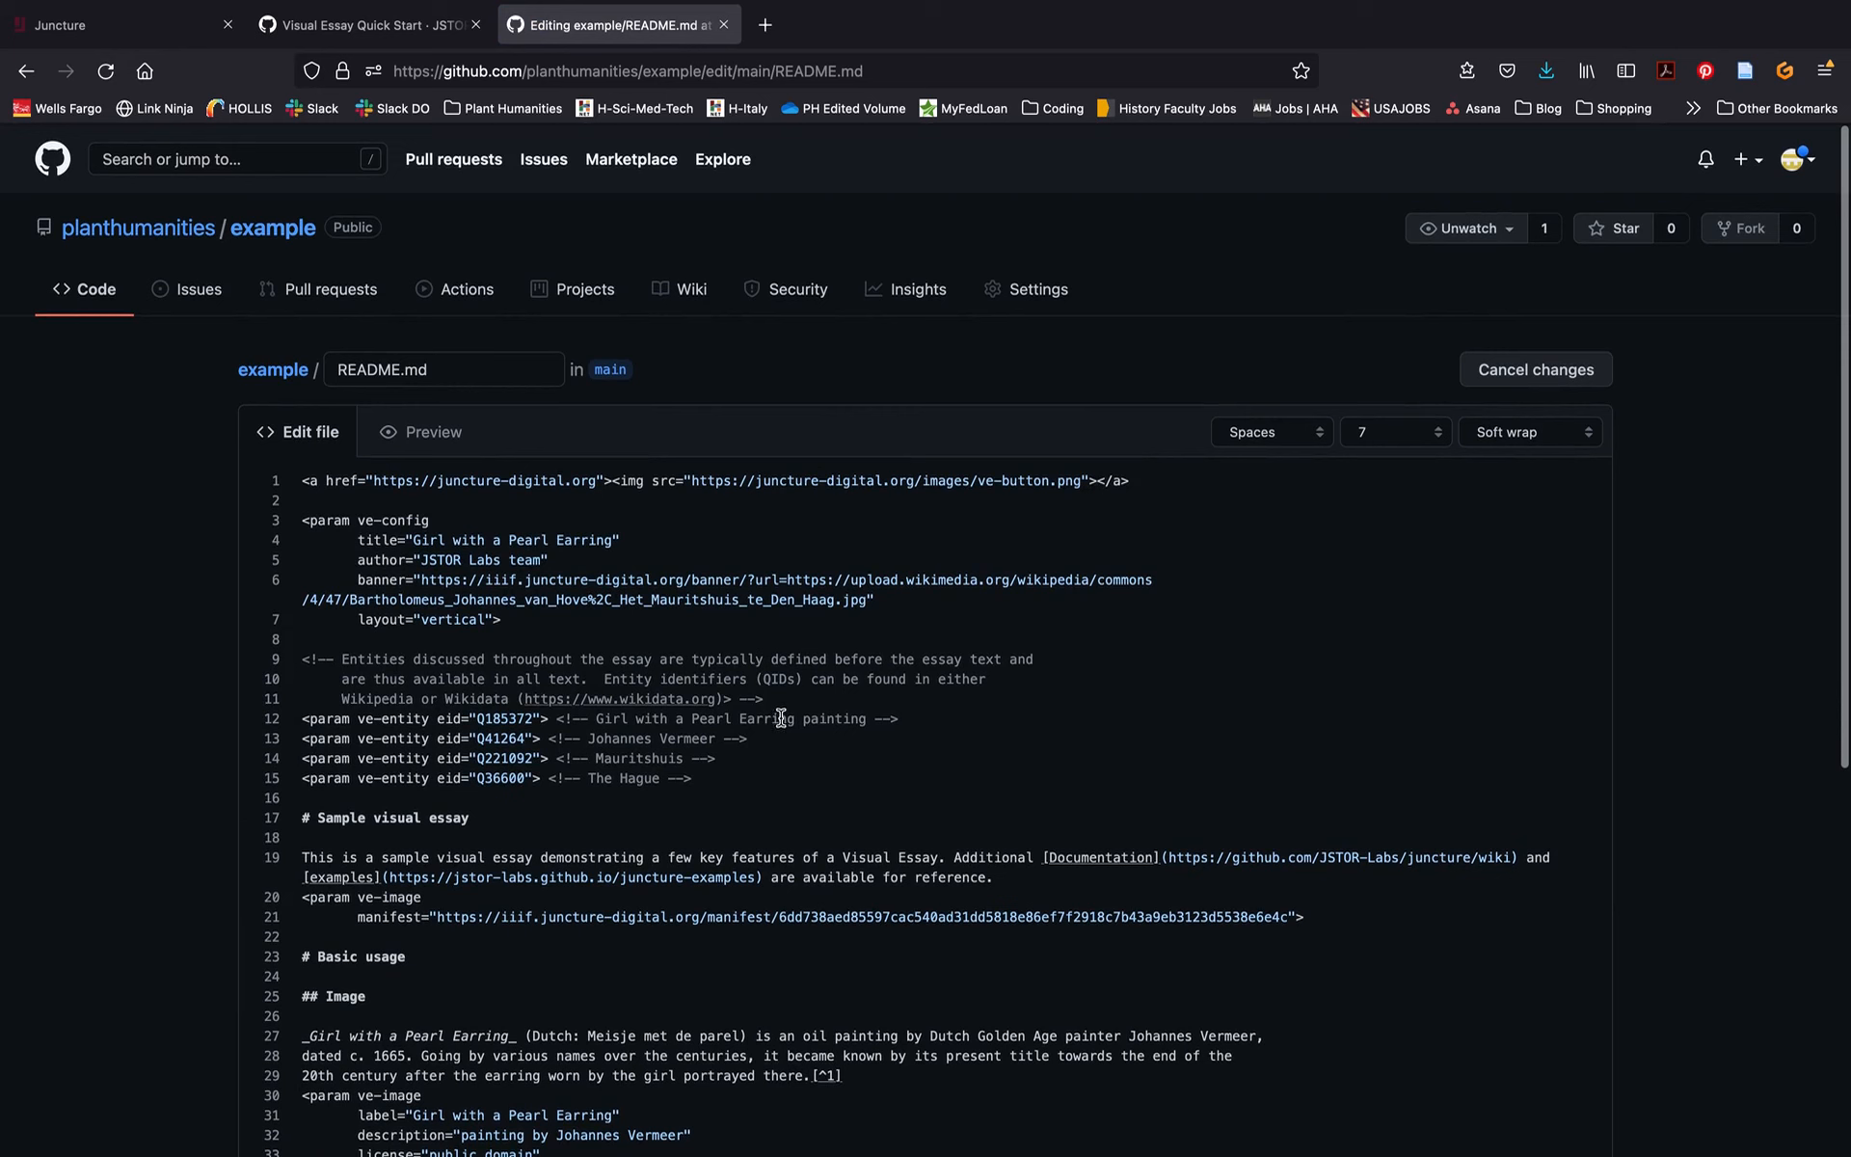
{"action": "left_click", "coordinate": [615, 23]}
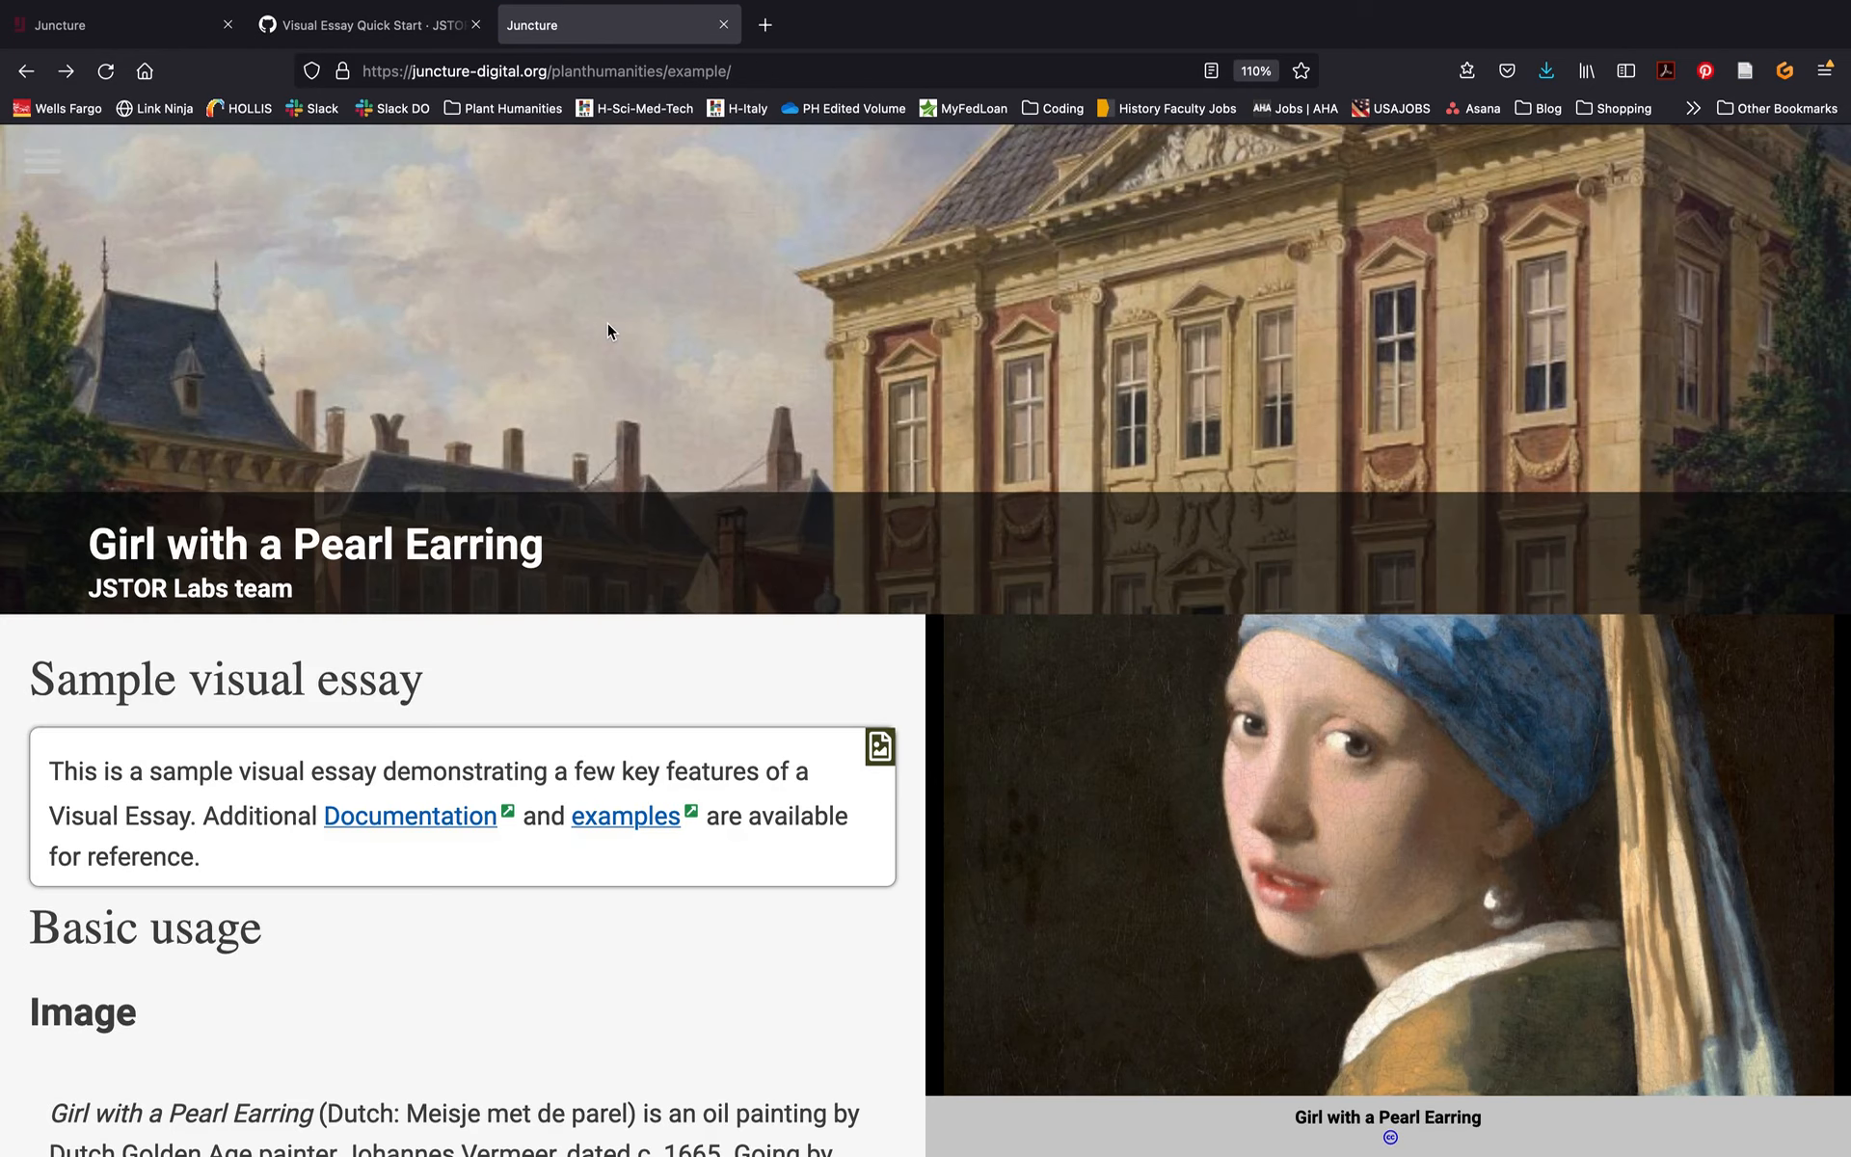